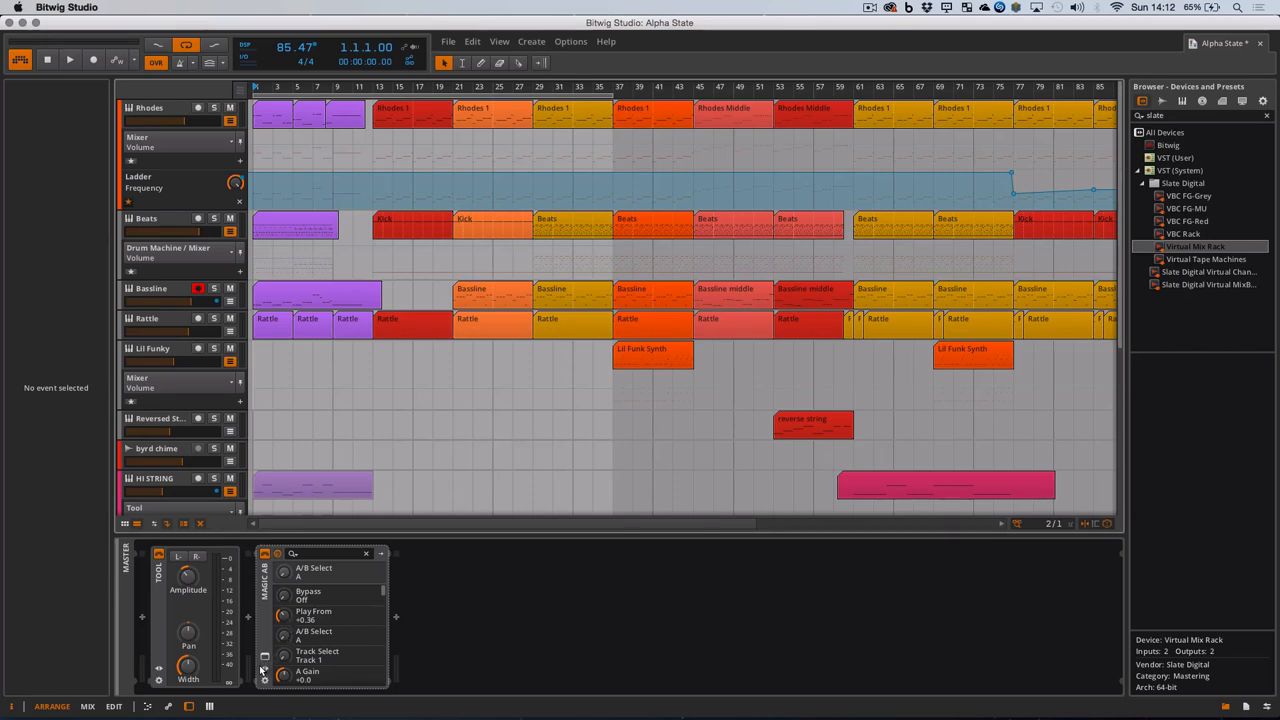
Step: Toggle the Magic AB window and start playback of the song arrangement
left_click(264, 658)
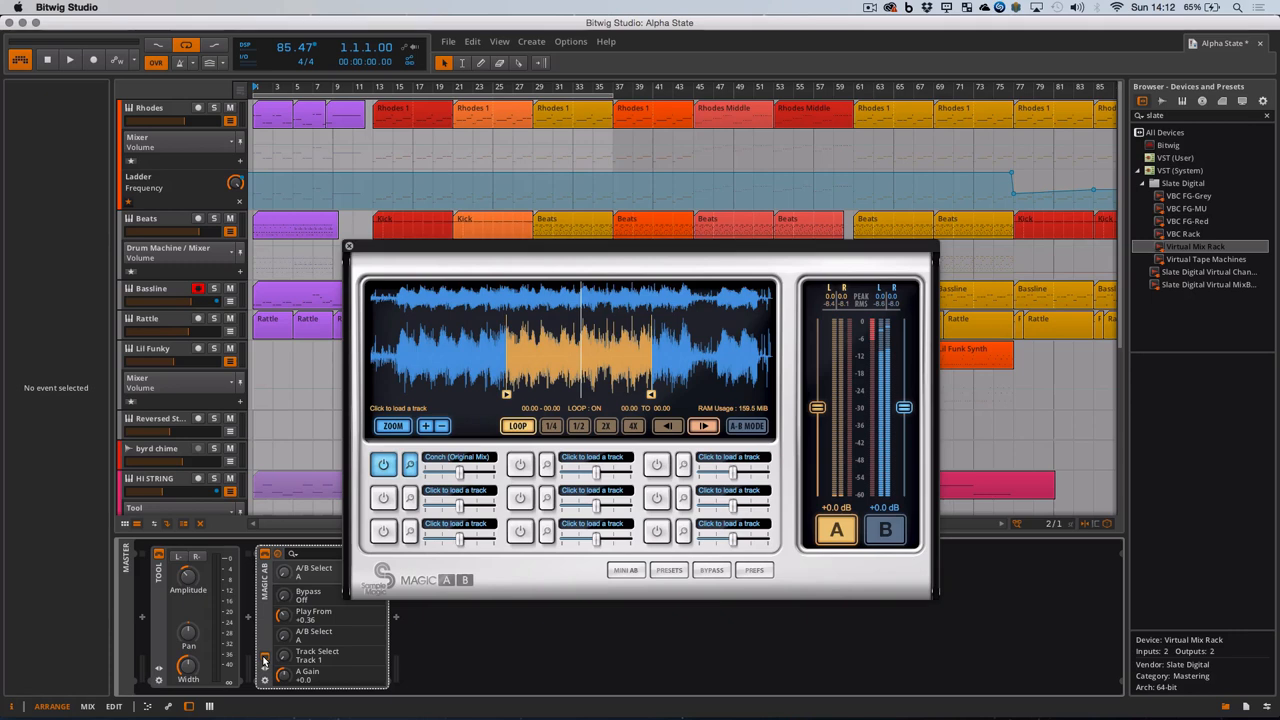
mouse_move(543, 593)
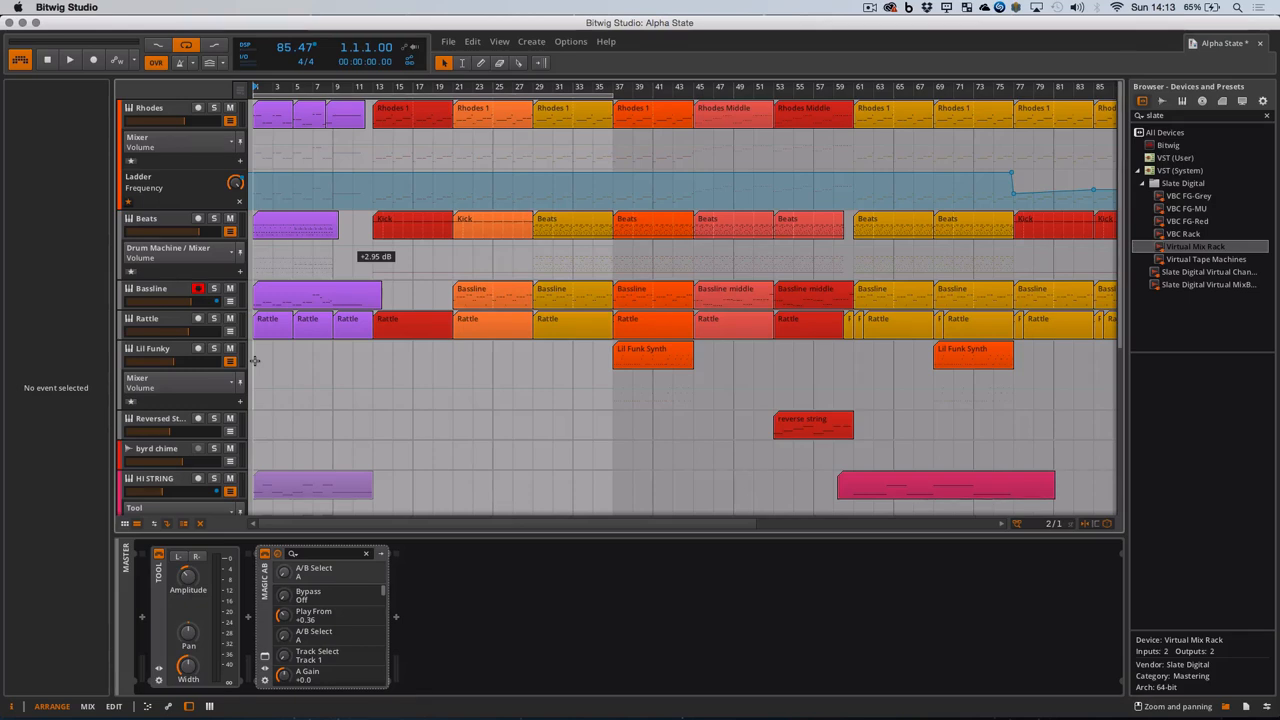
left_click(70, 59)
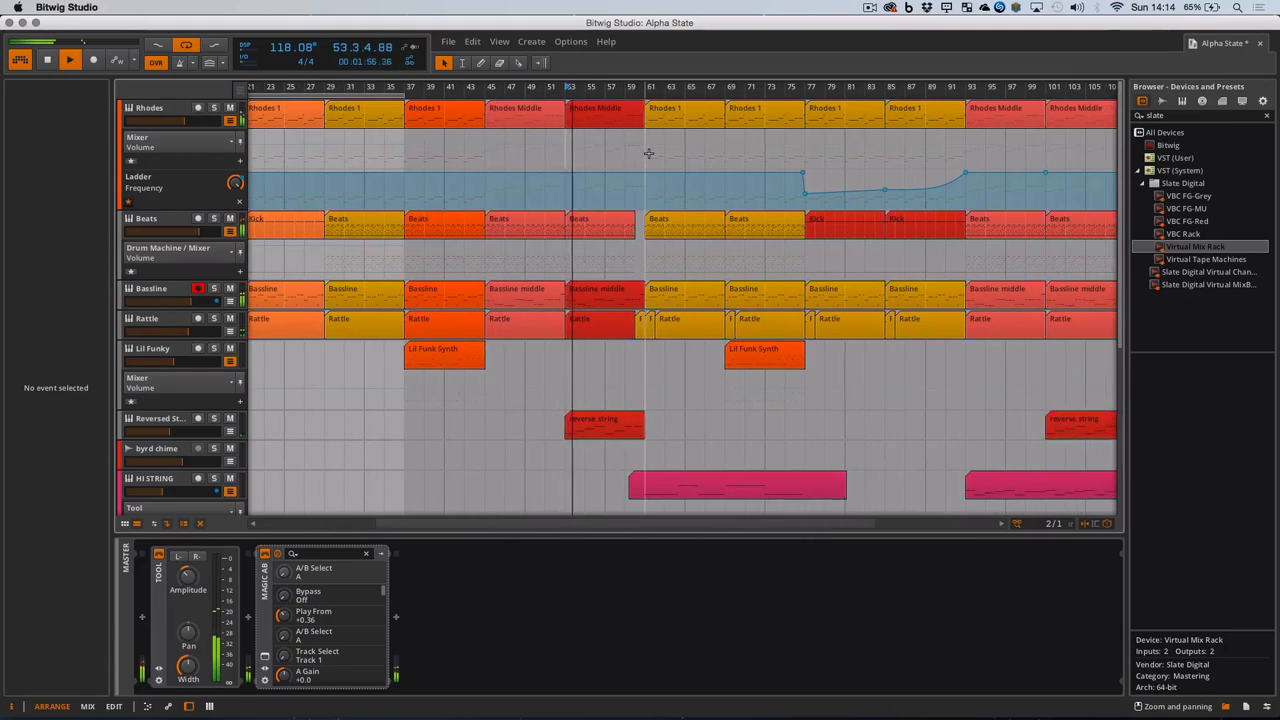
Step: Switch to the mixer view and reopen Magic AB on its B comparison side
left_click(87, 706)
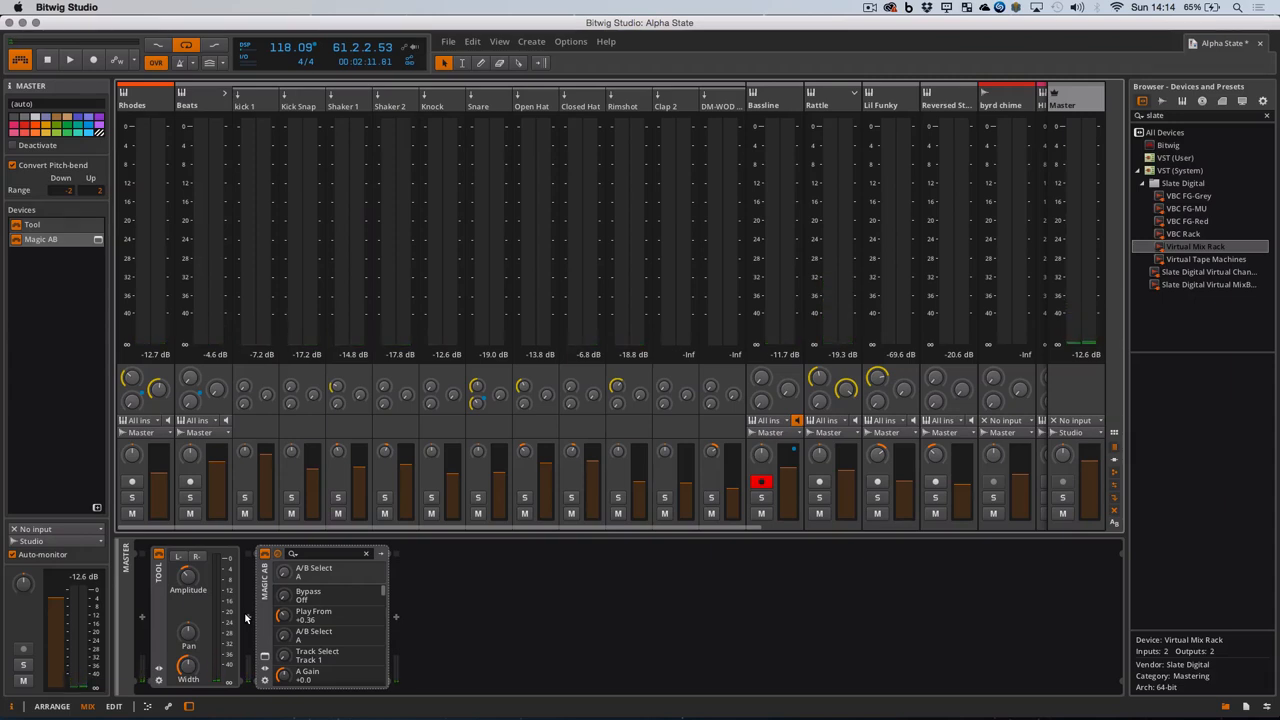
left_click(265, 660)
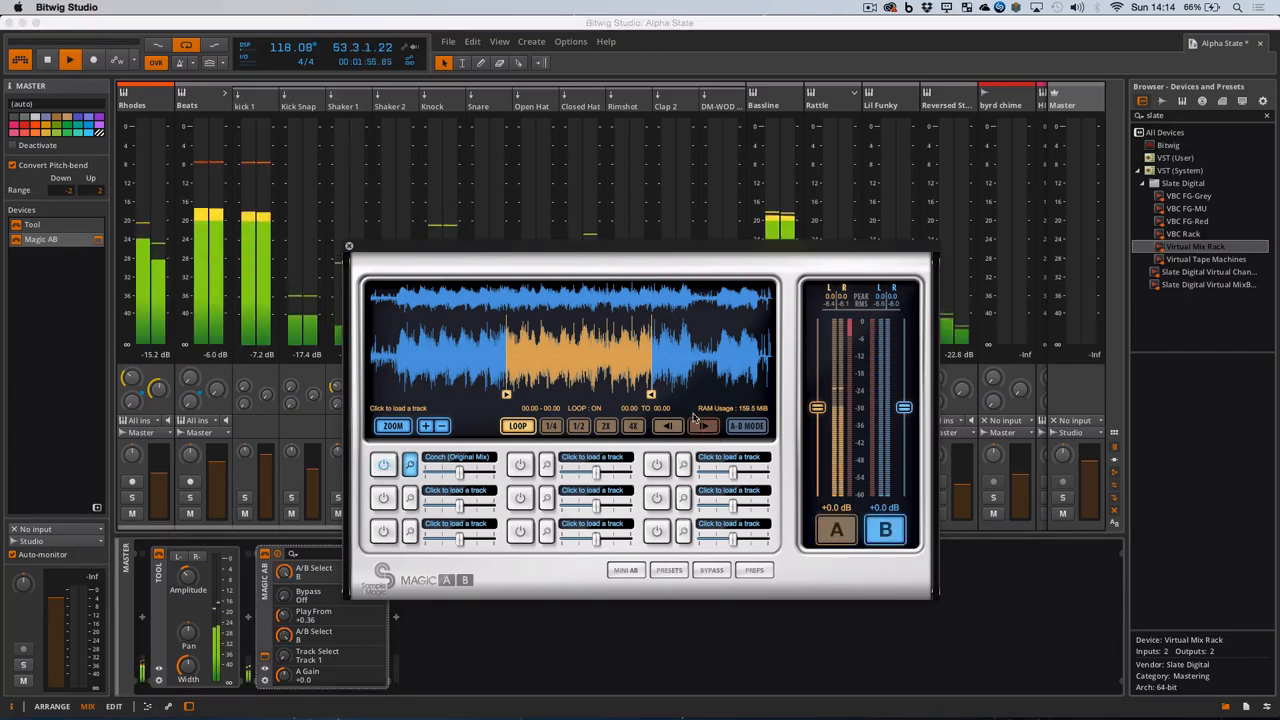
left_click(703, 425)
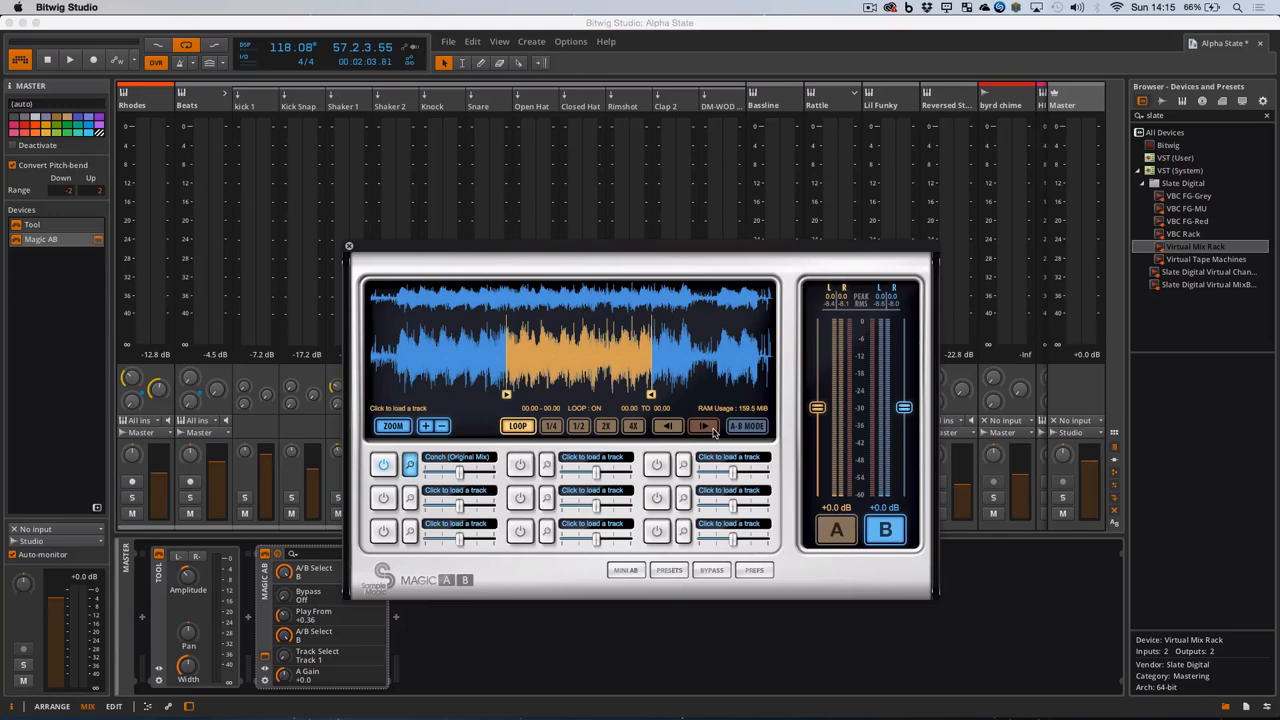
mouse_move(350, 253)
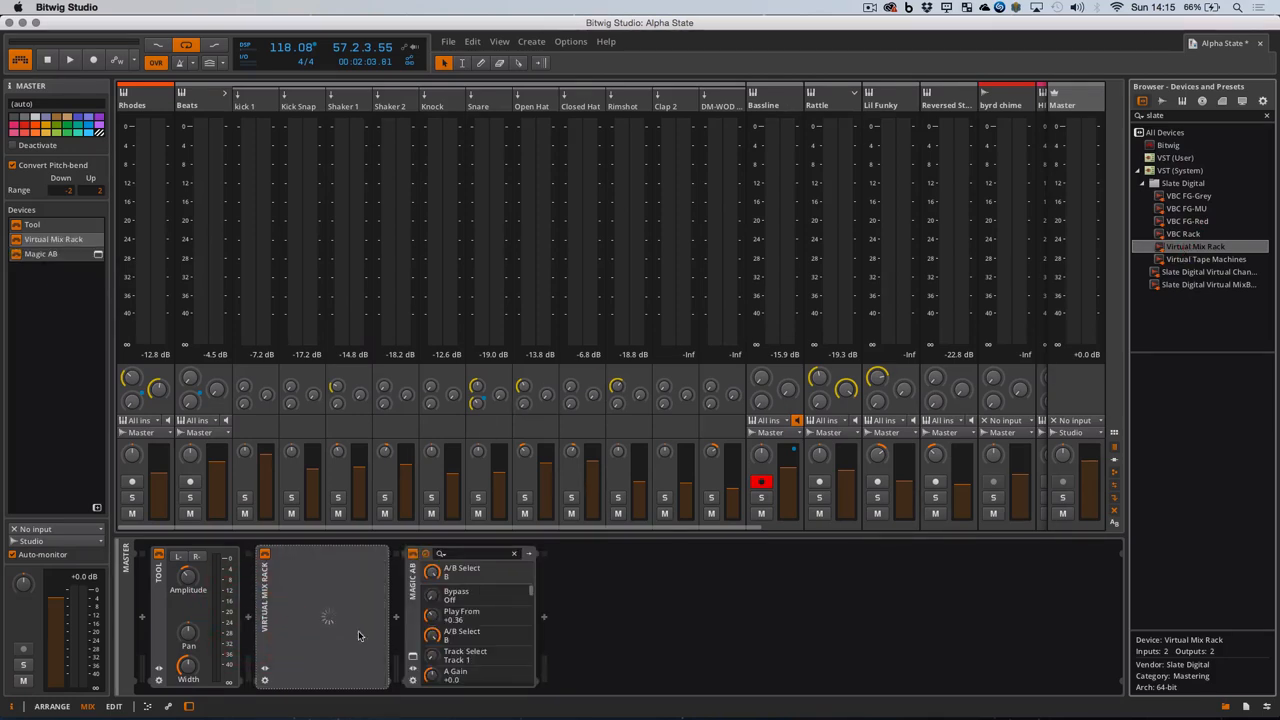
mouse_move(486, 670)
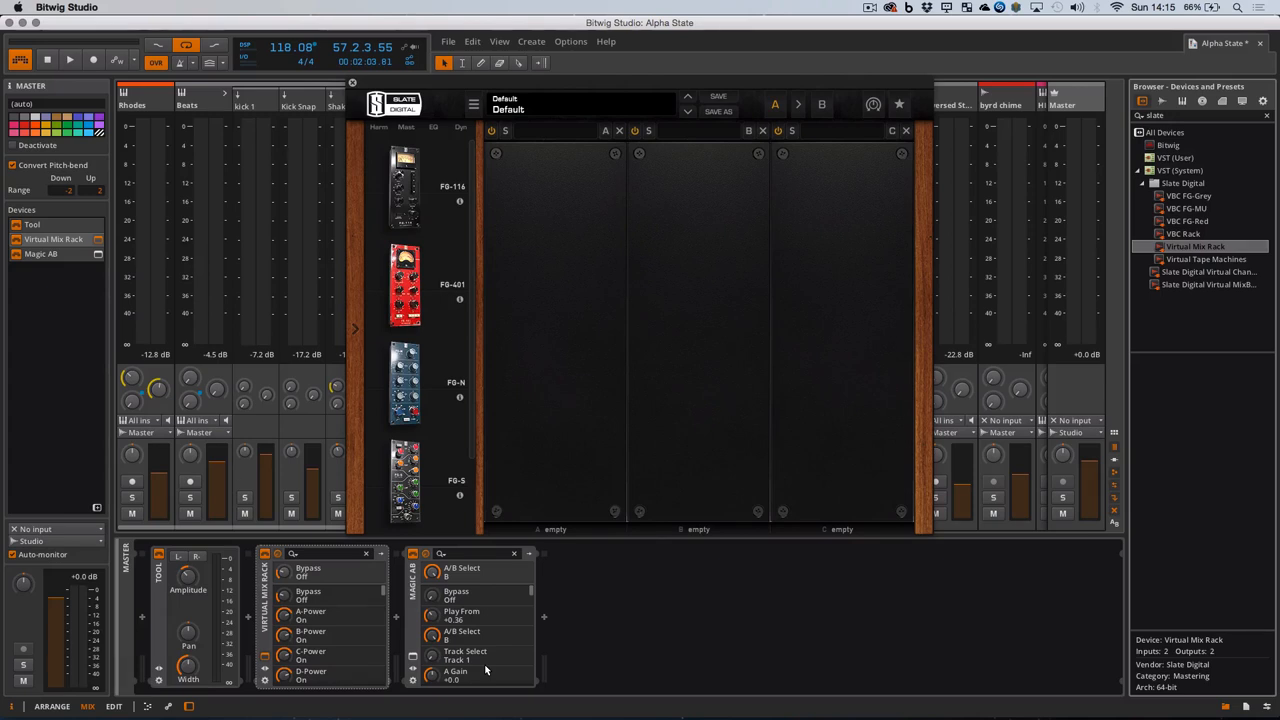
Step: Load the FG-401 into Virtual Mix Rack slot A and select circuit 2
scroll("down", 3)
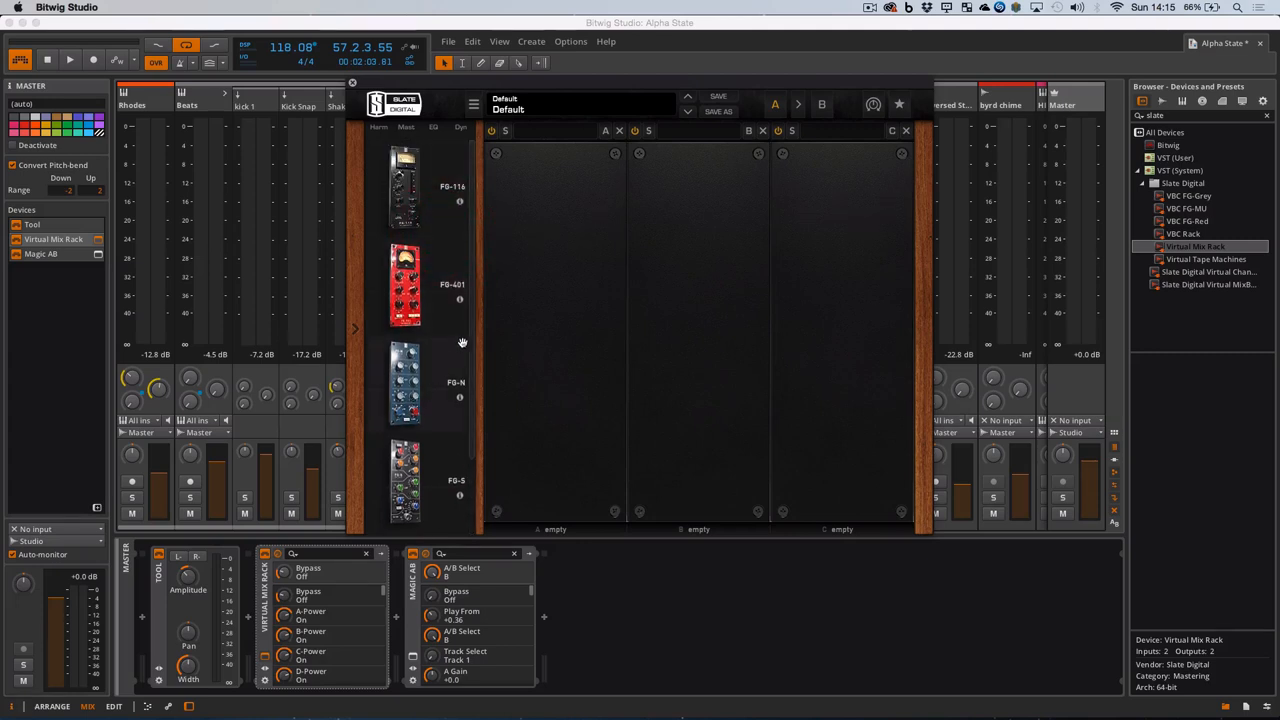
left_click(467, 295)
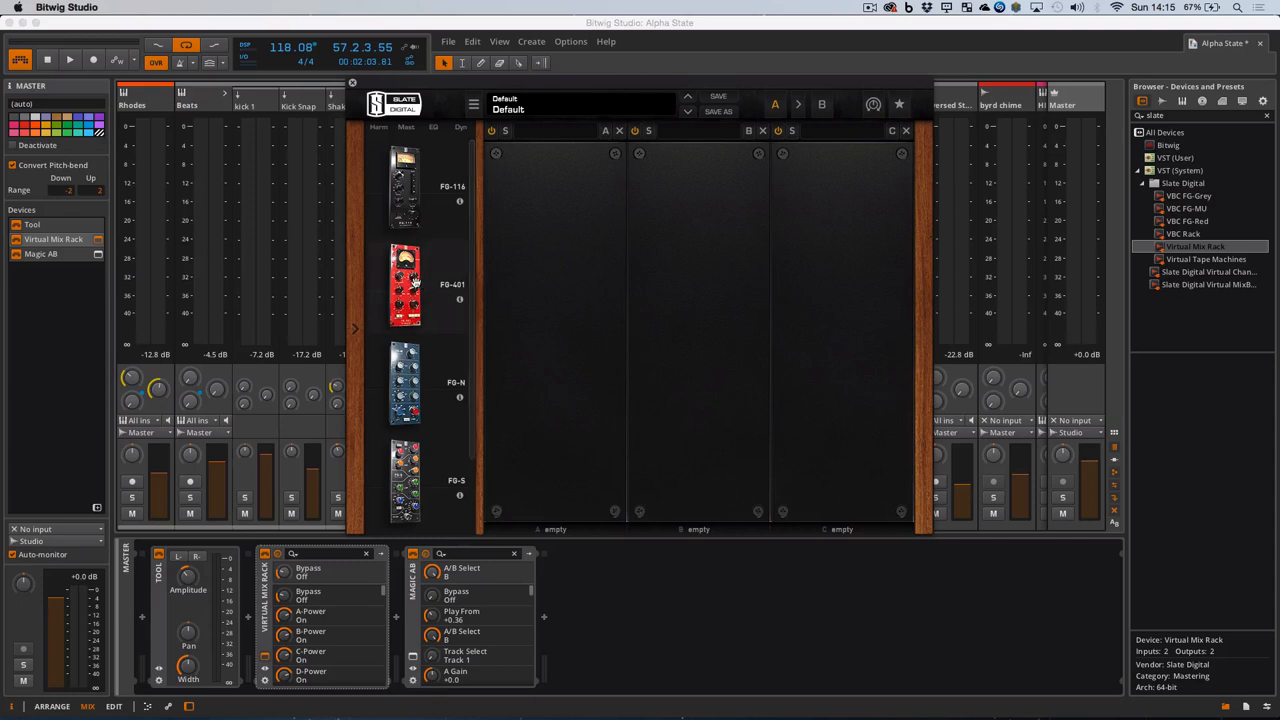
left_click(405, 285)
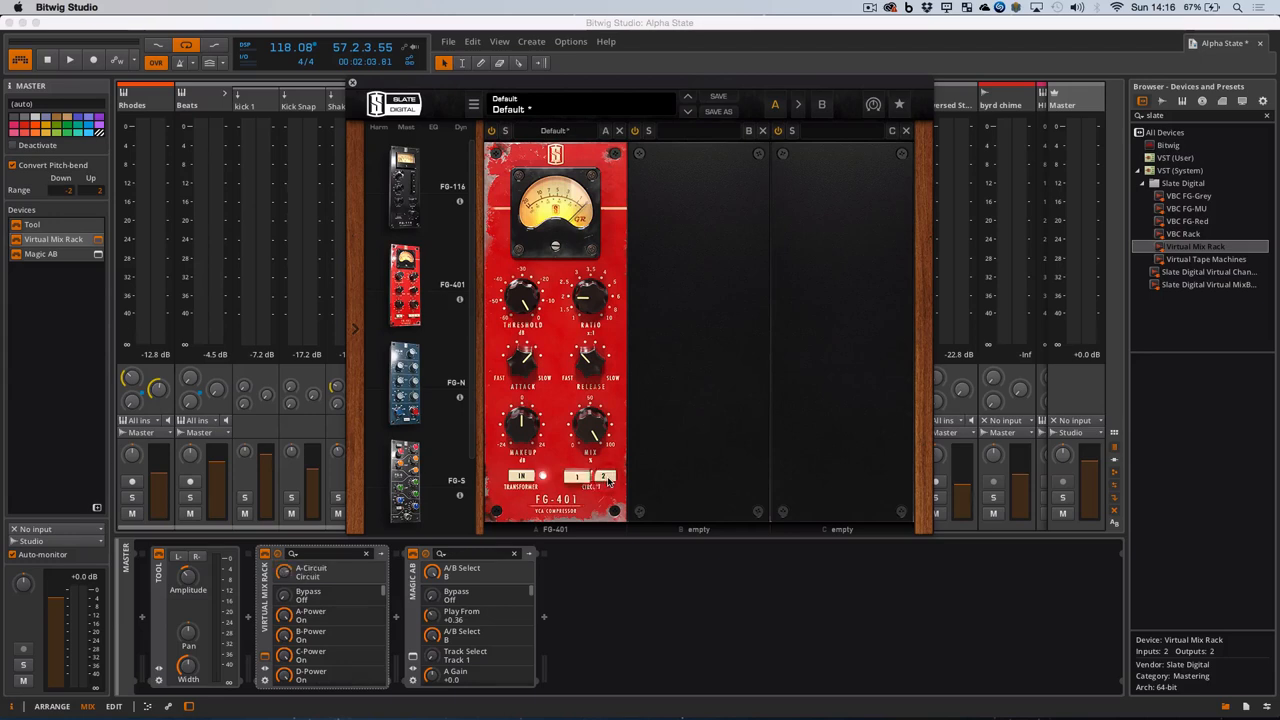
left_click(576, 477)
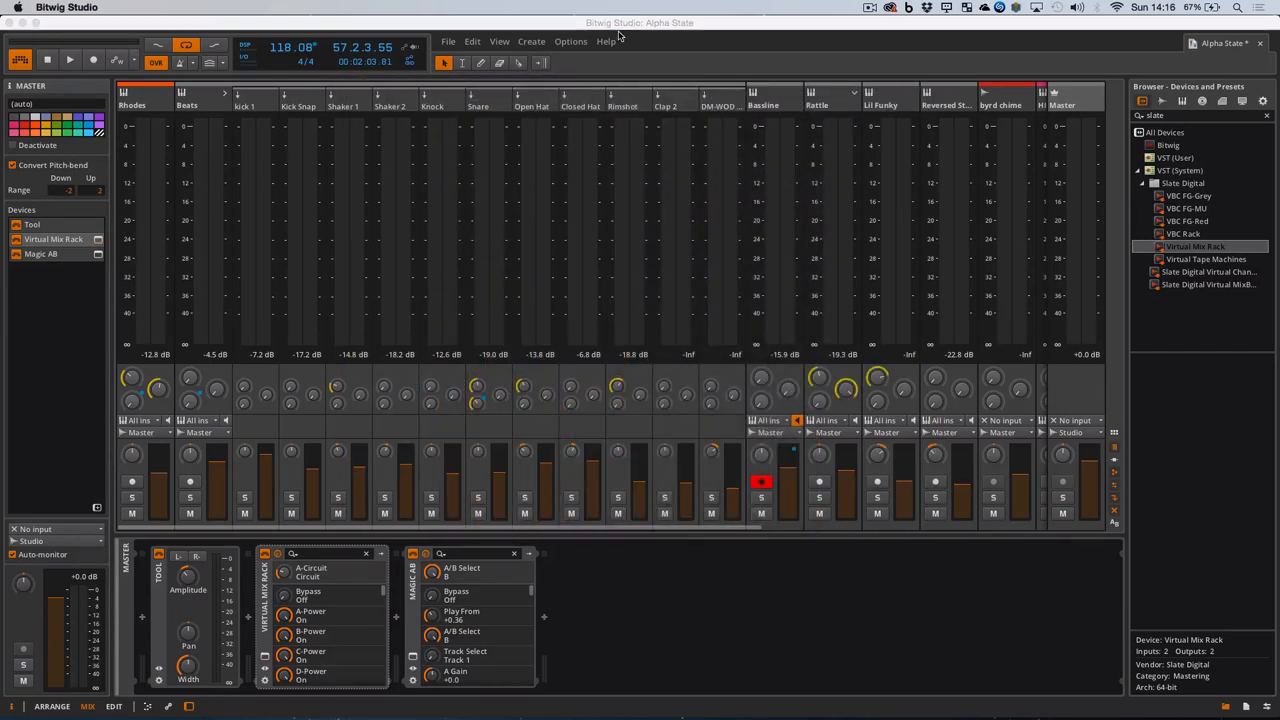
Step: In the arrangement, sweep the FG-401 ratio through 3 and 10 to 2.5, and nudge attack
left_click(51, 706)
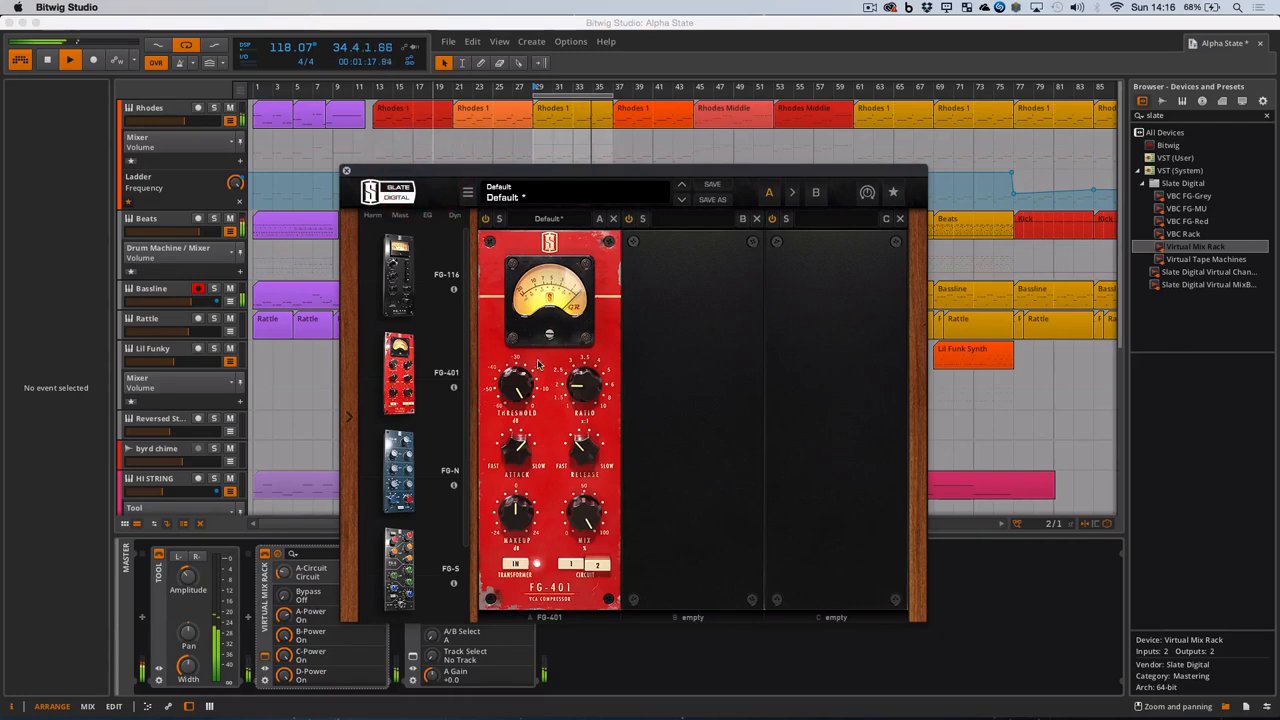
left_click_drag(585, 385, 585, 360)
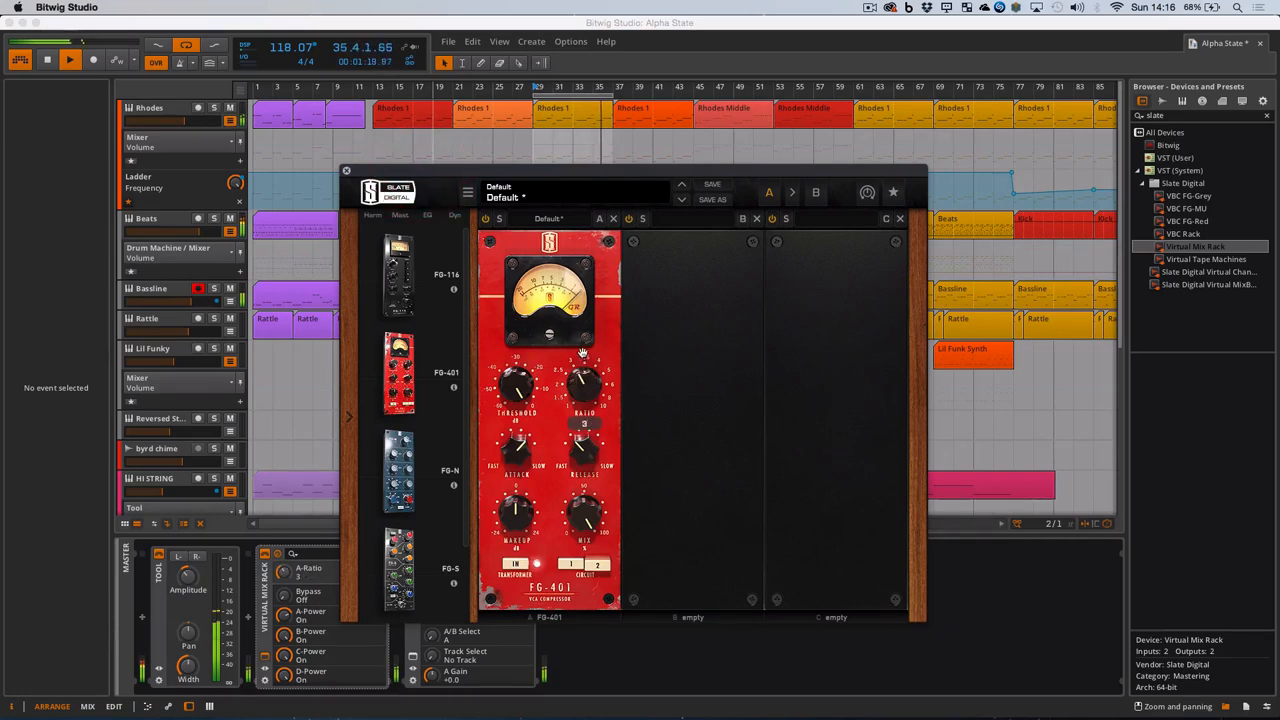
left_click_drag(585, 390, 600, 350)
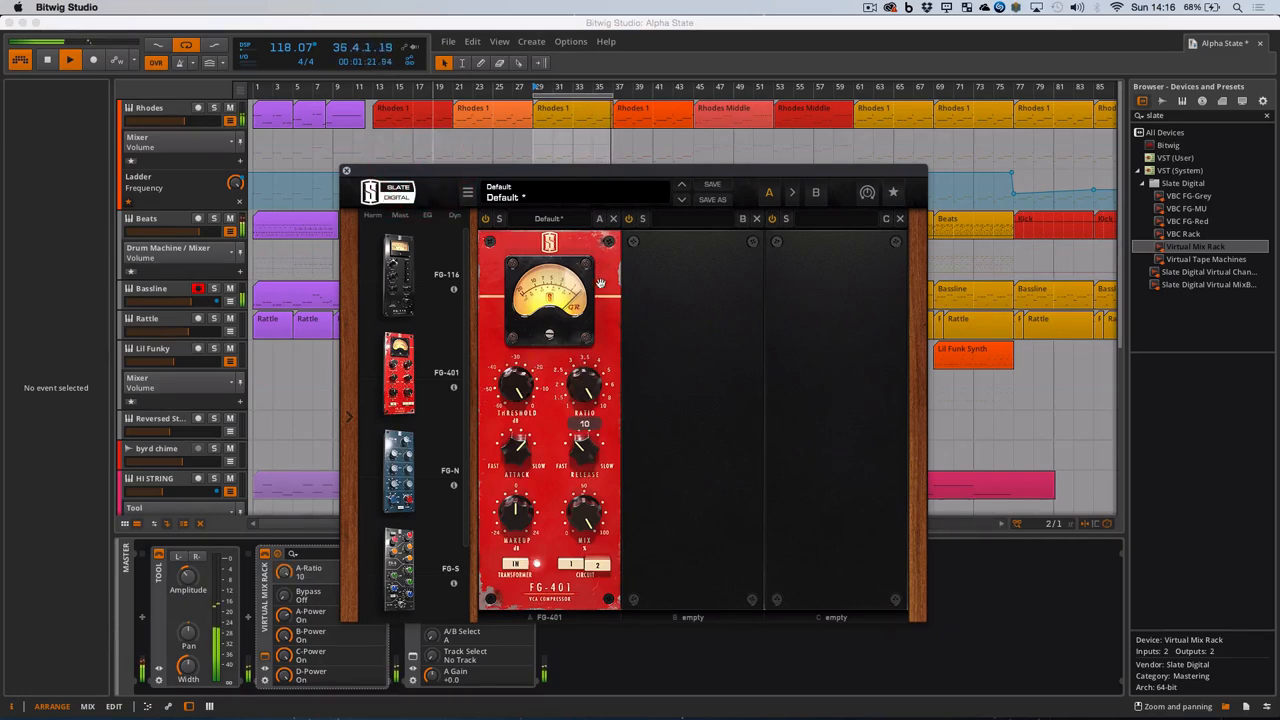
left_click_drag(585, 385, 588, 410)
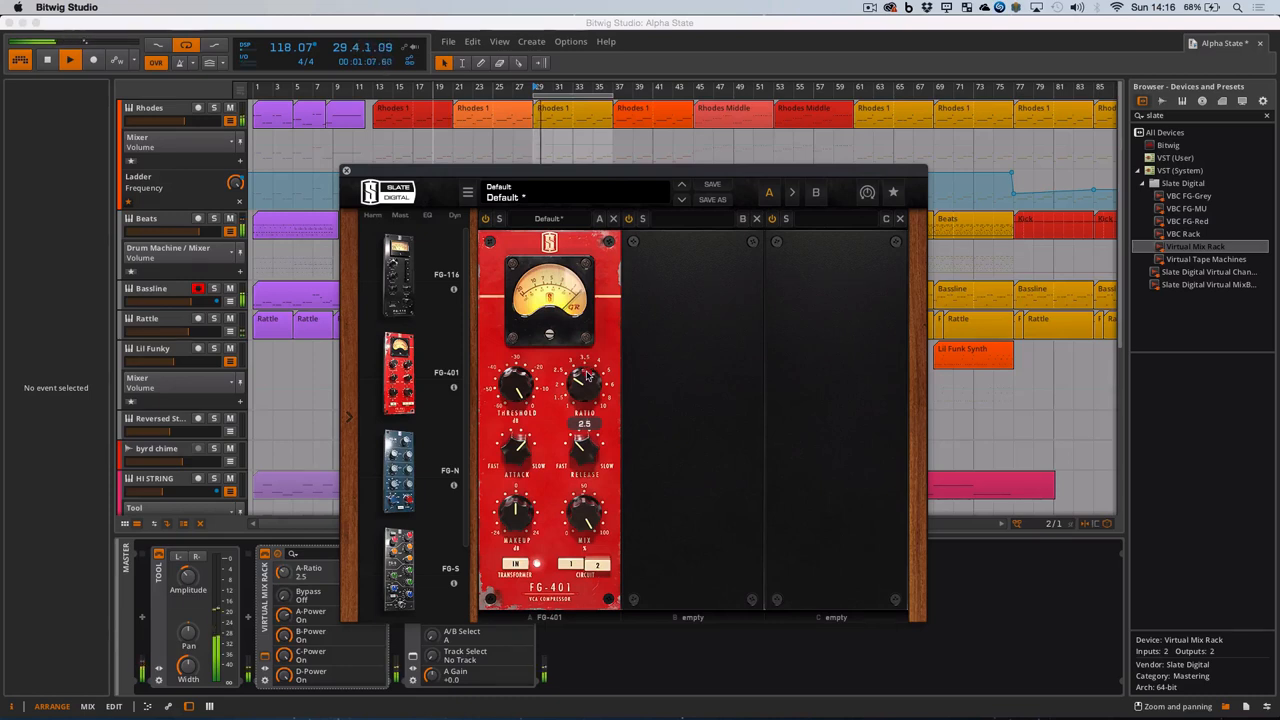
left_click_drag(585, 385, 585, 400)
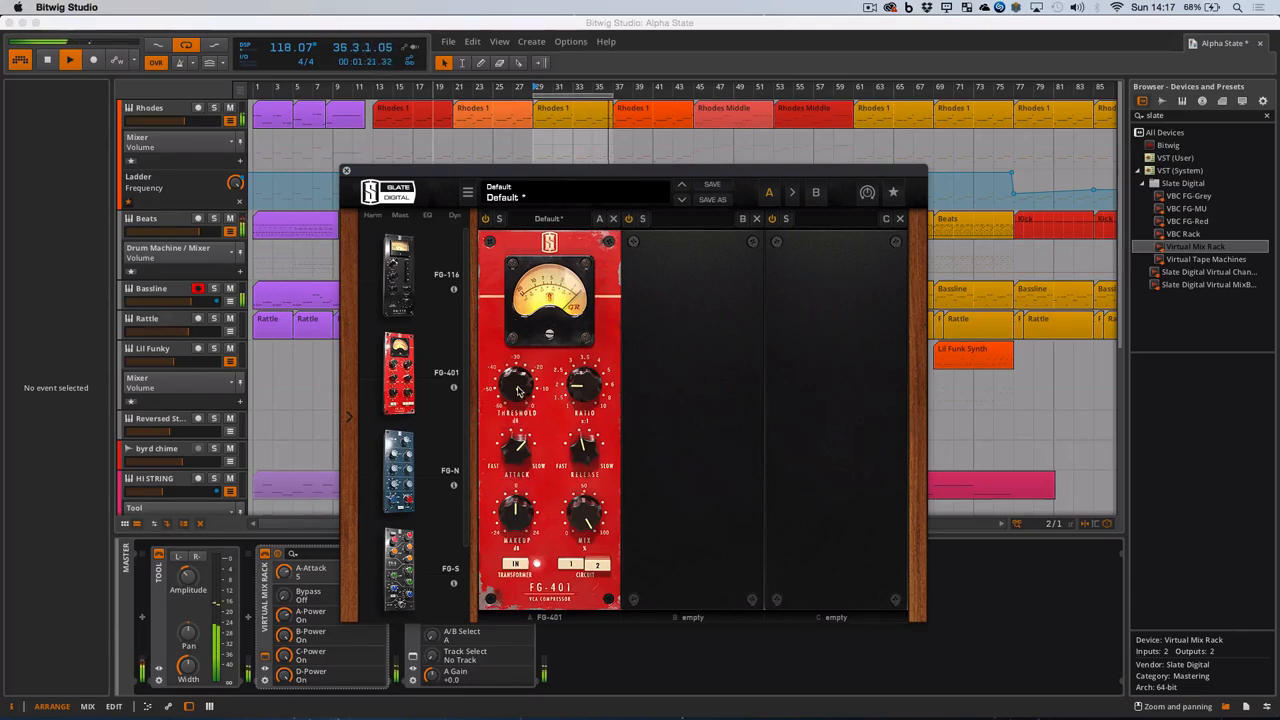
Step: Lower the FG-401 threshold past -5.25 dB to about -18.6 dB
left_click_drag(517, 385, 517, 400)
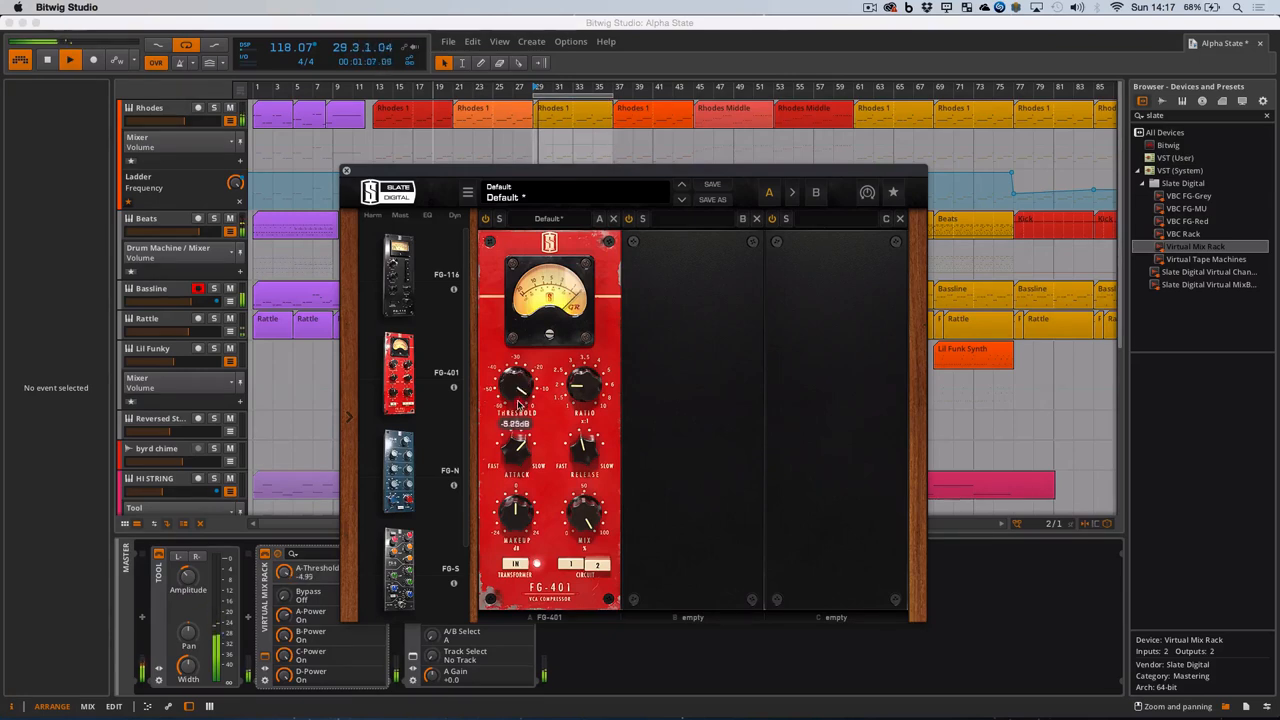
left_click_drag(516, 385, 516, 410)
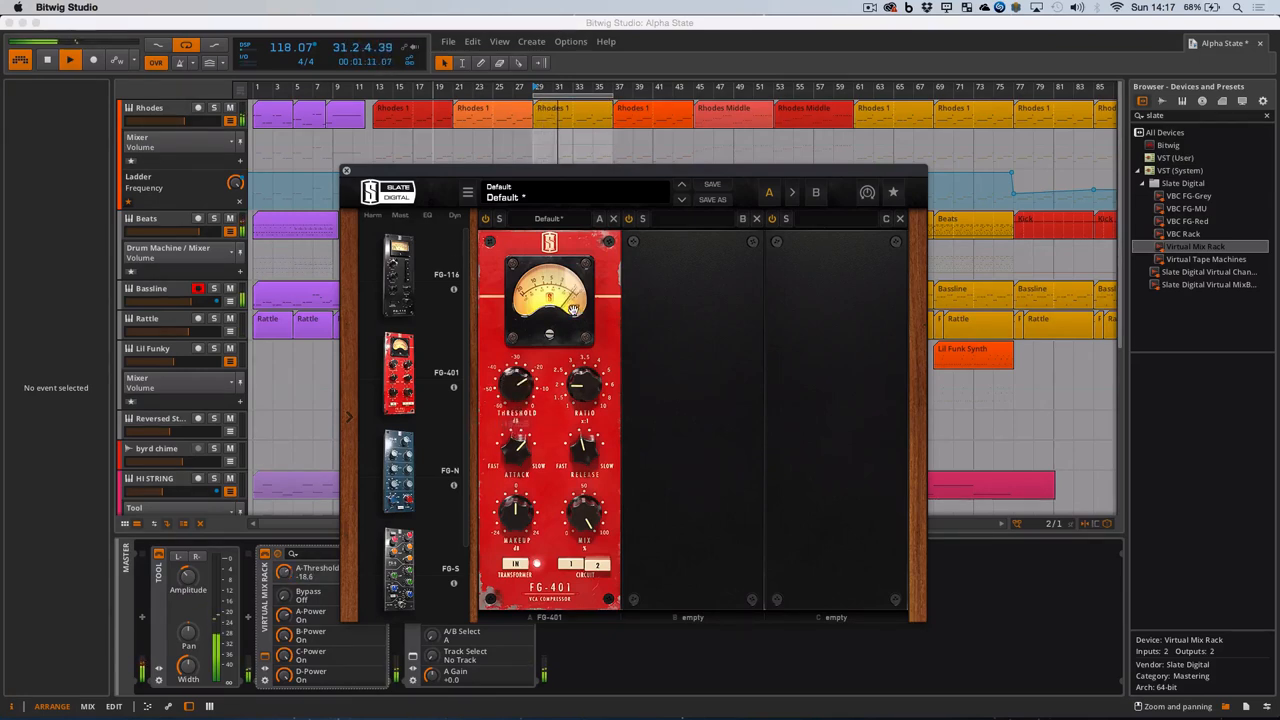
left_click_drag(518, 385, 515, 400)
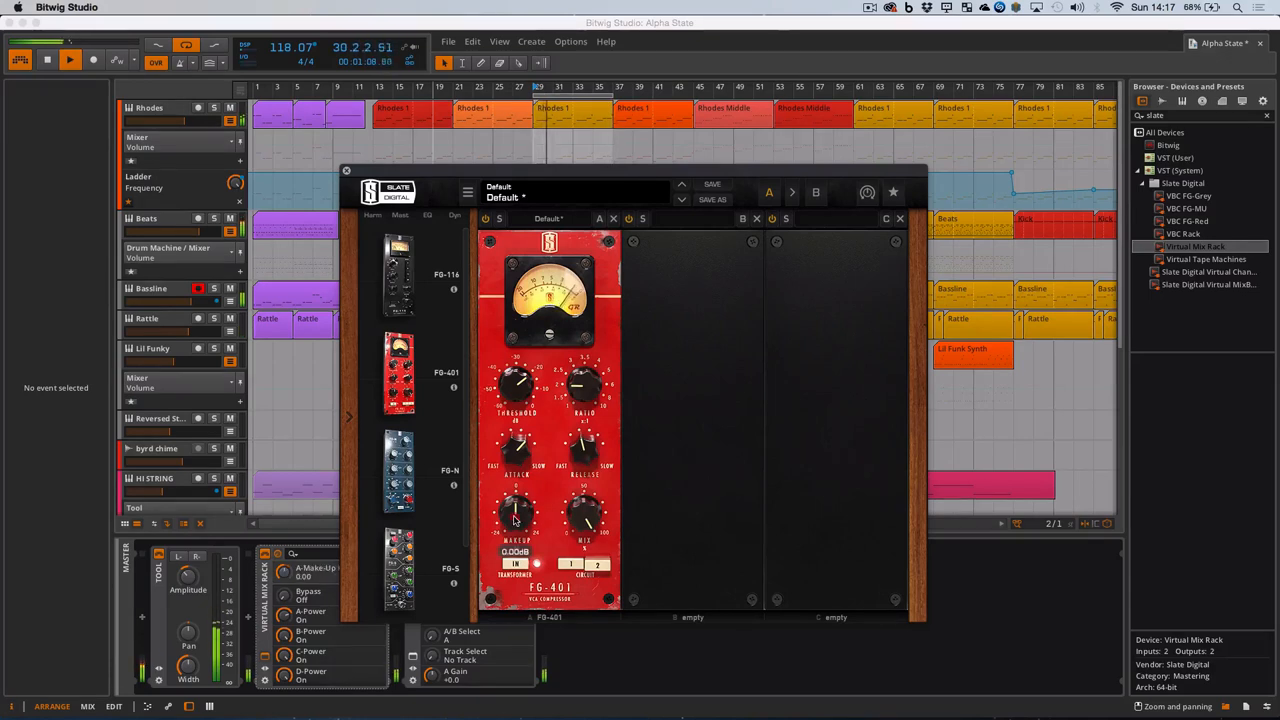
Step: Raise the FG-401 make-up gain from +2.3 dB to about +2.73 dB
left_click_drag(515, 515, 518, 505)
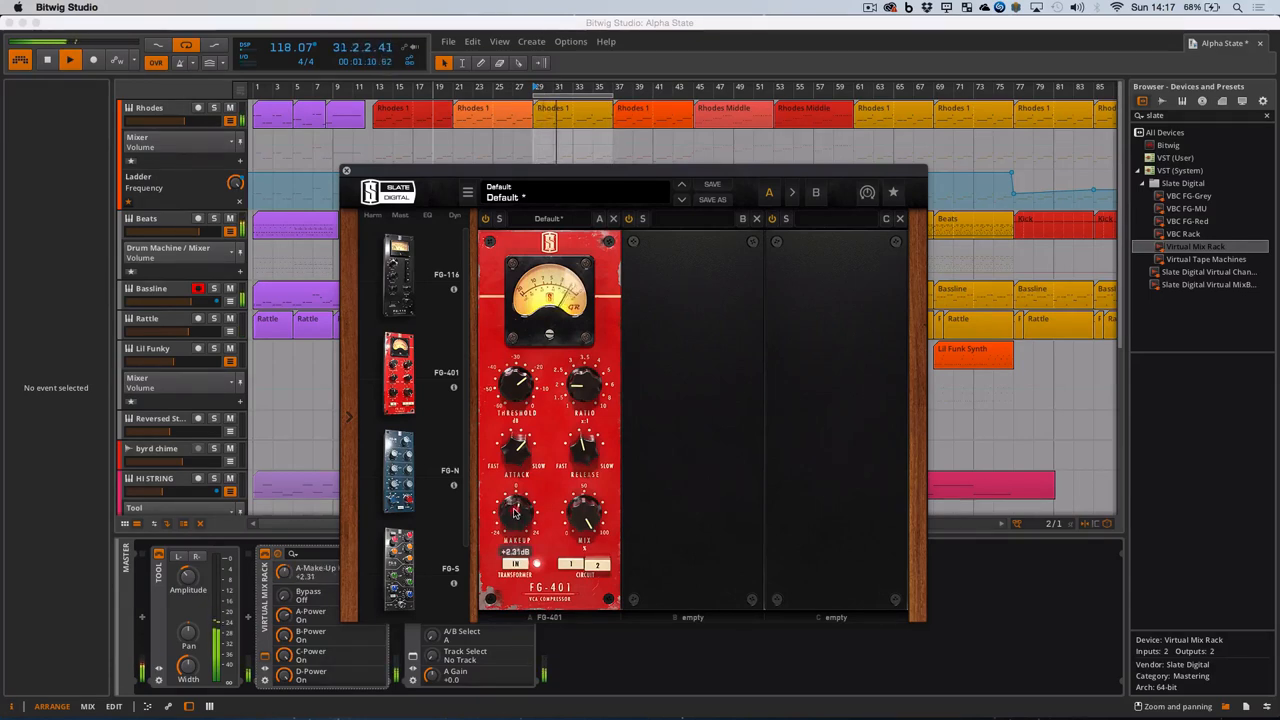
left_click_drag(515, 510, 518, 500)
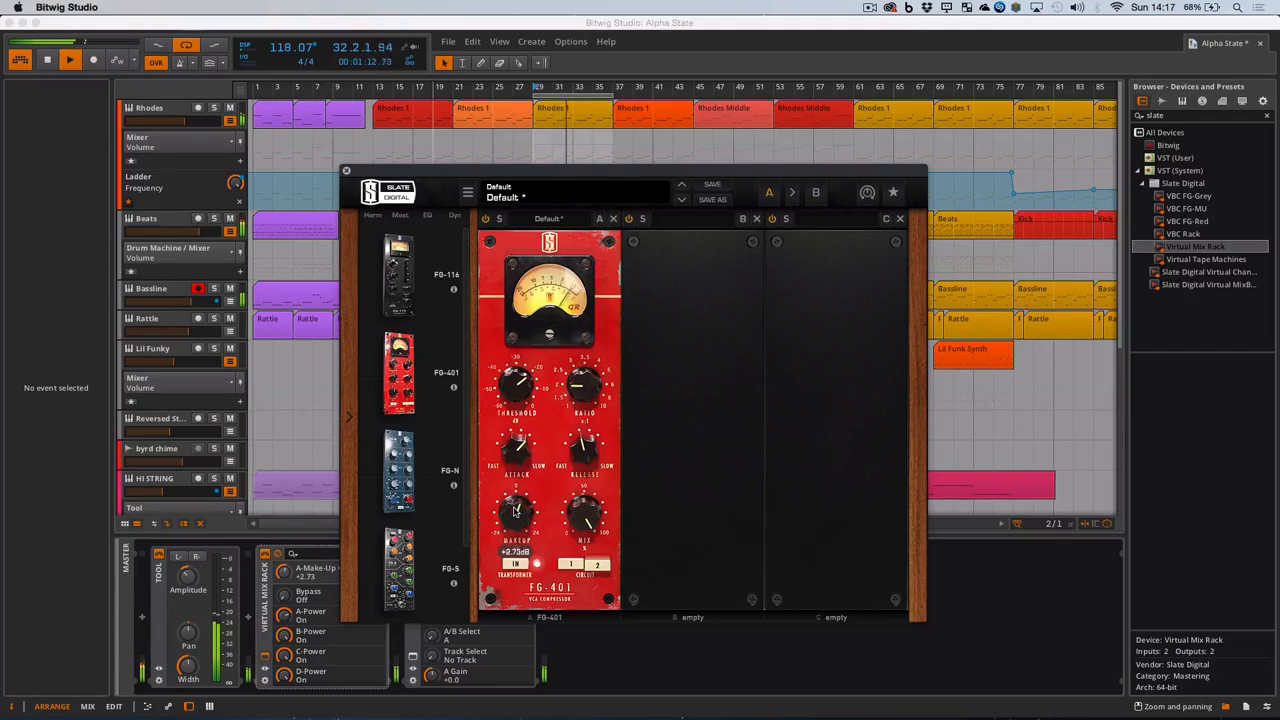
left_click_drag(515, 510, 517, 505)
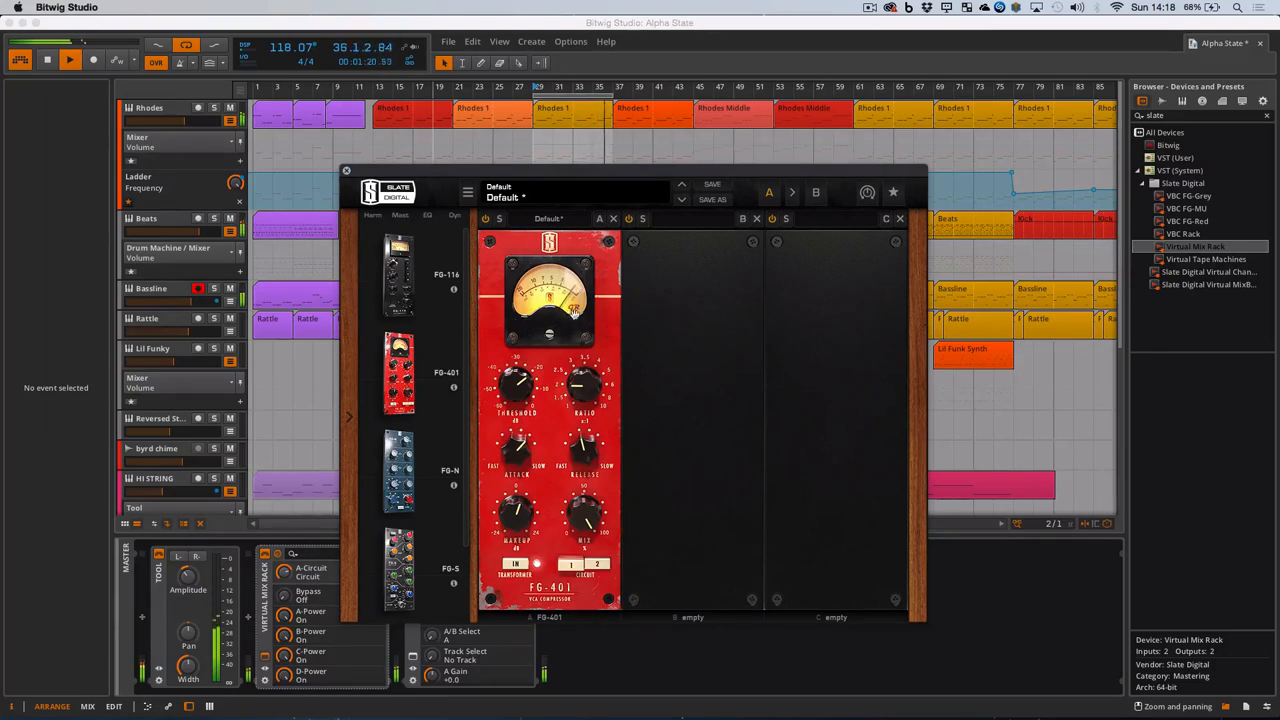
Step: Push the FG-401 threshold to about -23.8 dB and set the ratio to 2
left_click_drag(517, 385, 517, 395)
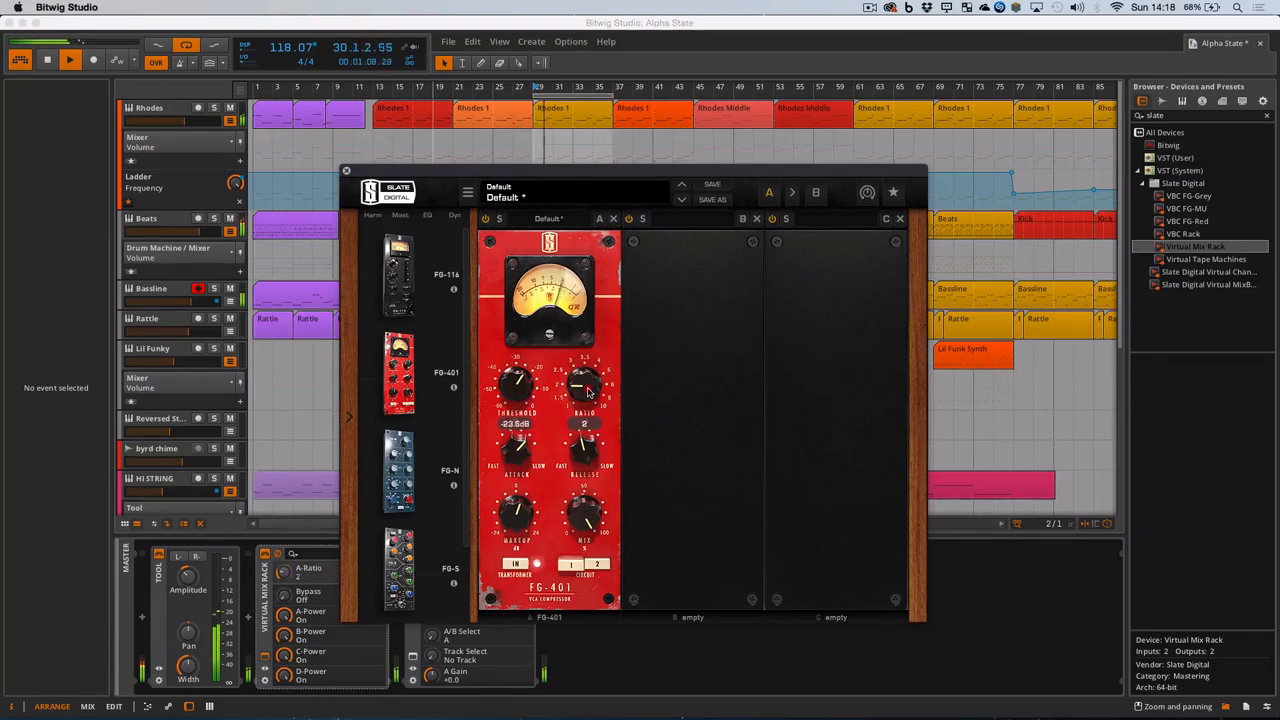
left_click_drag(585, 380, 585, 360)
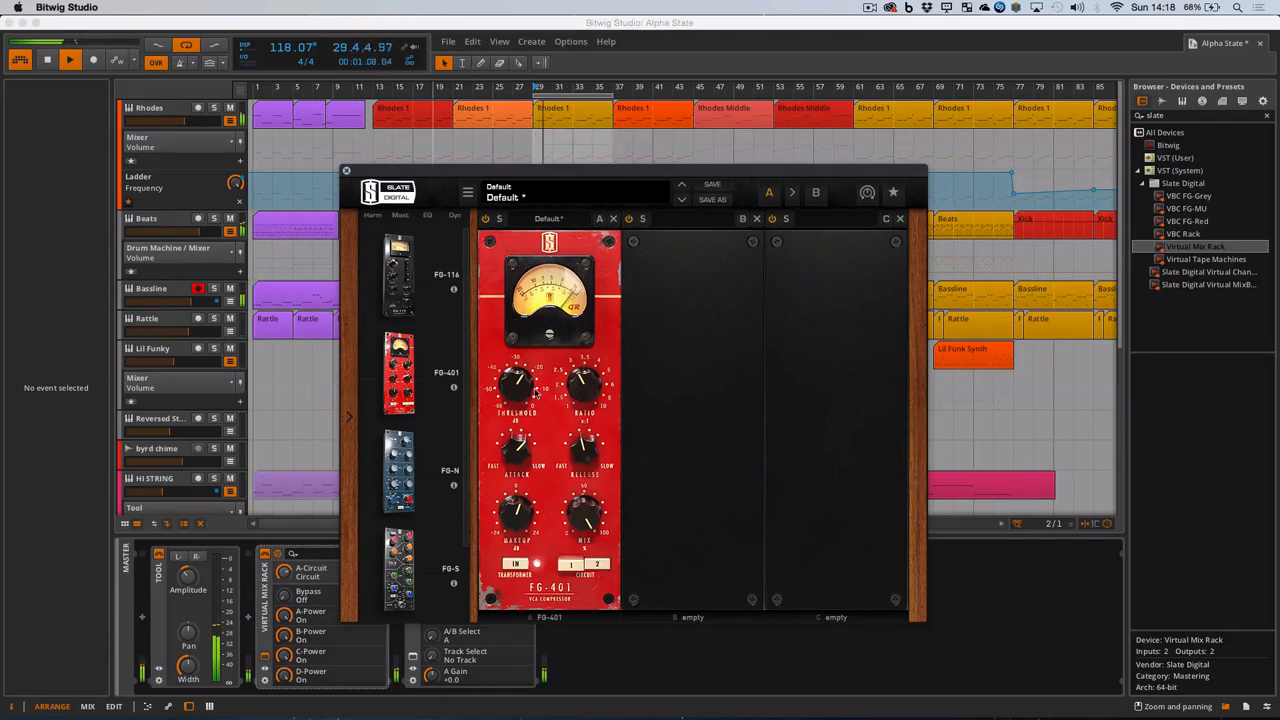
left_click_drag(515, 385, 515, 375)
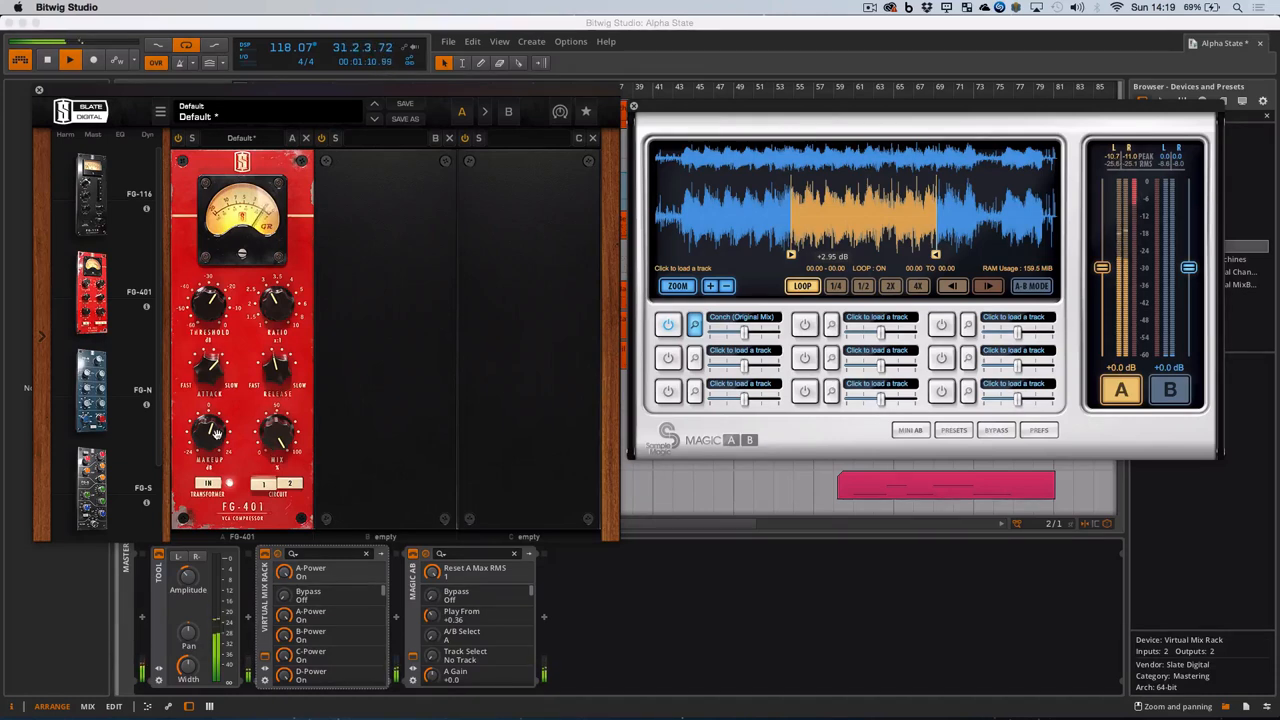
Step: Fine-tune the FG-401 Makeup knob on the master rack while listening
left_click_drag(210, 430, 217, 420)
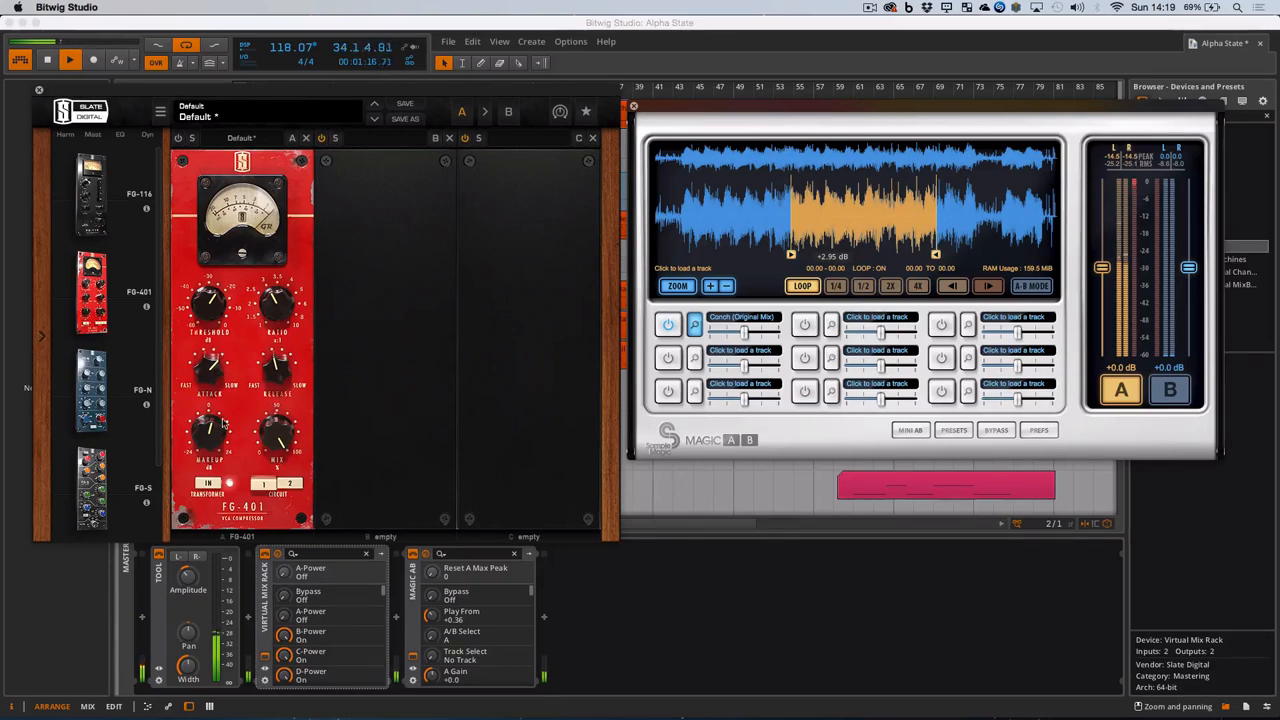
left_click_drag(208, 430, 215, 425)
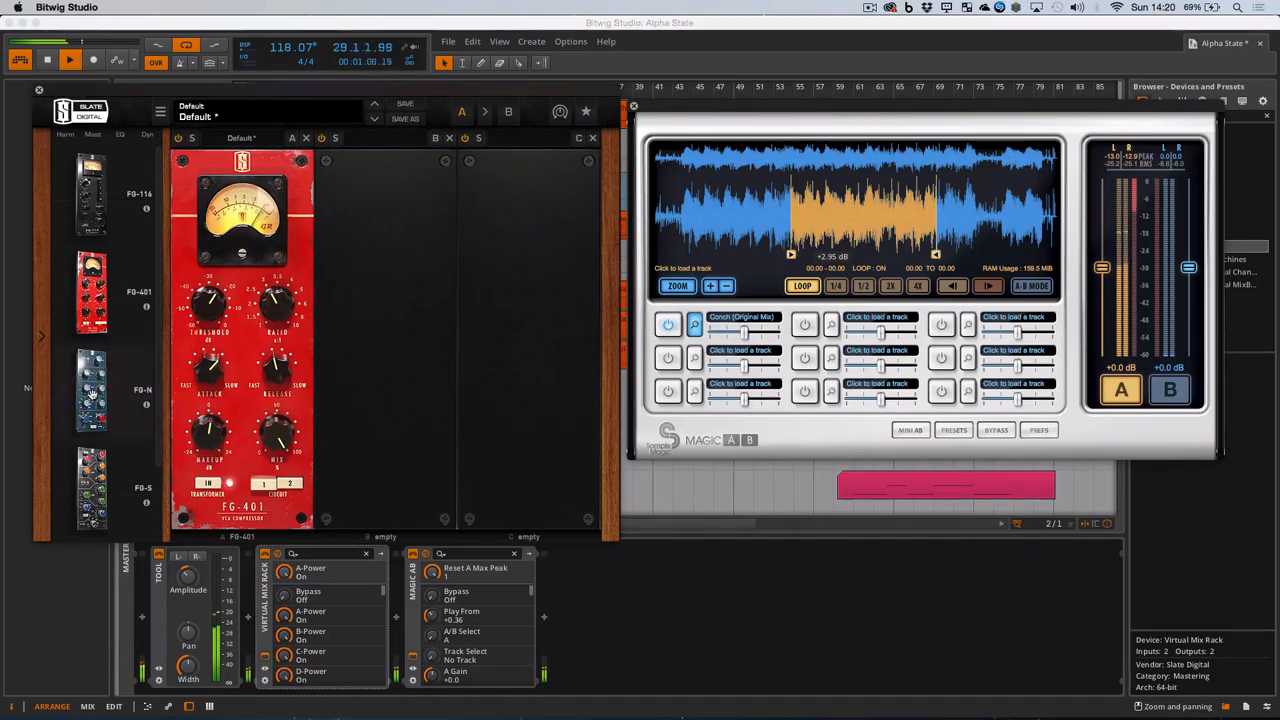
Step: Load the FG-N EQ module into empty rack slot B
left_click(90, 390)
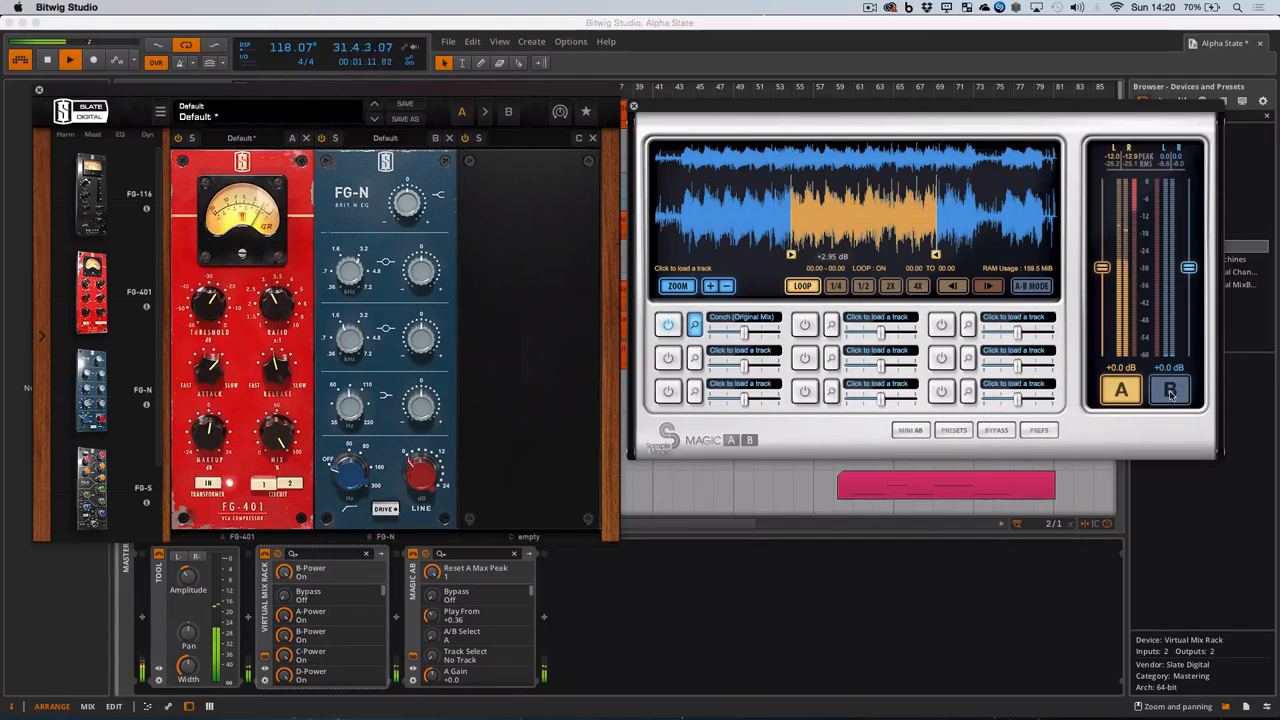
Step: Audition the reference on Magic AB side B, then return to side A
left_click(1170, 390)
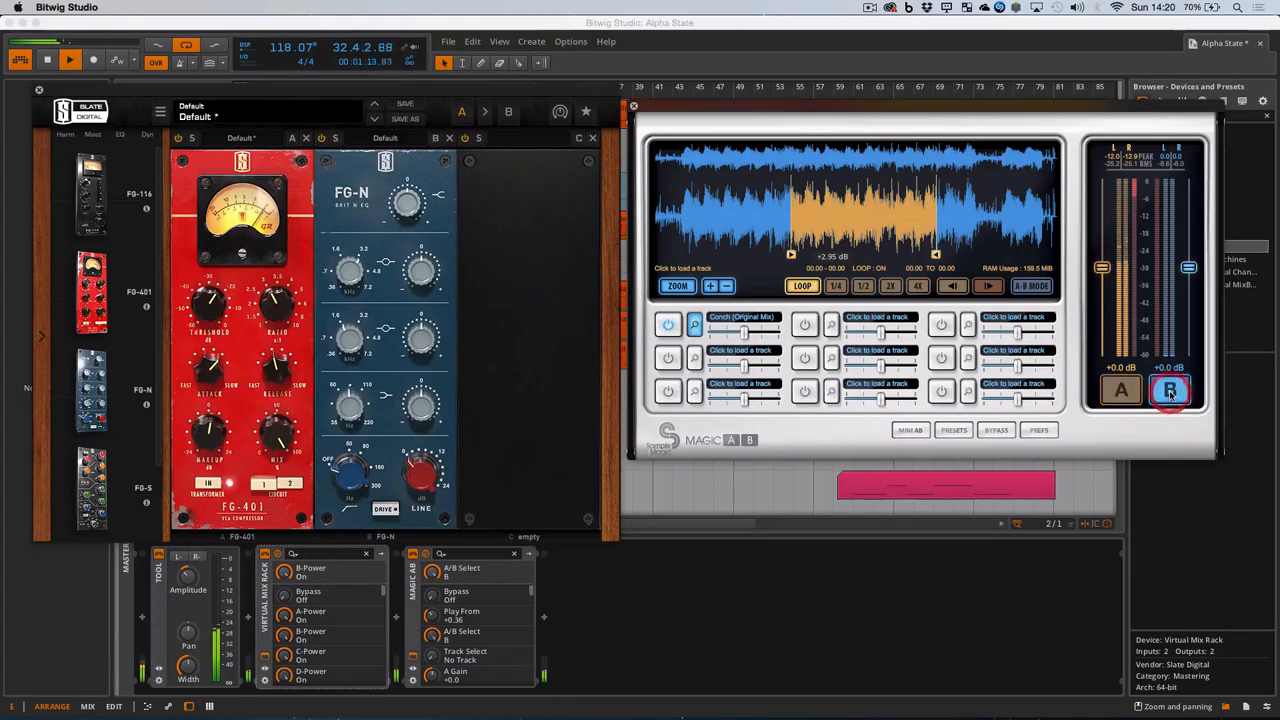
left_click(1170, 390)
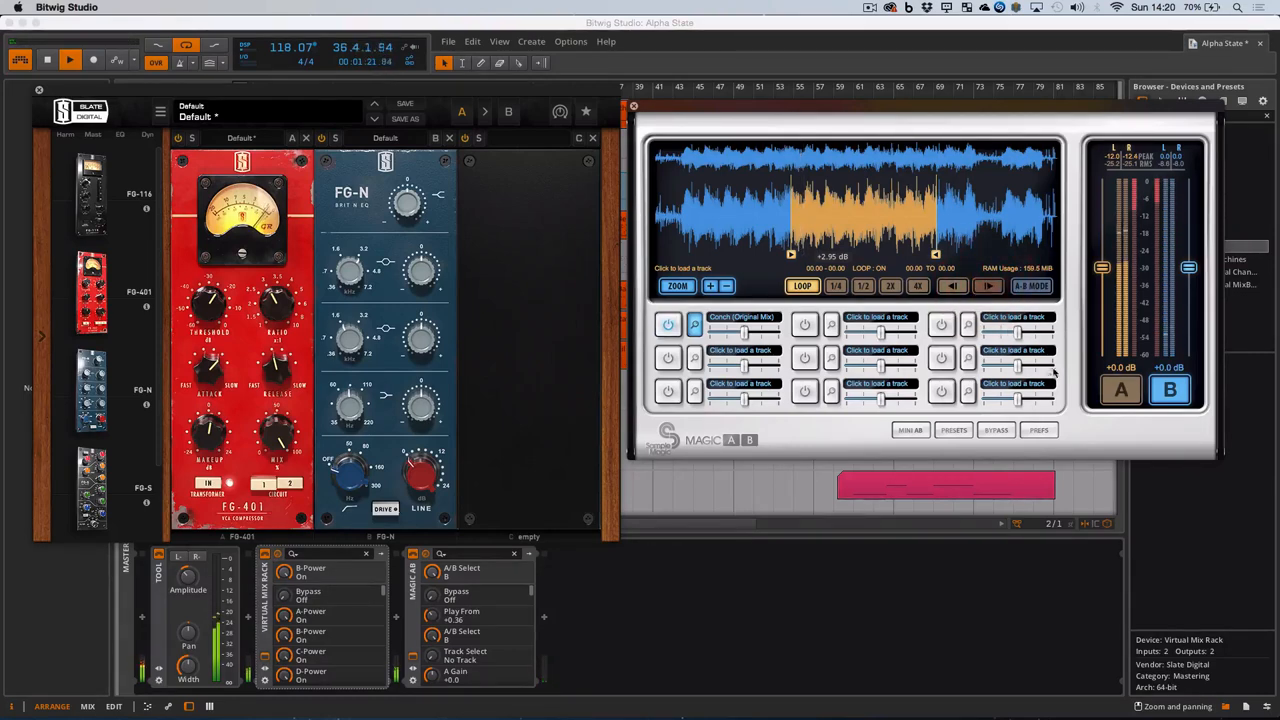
left_click(1120, 390)
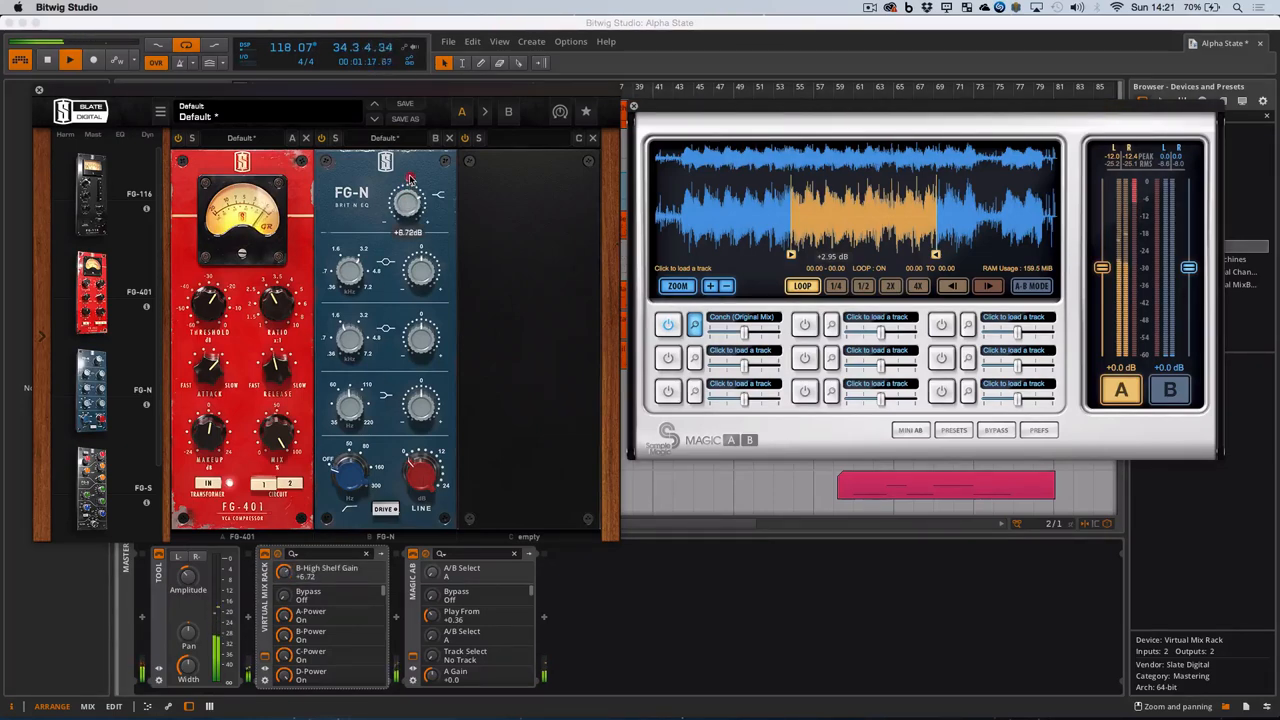
Step: Boost the FG-N high shelf to about +6 dB, then ease it to roughly +5.7 dB
left_click_drag(408, 200, 408, 210)
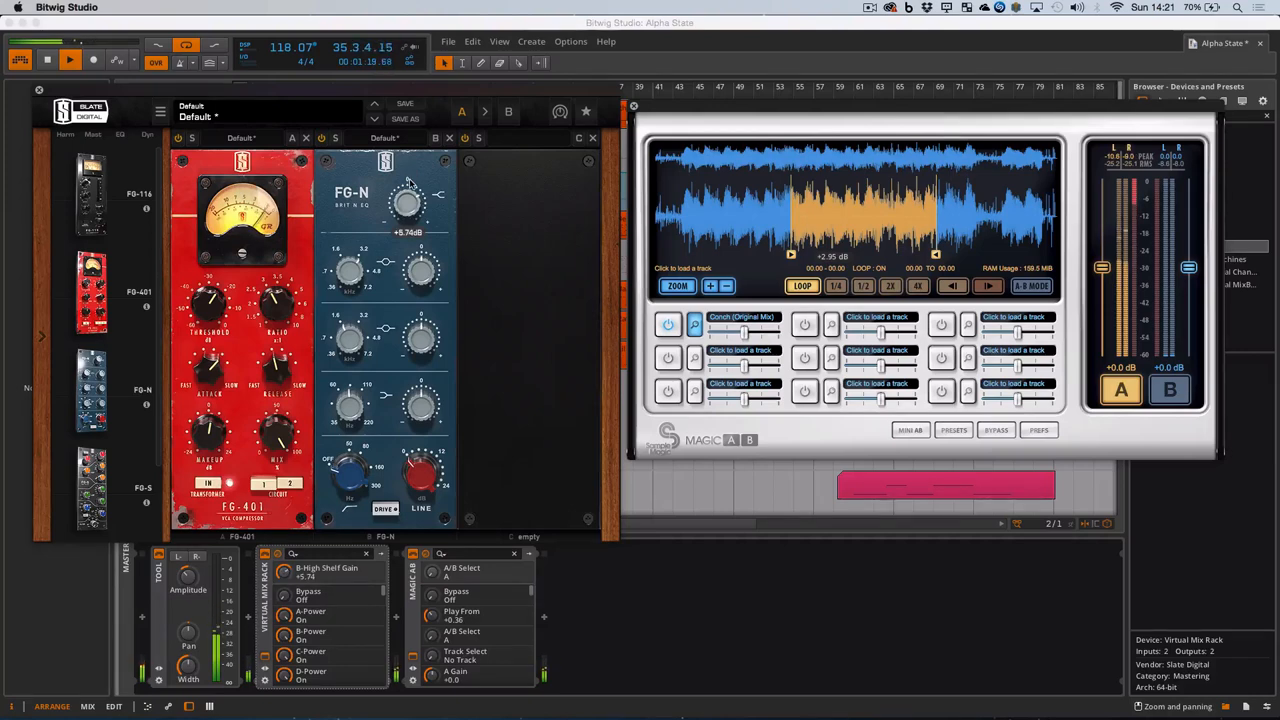
left_click_drag(408, 200, 405, 210)
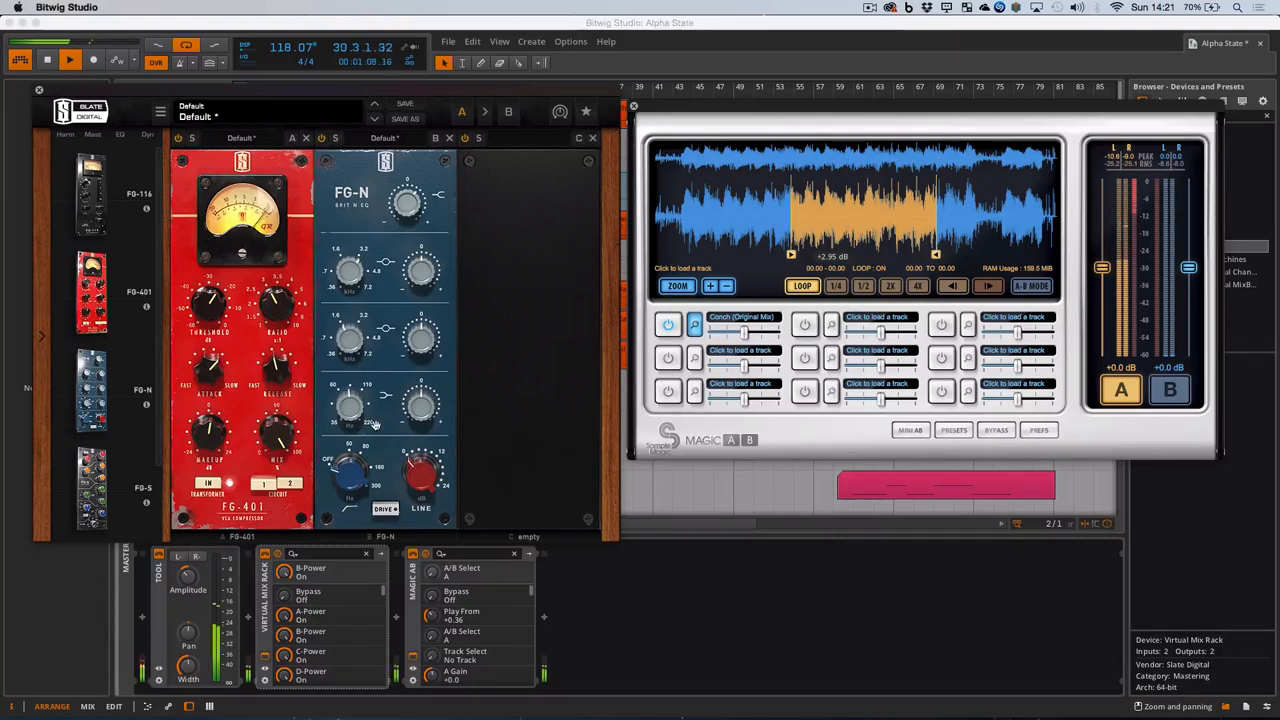
Step: Set a rough FG-N low-shelf frequency and trim the shelf gain to about +3 dB
left_click_drag(350, 415, 375, 400)
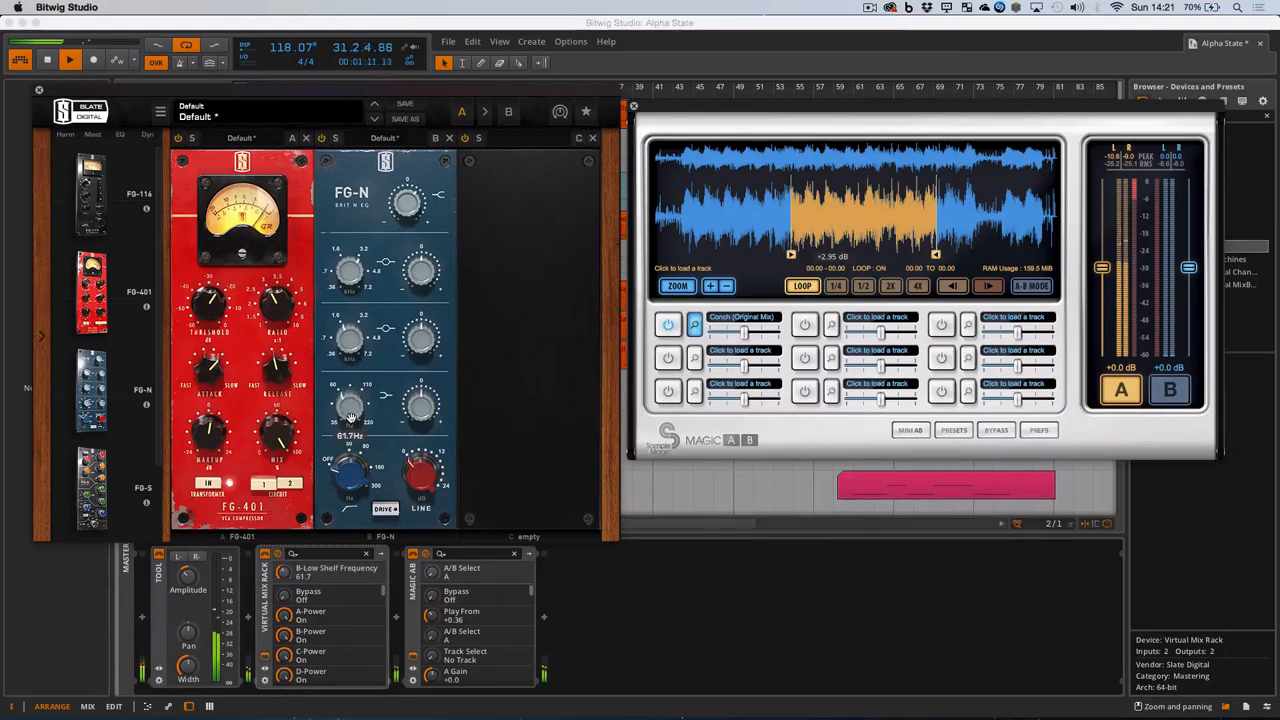
left_click_drag(350, 415, 350, 440)
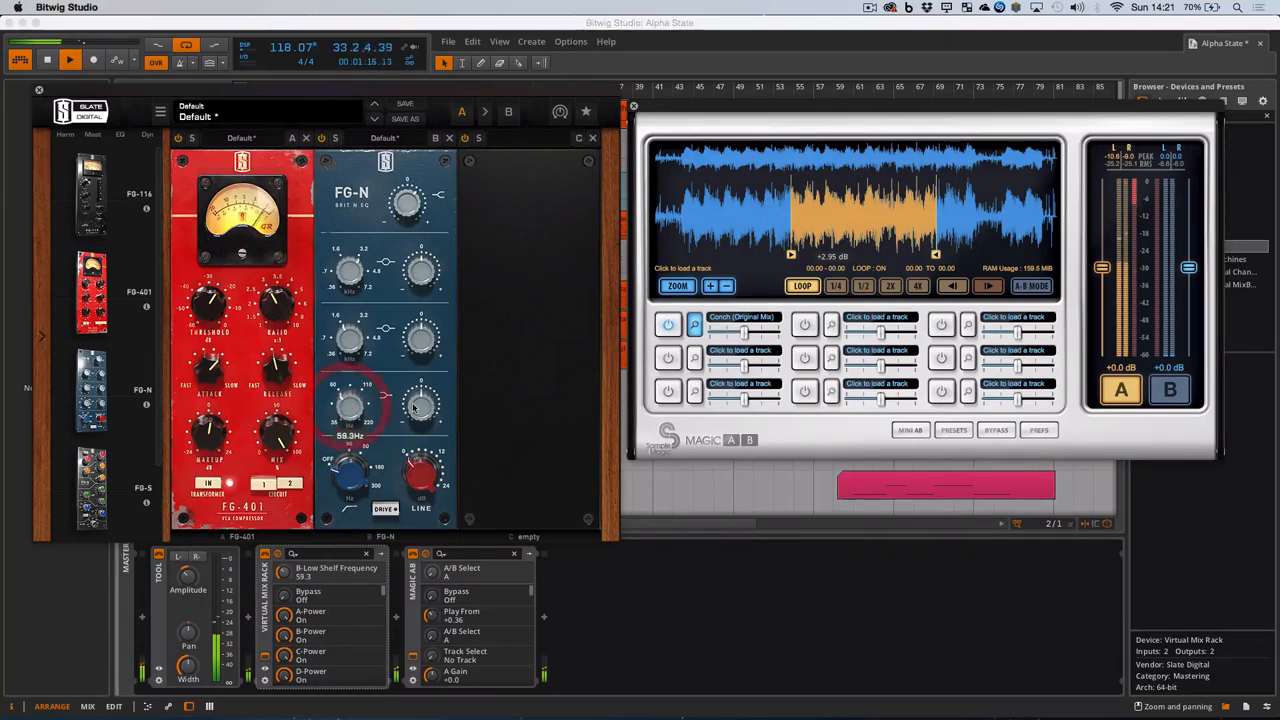
left_click_drag(420, 405, 420, 390)
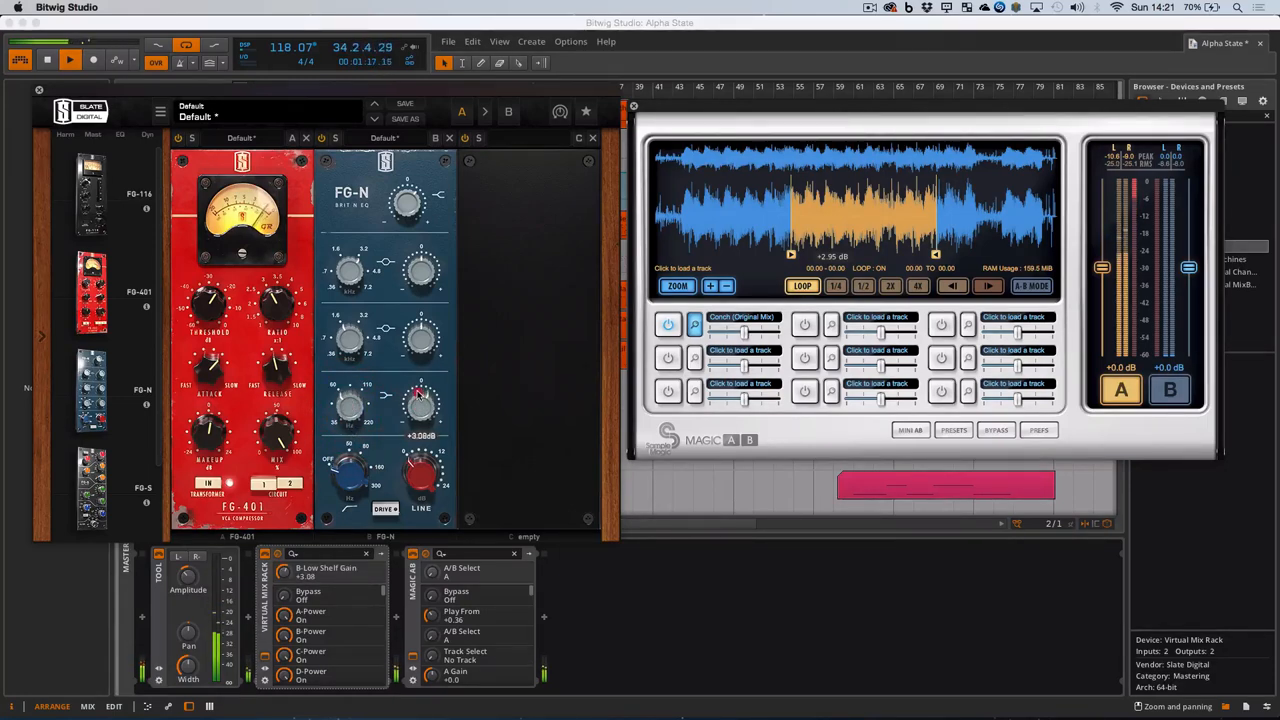
left_click_drag(420, 405, 420, 415)
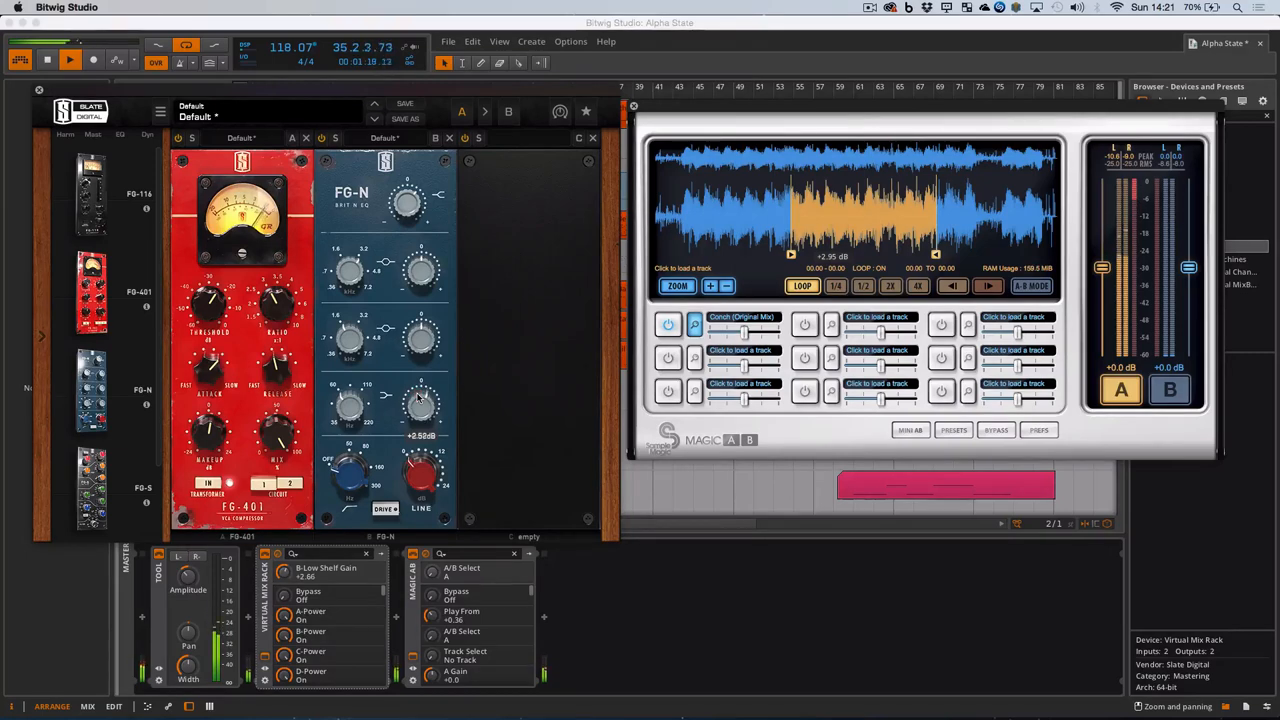
left_click_drag(420, 405, 420, 415)
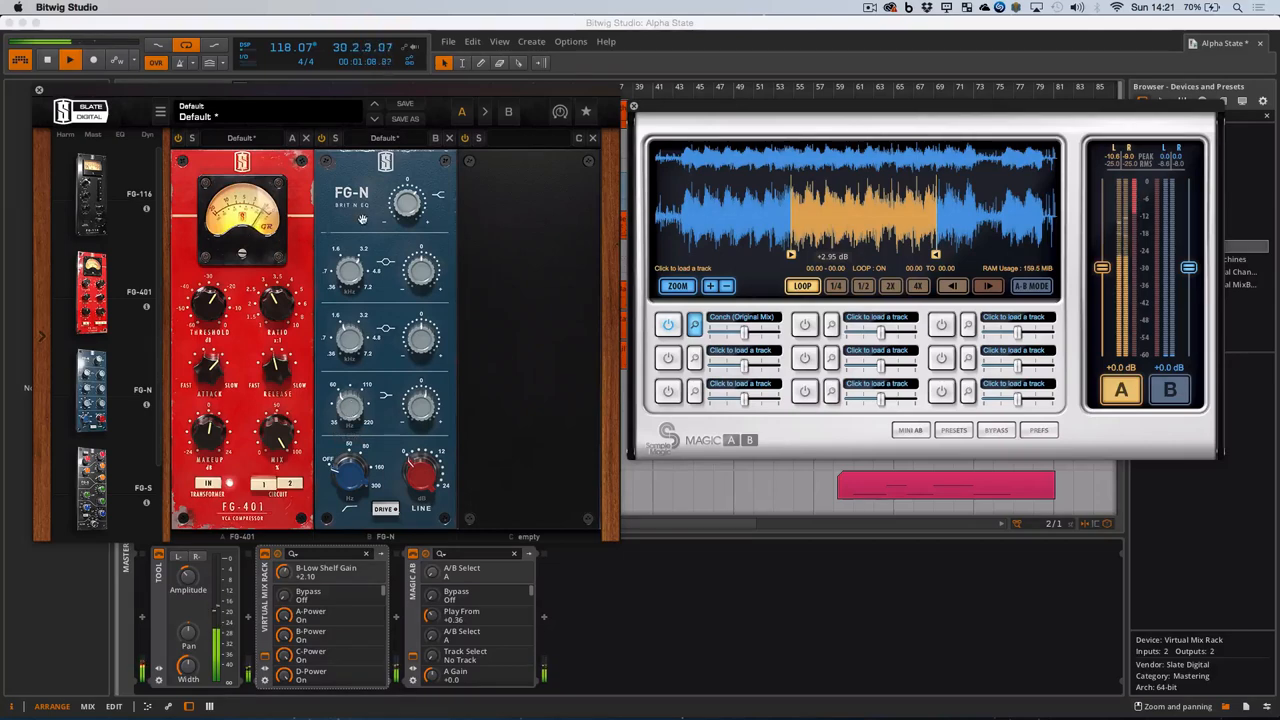
left_click_drag(420, 410, 420, 400)
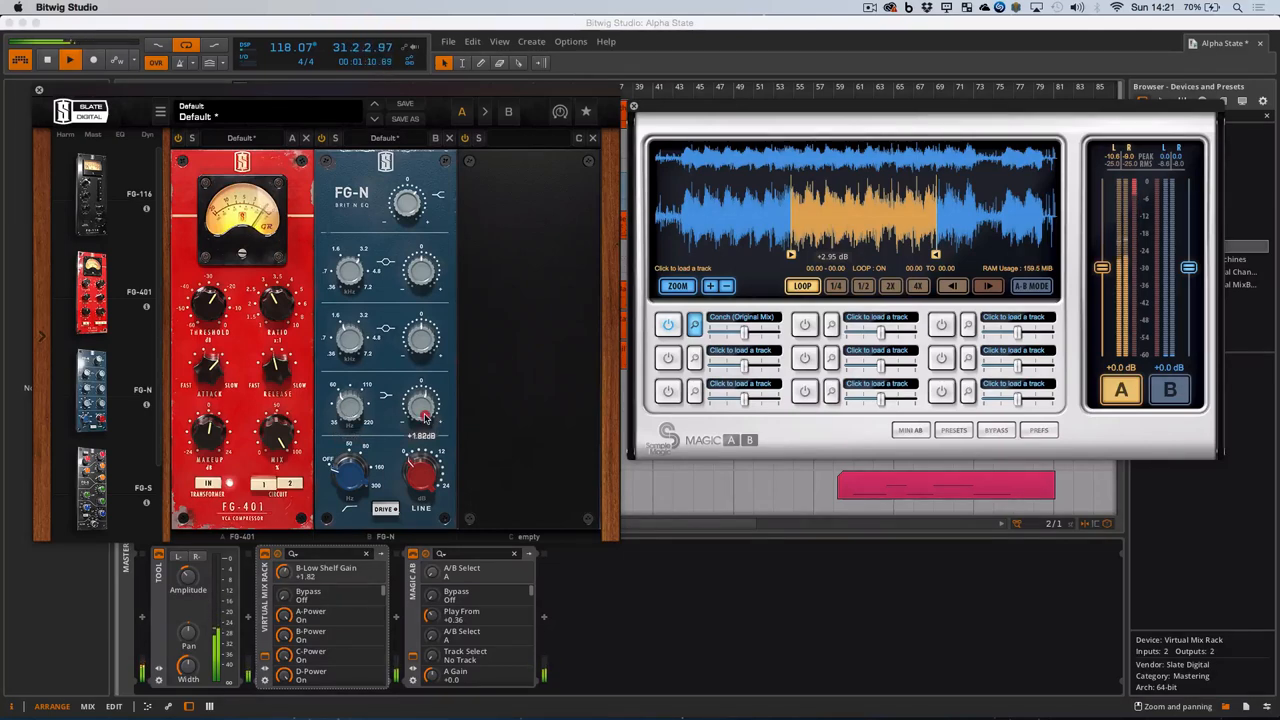
Step: Fine-tune the low-shelf frequency up to about 76 Hz
left_click_drag(348, 405, 348, 400)
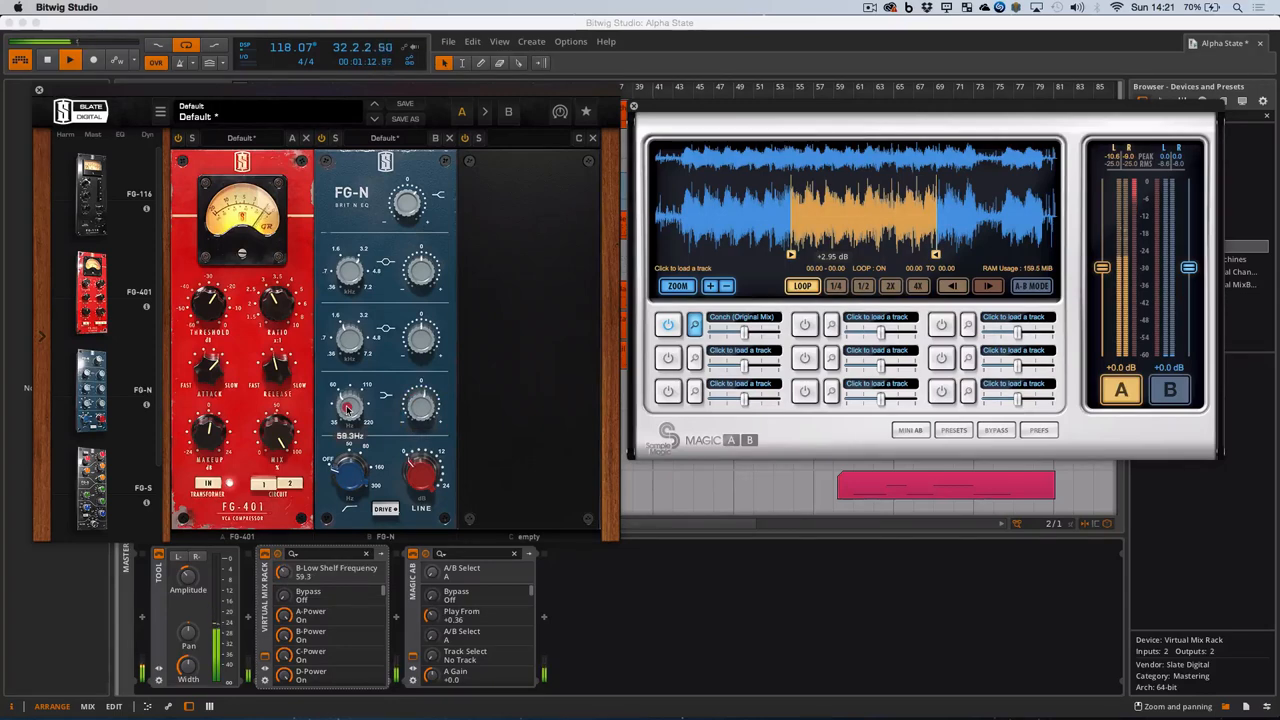
left_click_drag(350, 405, 352, 390)
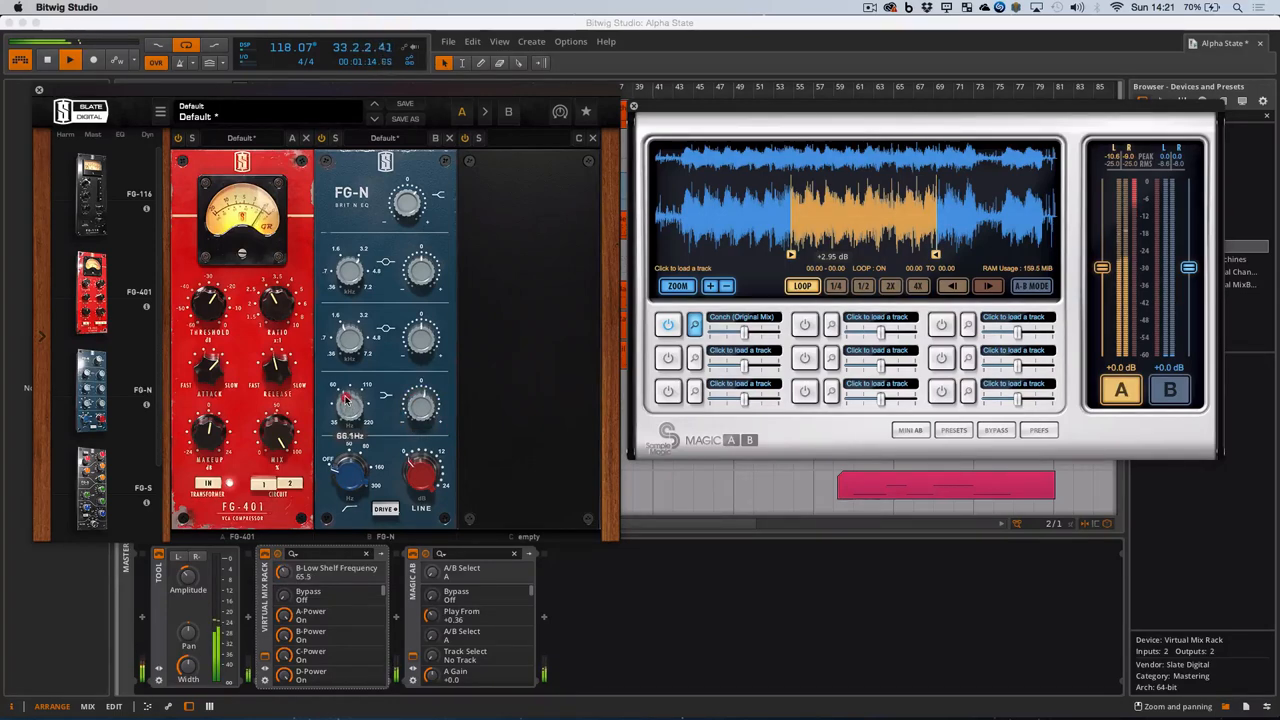
left_click_drag(350, 405, 350, 400)
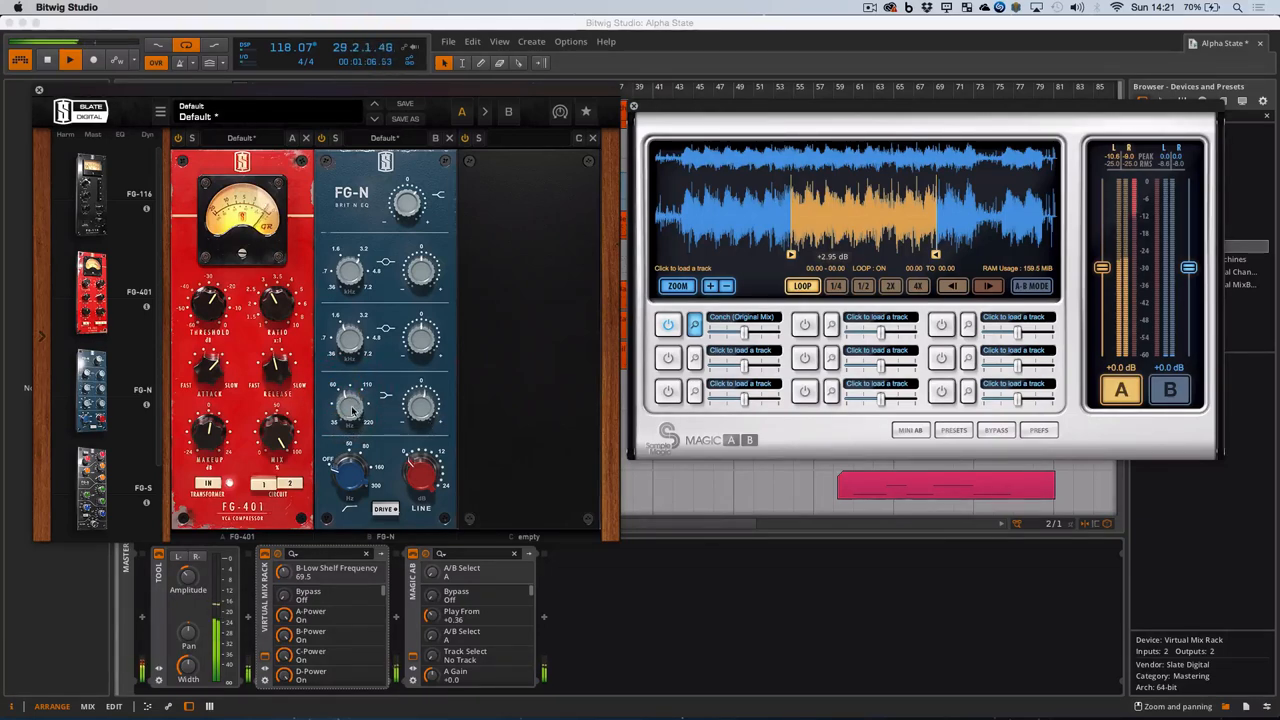
left_click_drag(350, 410, 350, 400)
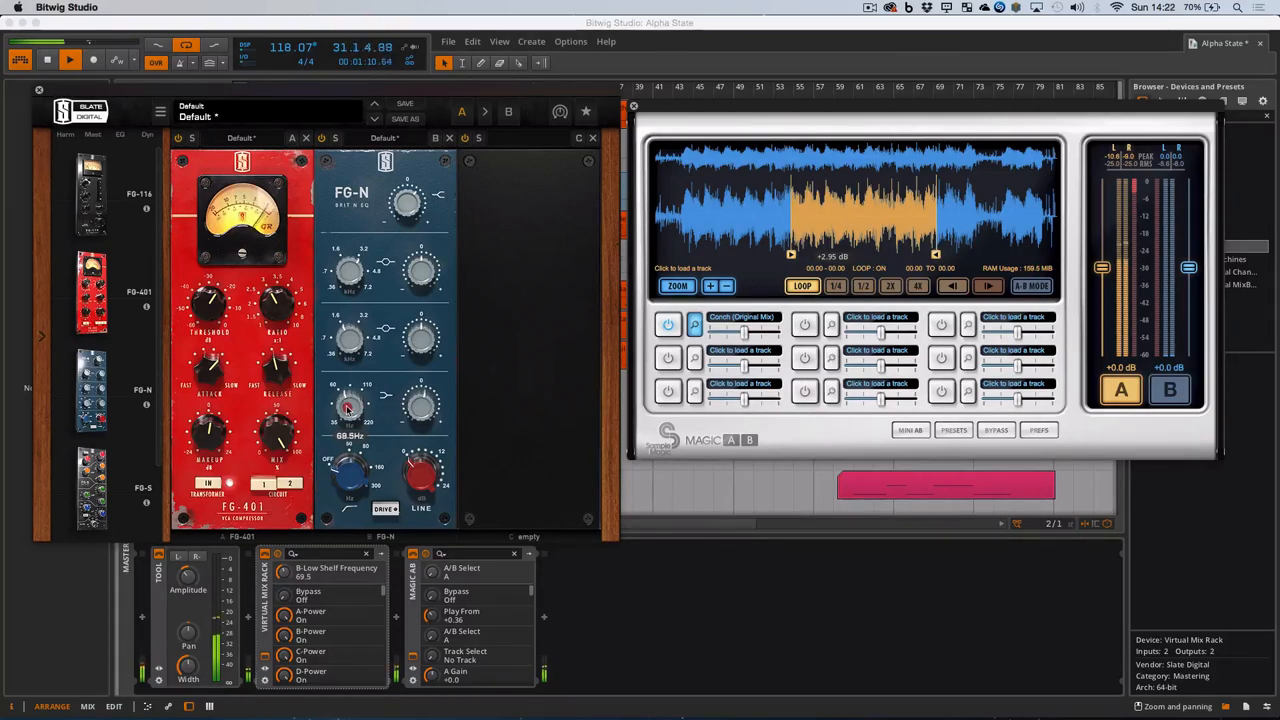
left_click_drag(350, 405, 352, 390)
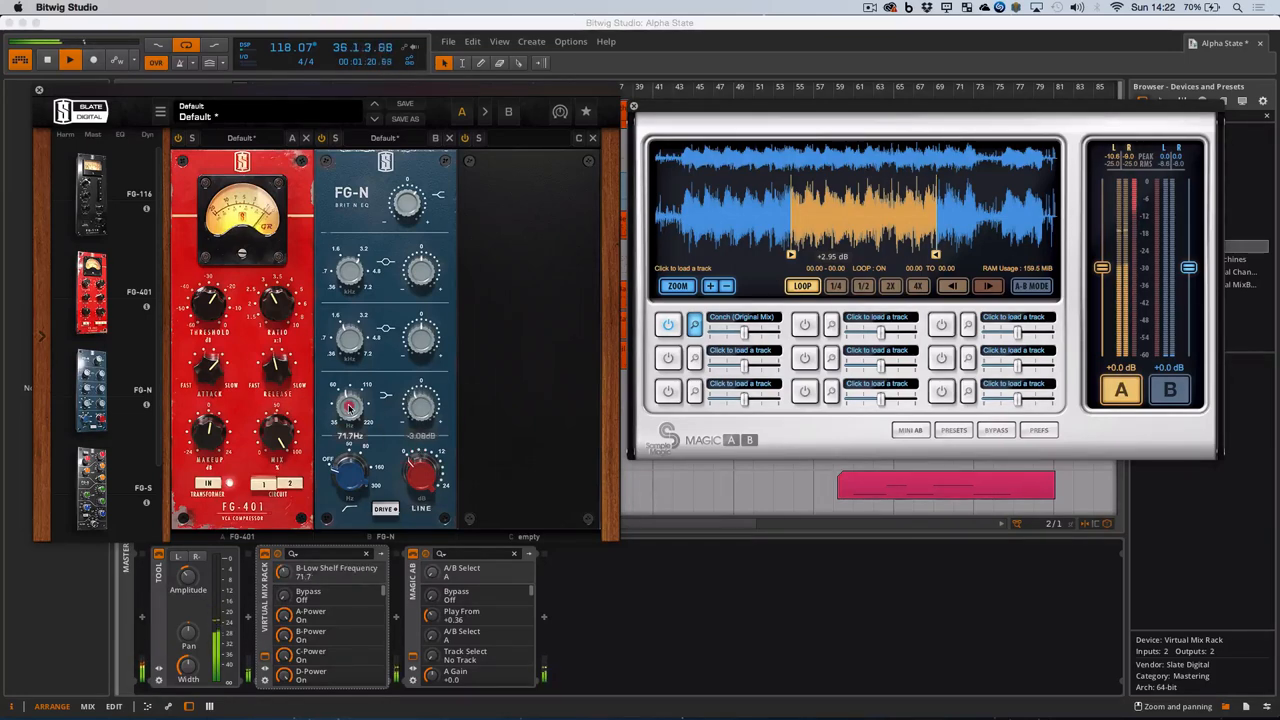
left_click_drag(348, 405, 350, 390)
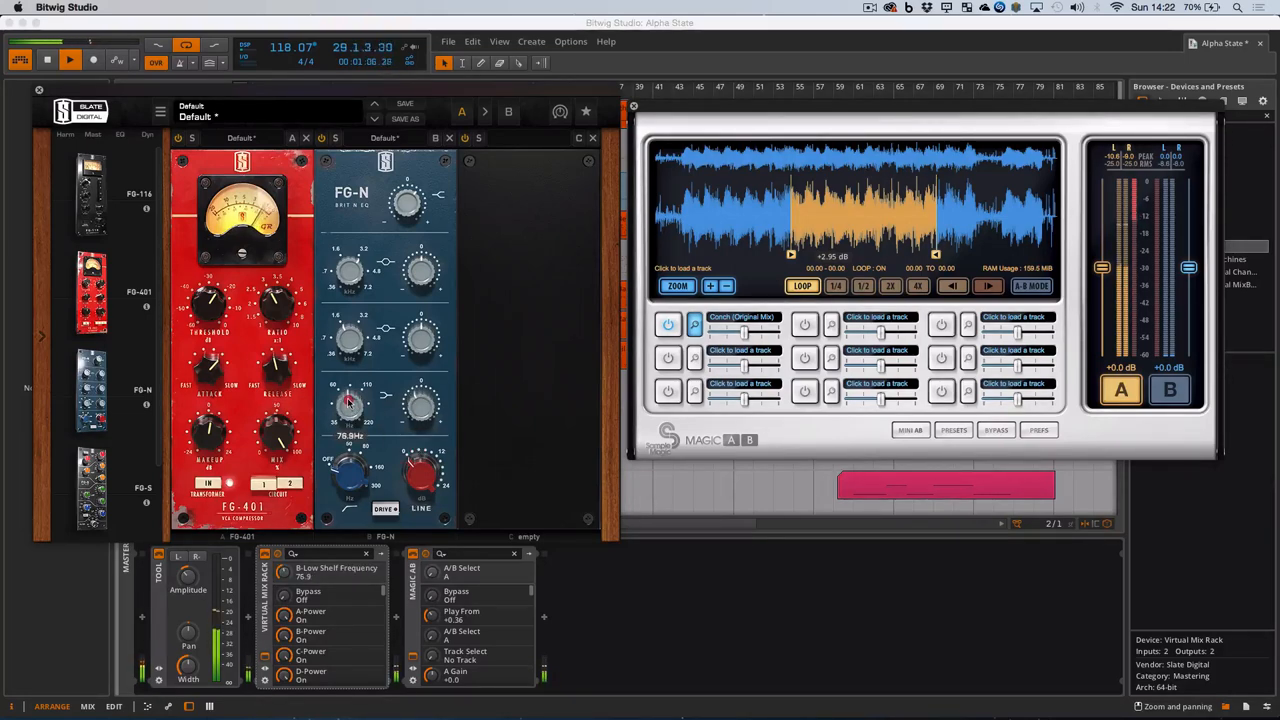
left_click_drag(350, 405, 355, 395)
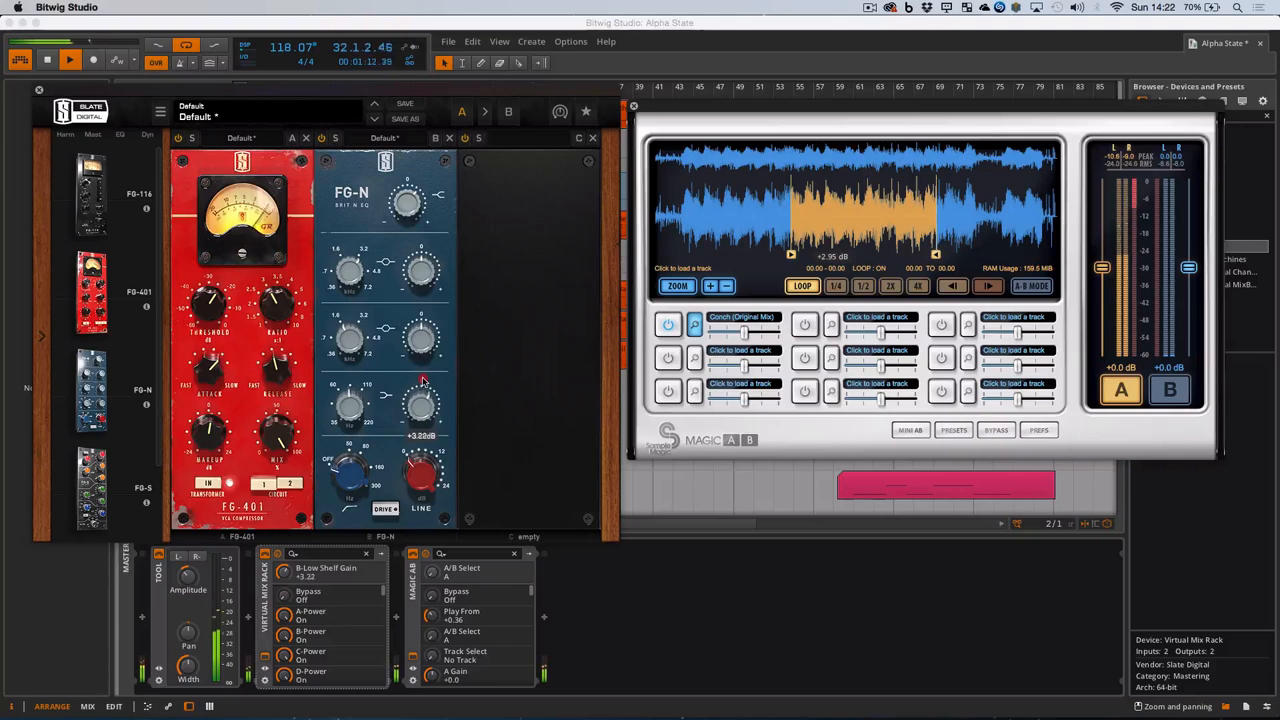
left_click_drag(350, 405, 350, 400)
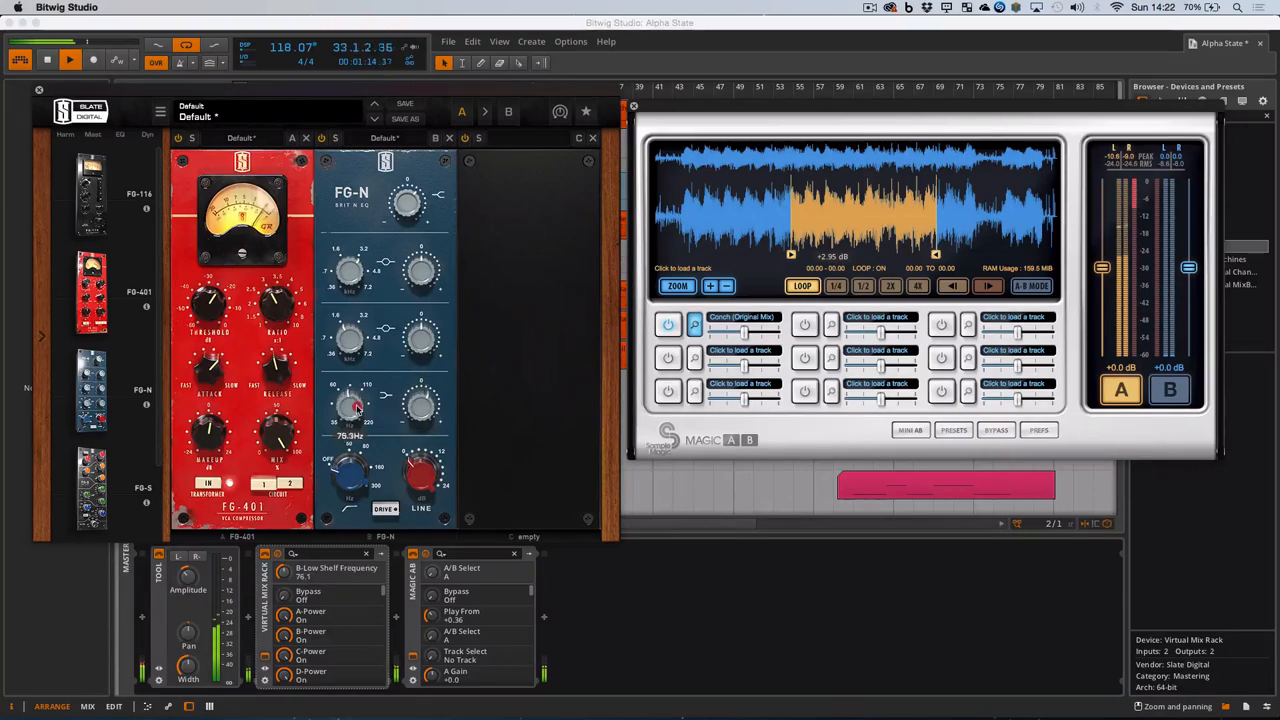
left_click_drag(350, 405, 350, 420)
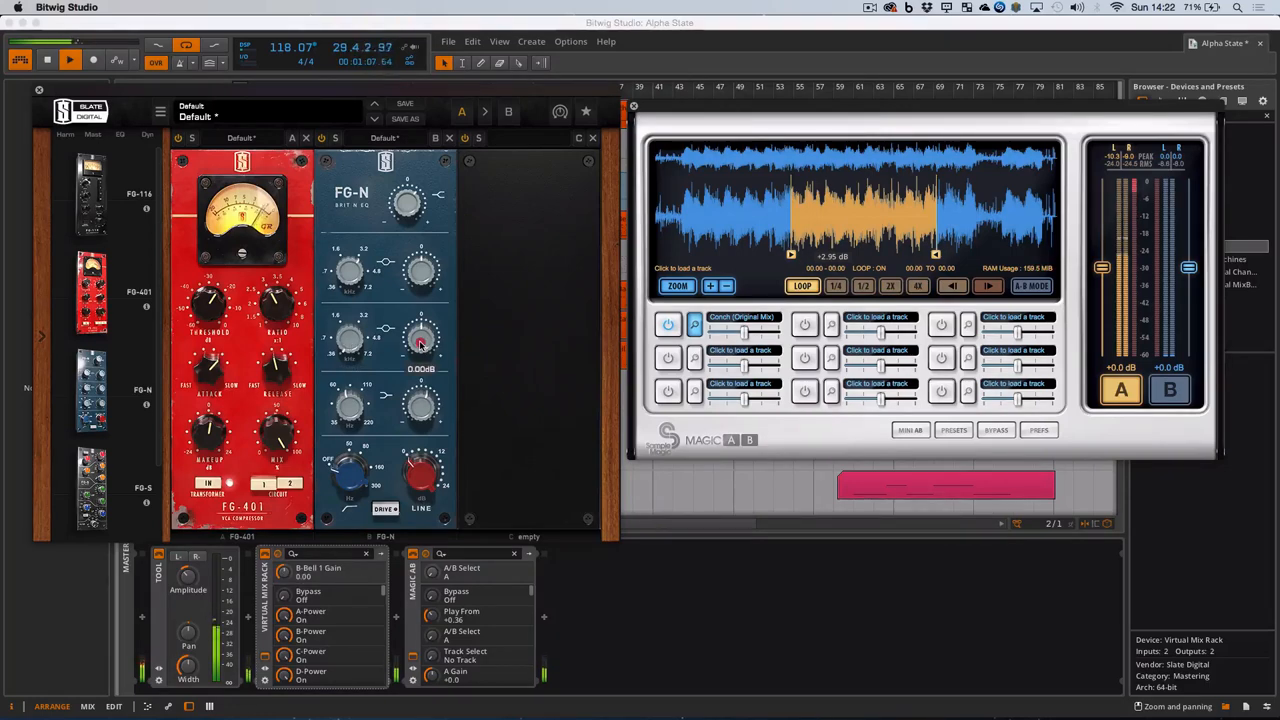
Step: Sweep the FG-N bell 1 gain to a -2.5 dB cut, then briefly bypass to compare
left_click_drag(420, 340, 425, 310)
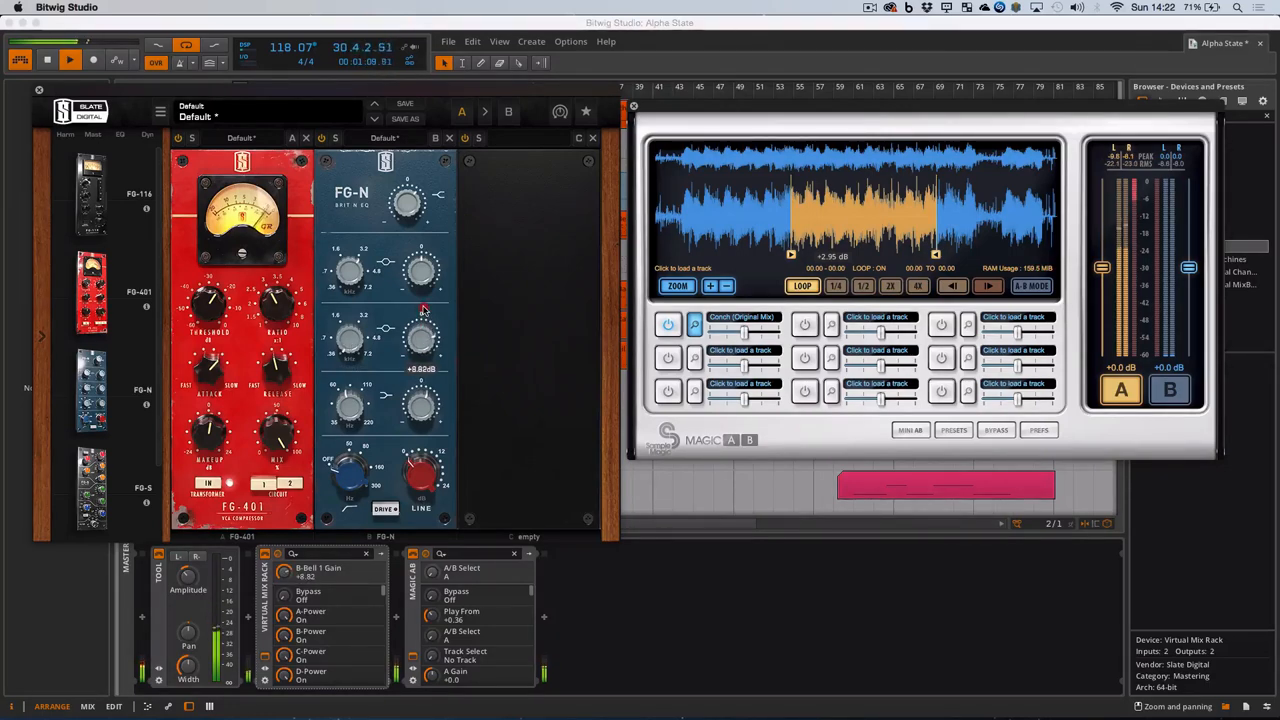
left_click_drag(420, 335, 420, 360)
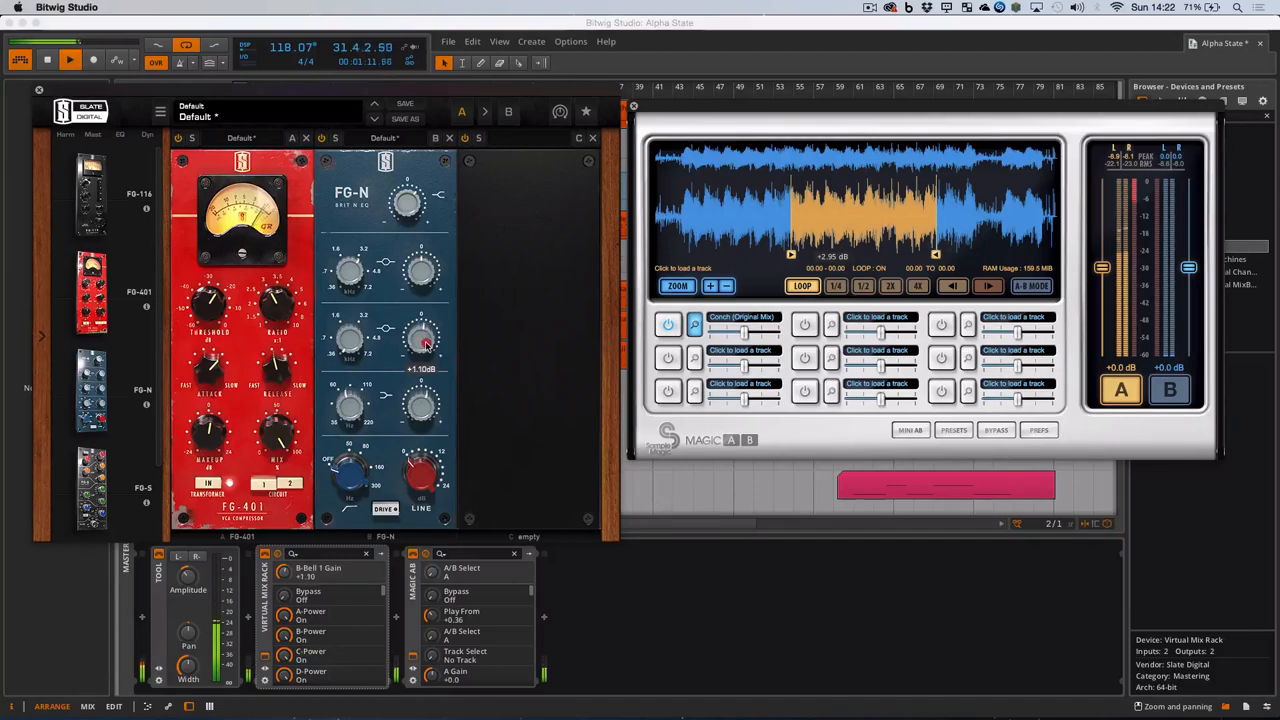
left_click_drag(420, 340, 420, 360)
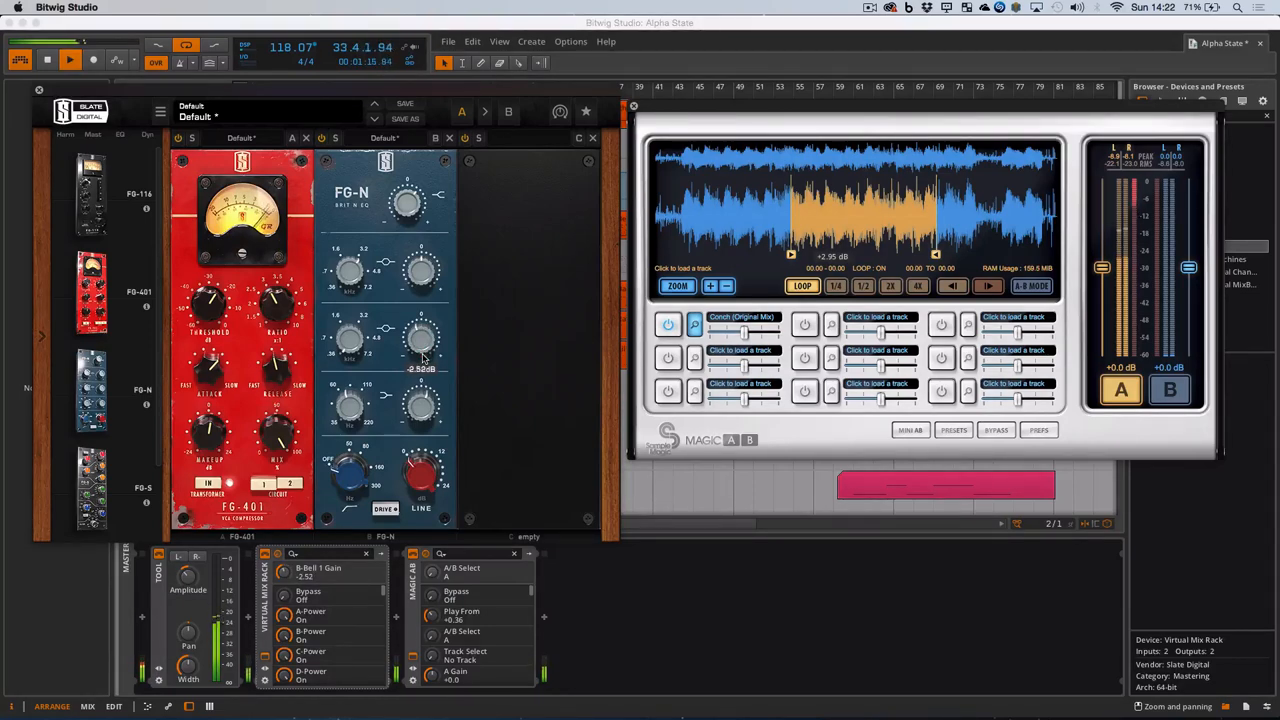
left_click_drag(420, 340, 422, 335)
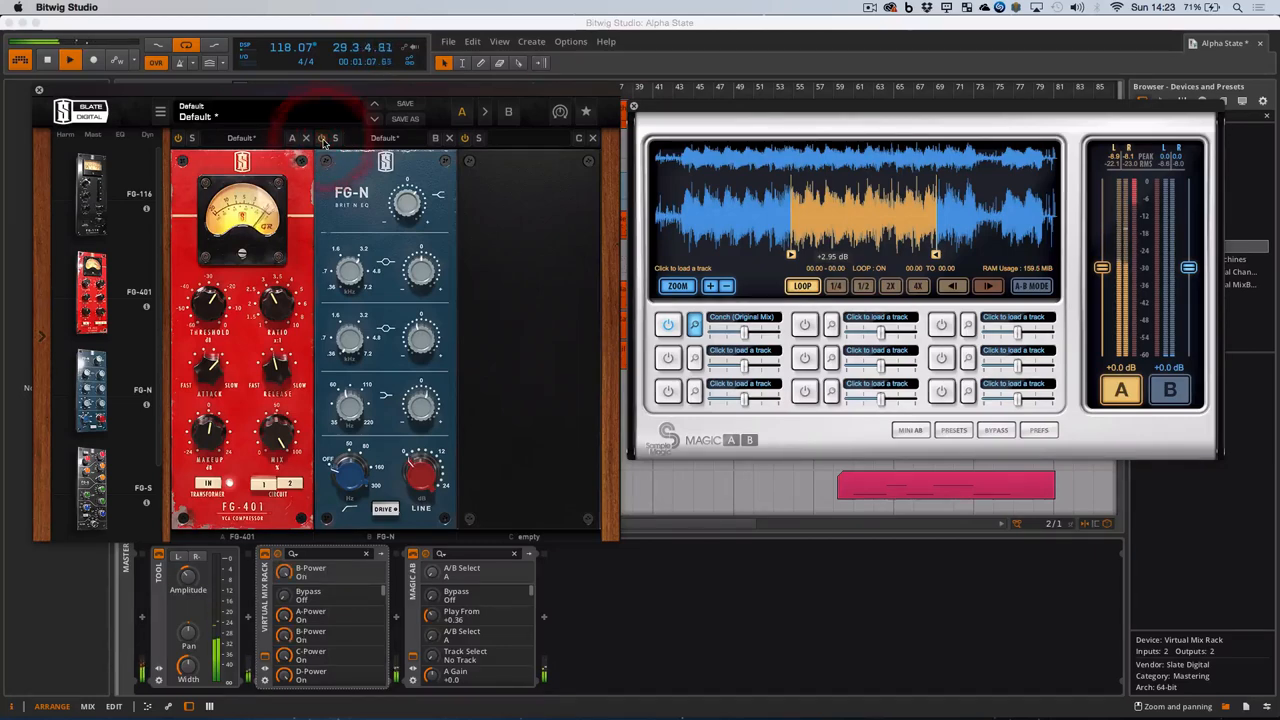
left_click_drag(408, 205, 408, 195)
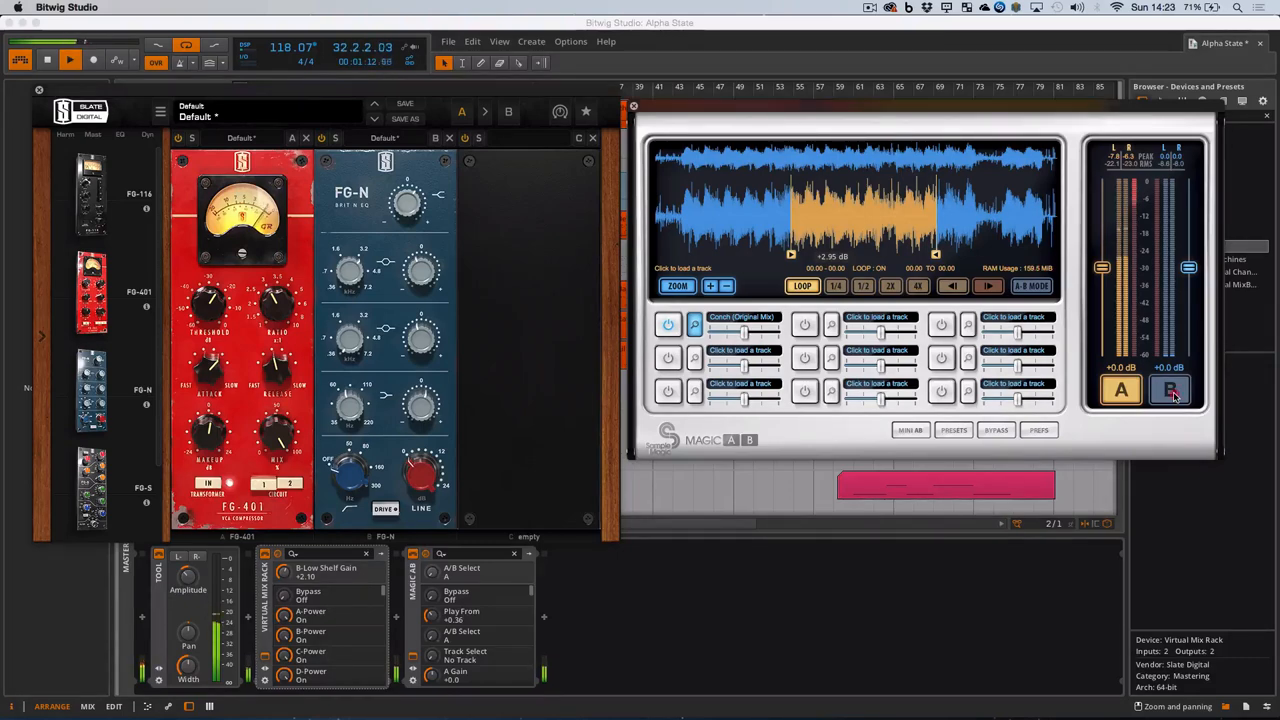
Step: A/B the reference in Magic AB, then trim the FG-N high shelf to +2.8 dB
left_click(1170, 389)
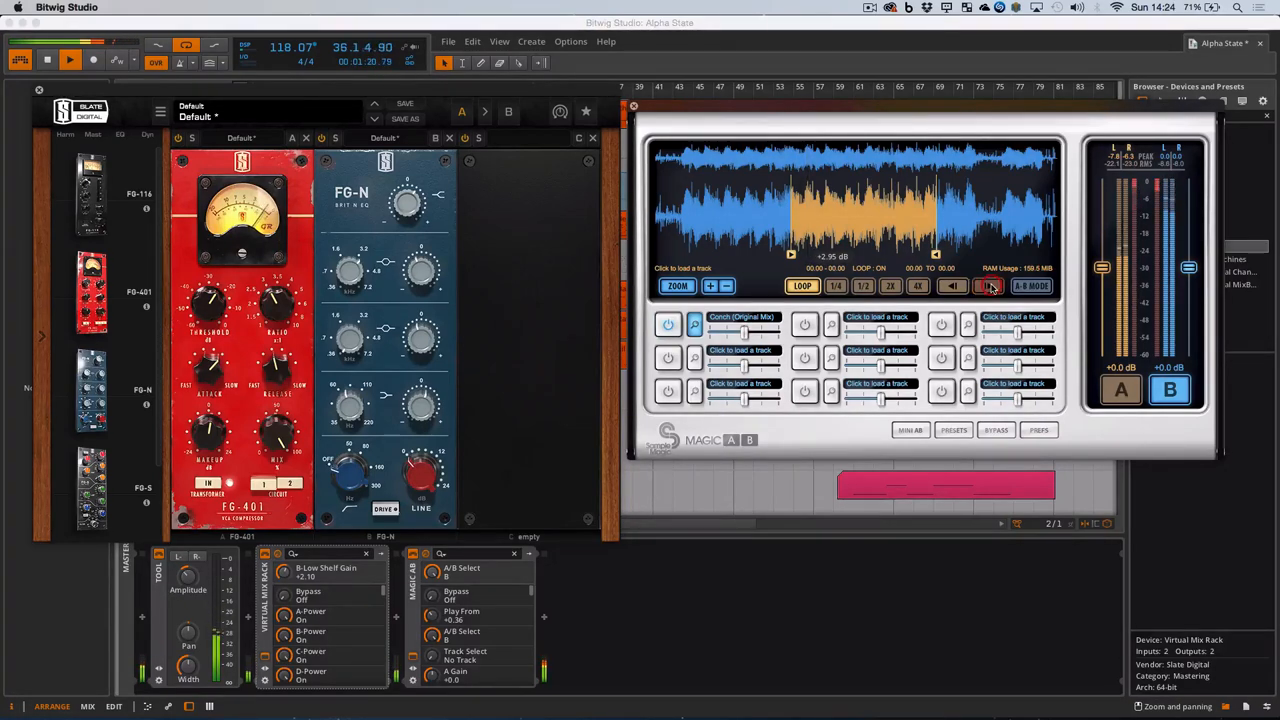
left_click(1121, 390)
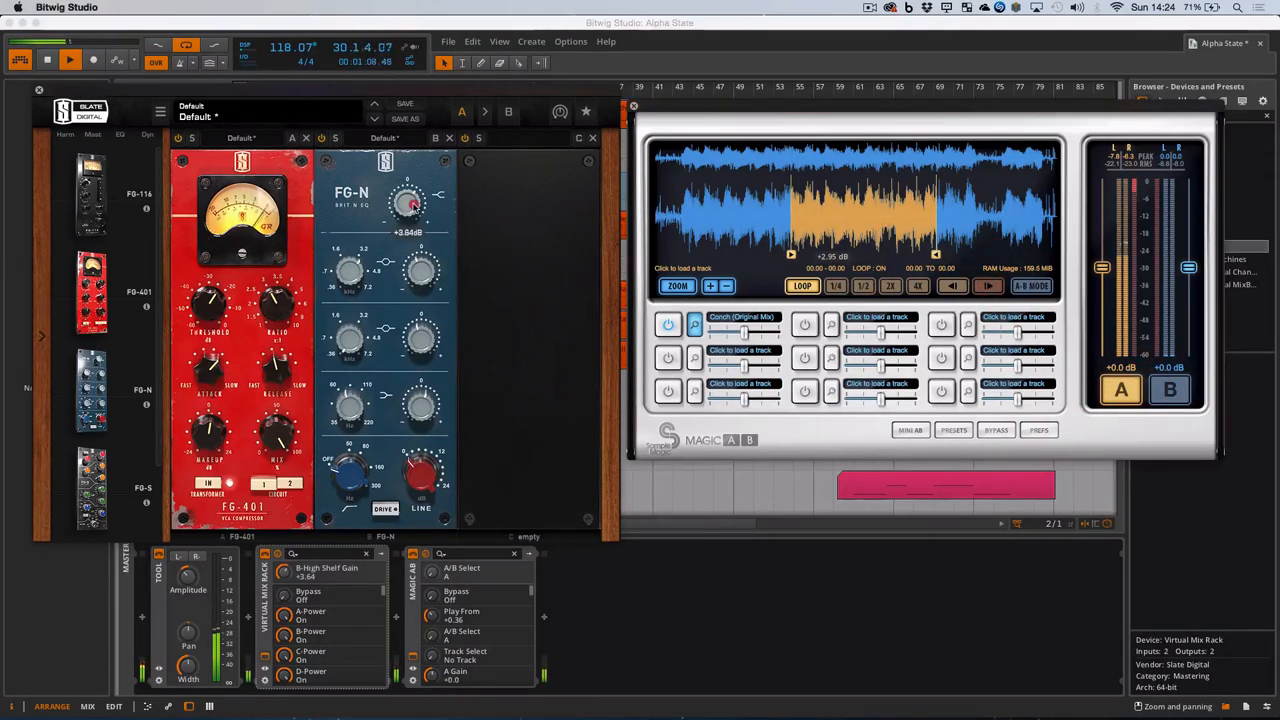
left_click_drag(408, 195, 412, 210)
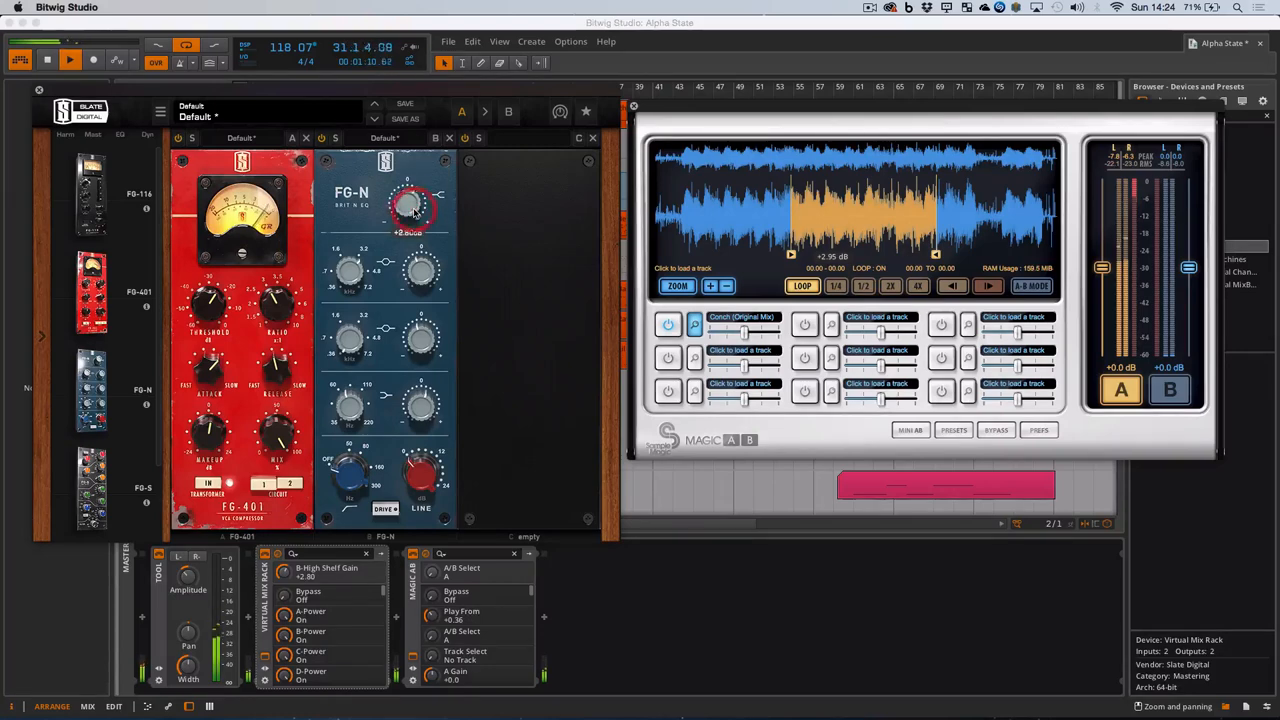
left_click_drag(408, 205, 408, 215)
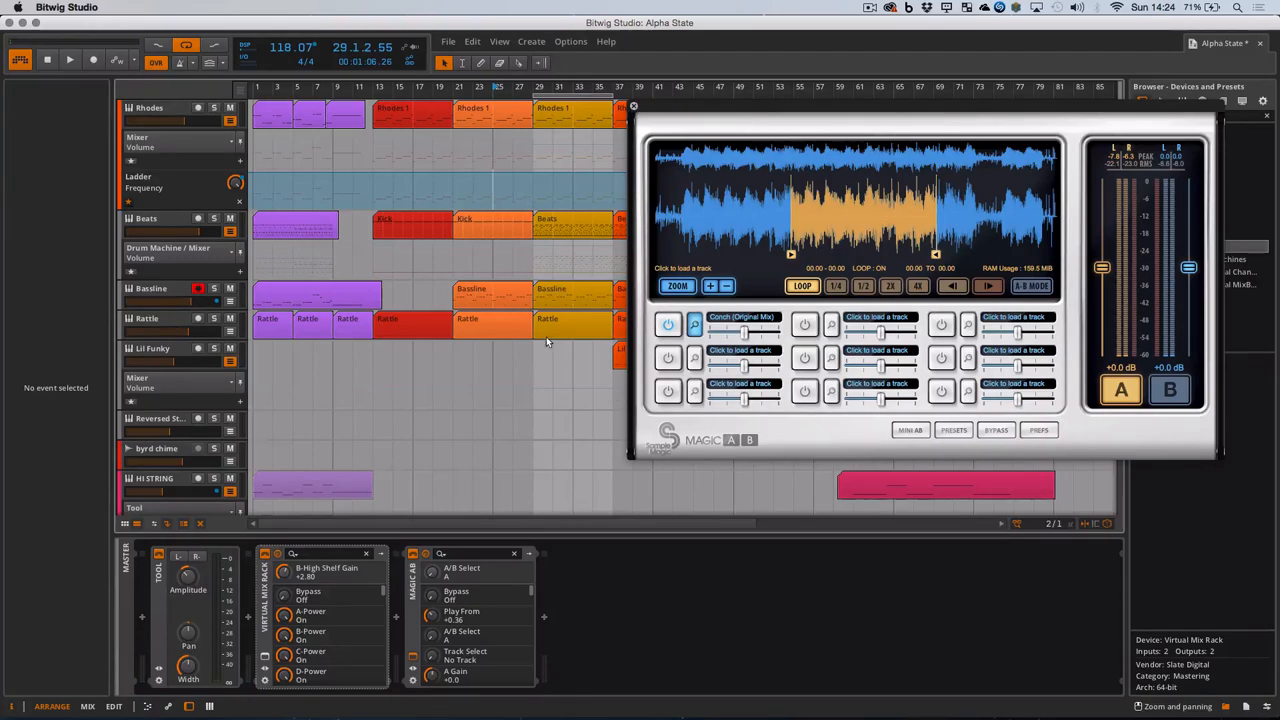
mouse_move(555, 627)
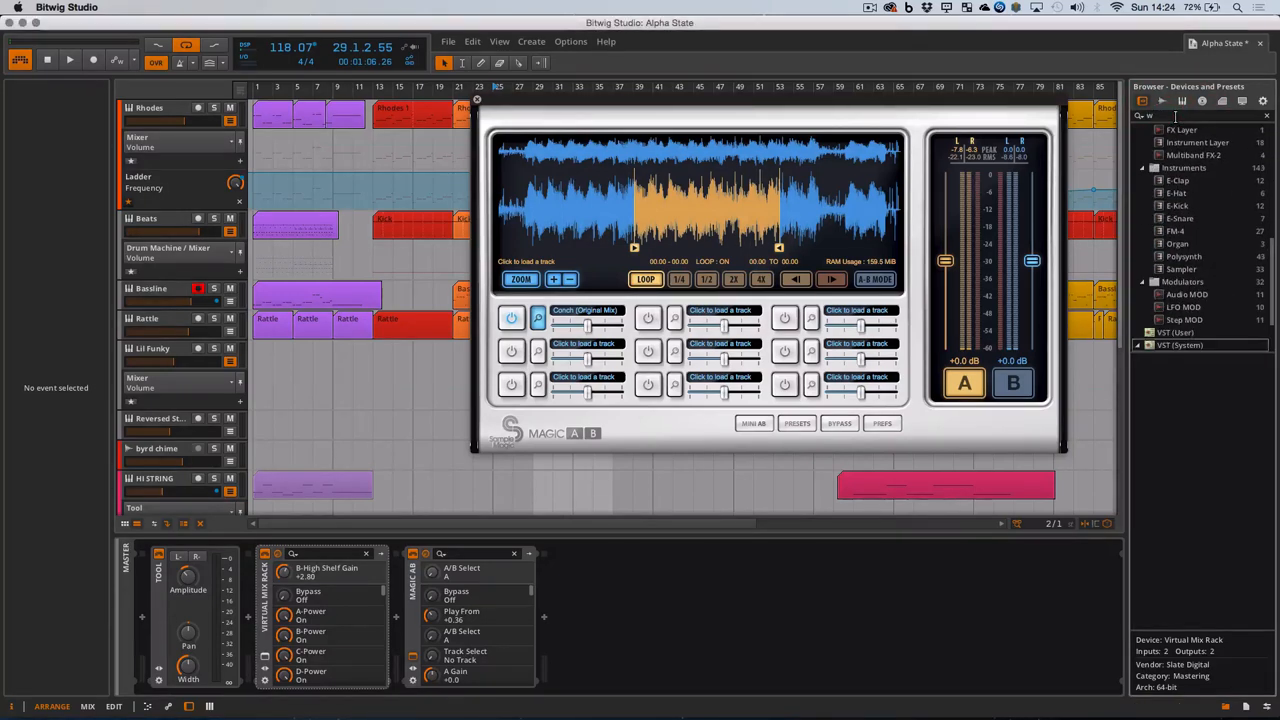
Step: Insert L2 Stereo on the master before Magic AB with threshold near -4.3 dB
type("l2")
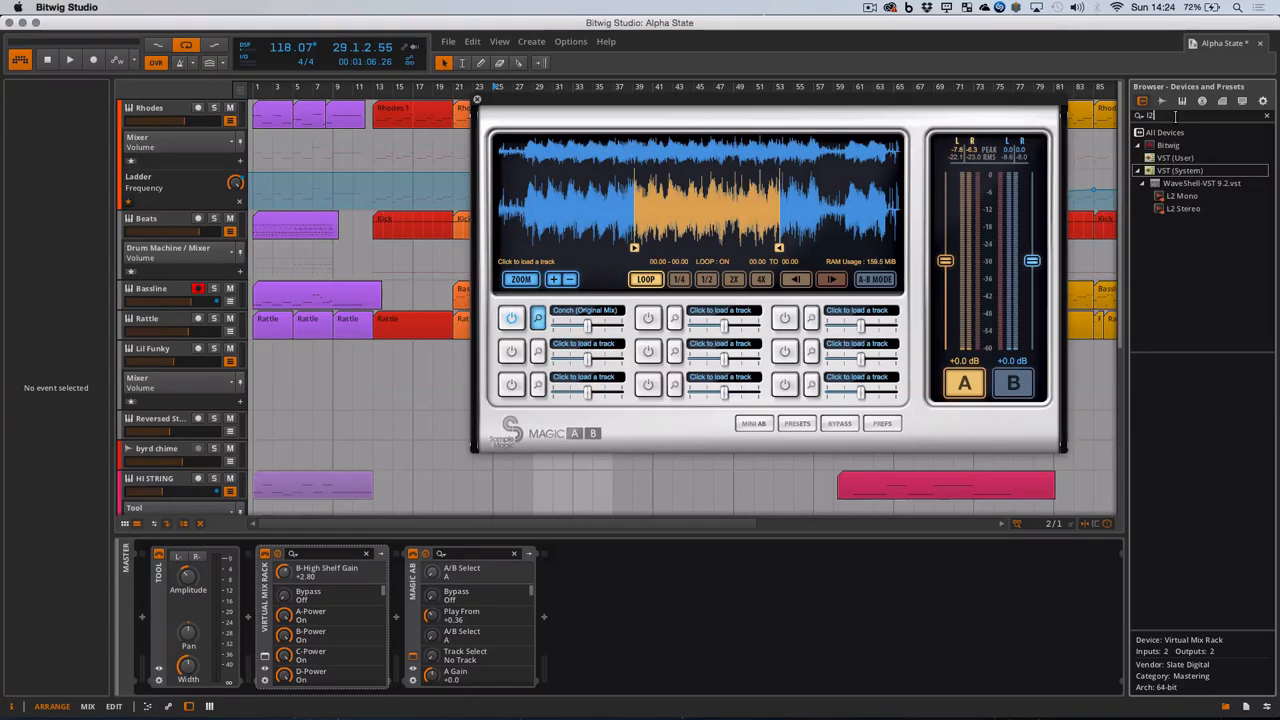
left_click(1184, 209)
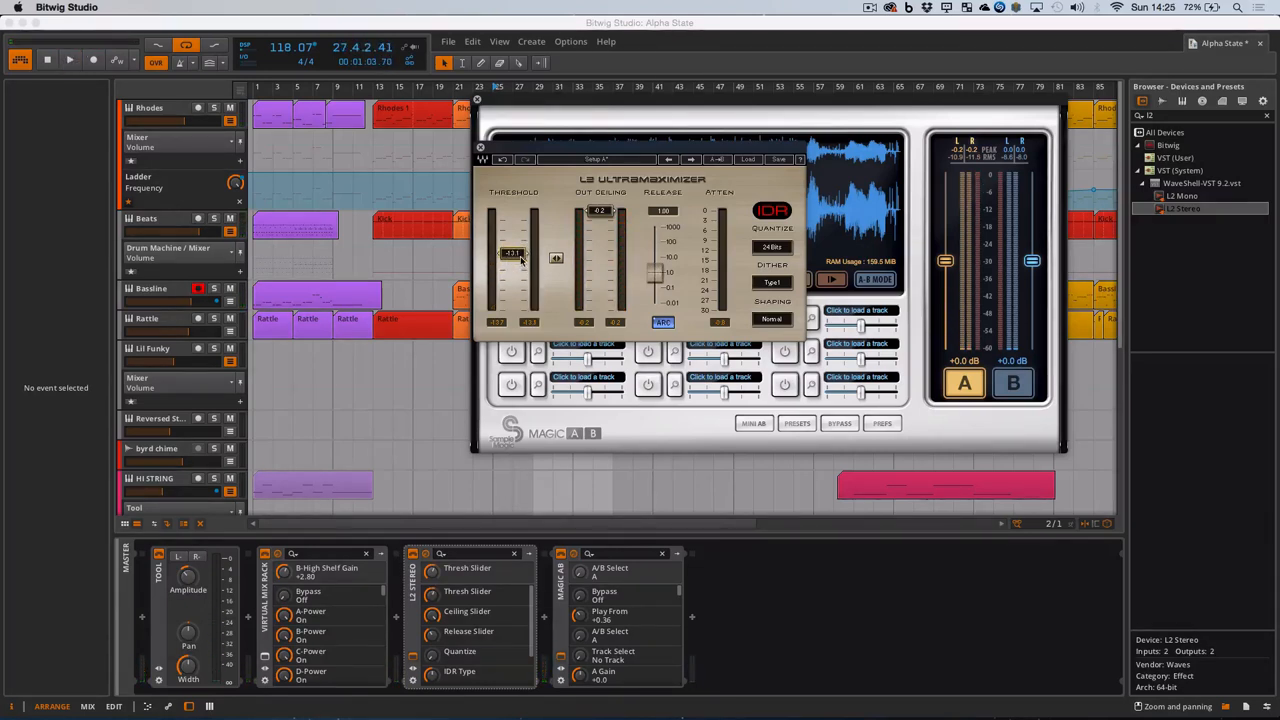
left_click_drag(513, 253, 513, 258)
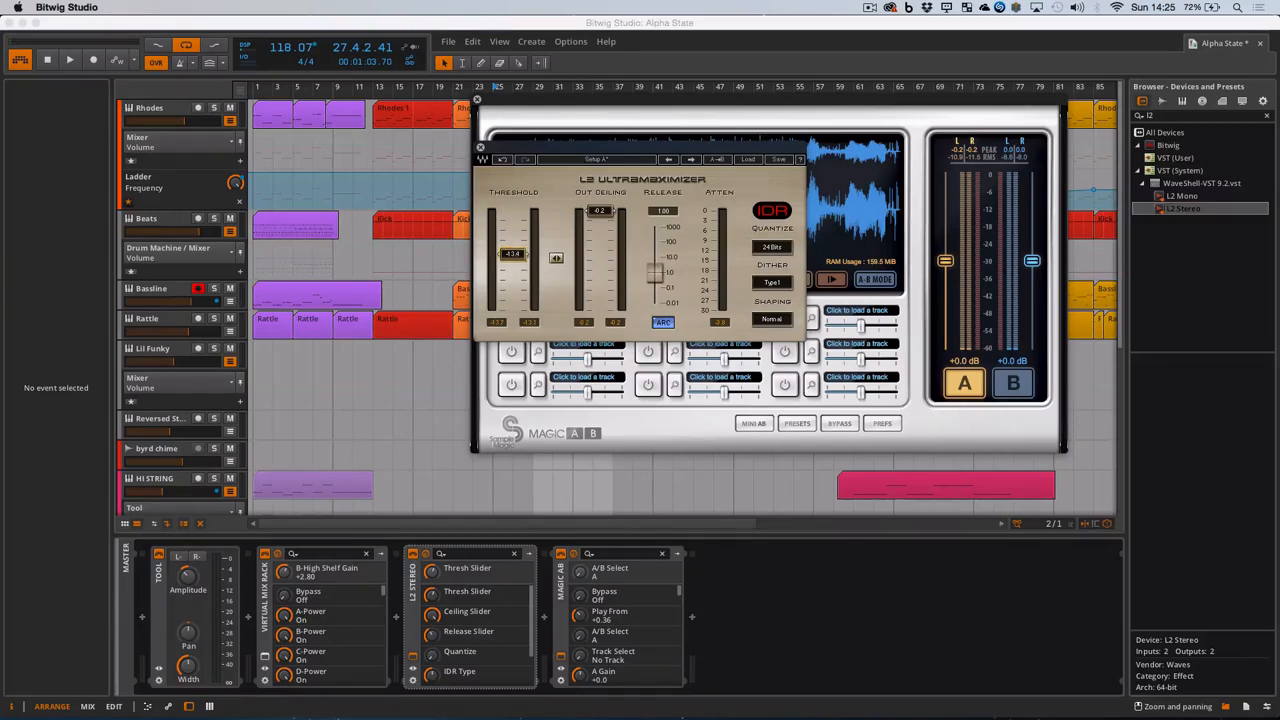
left_click(69, 59)
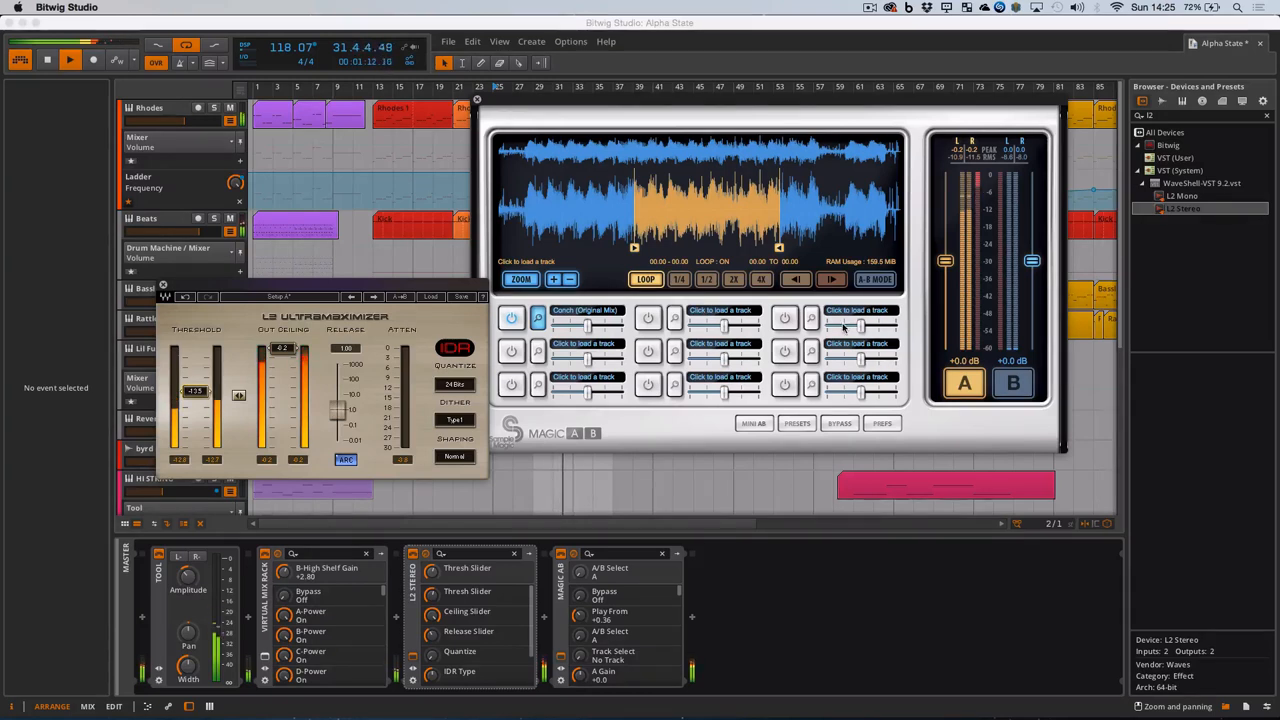
Step: A/B the limited master with the reference, settling the L2 threshold near -4.5 dB
left_click(1011, 383)
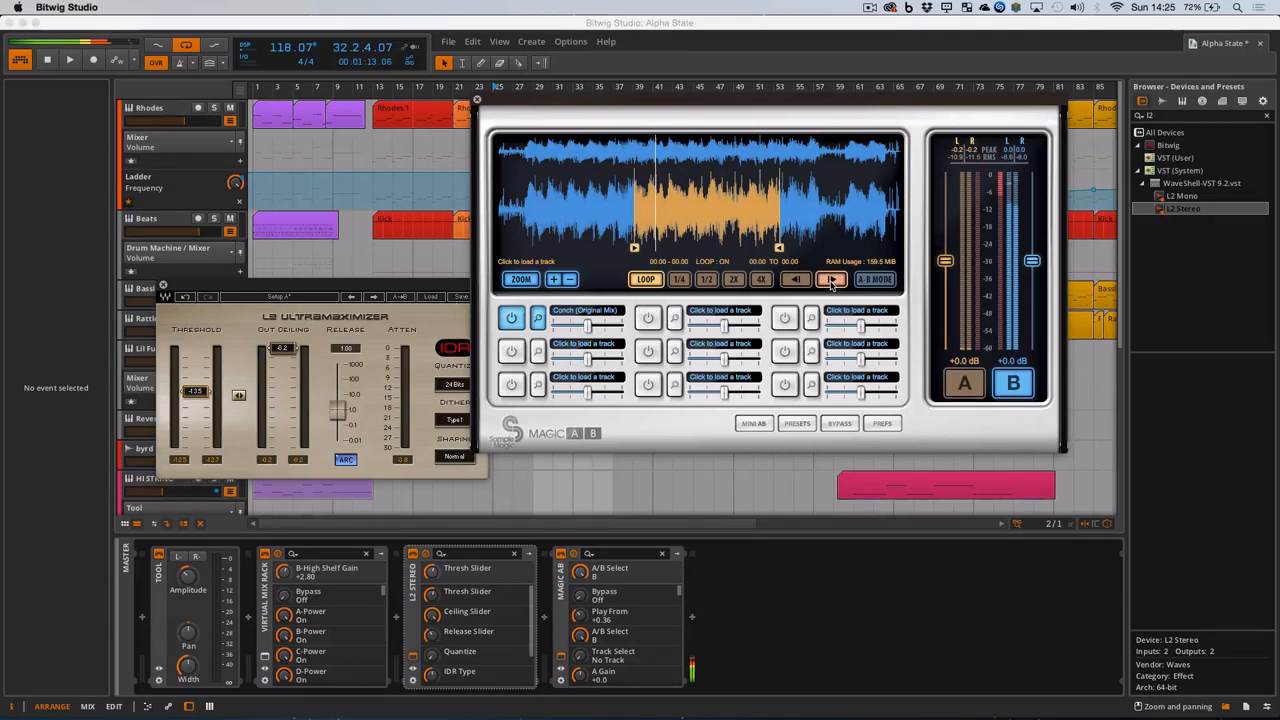
left_click(963, 383)
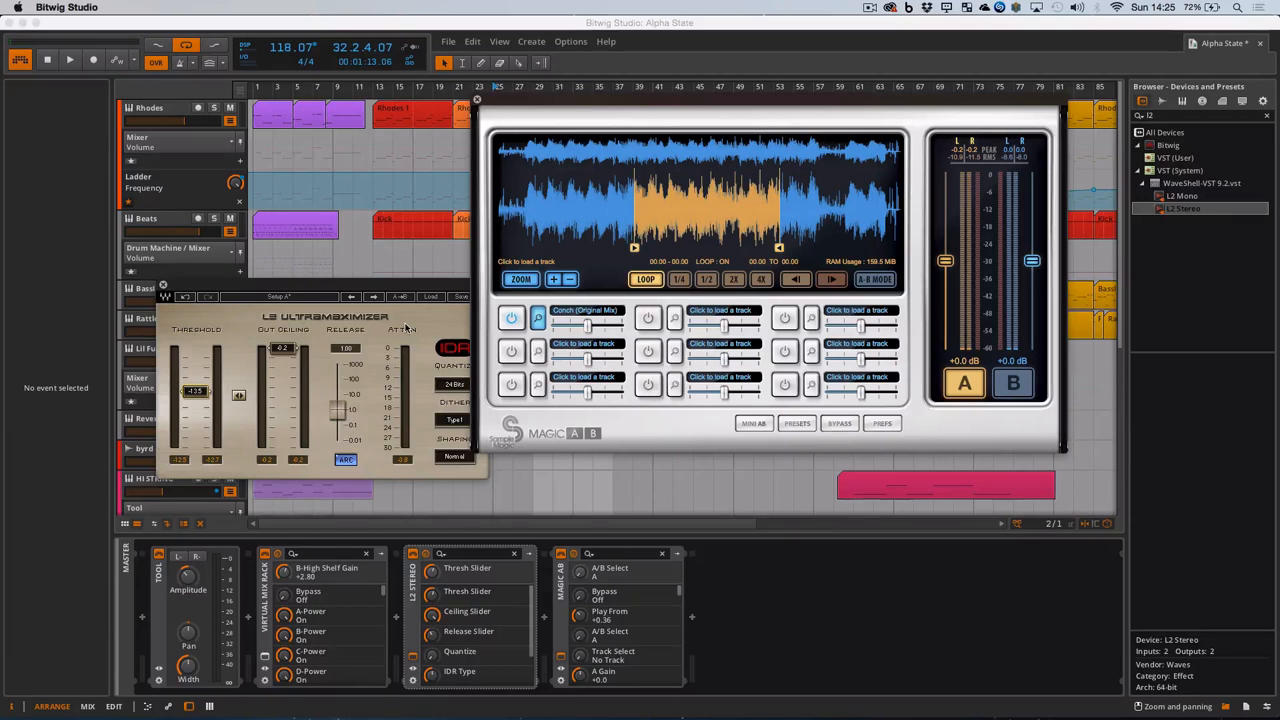
left_click(69, 59)
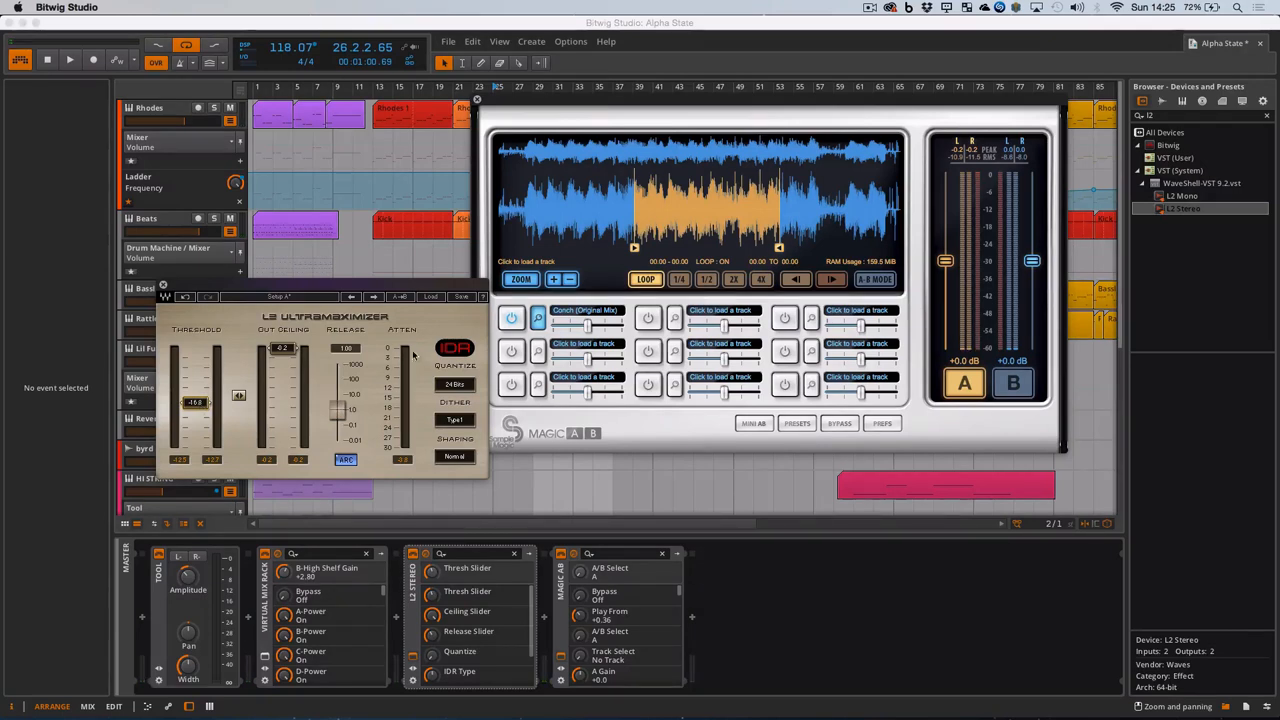
left_click(69, 59)
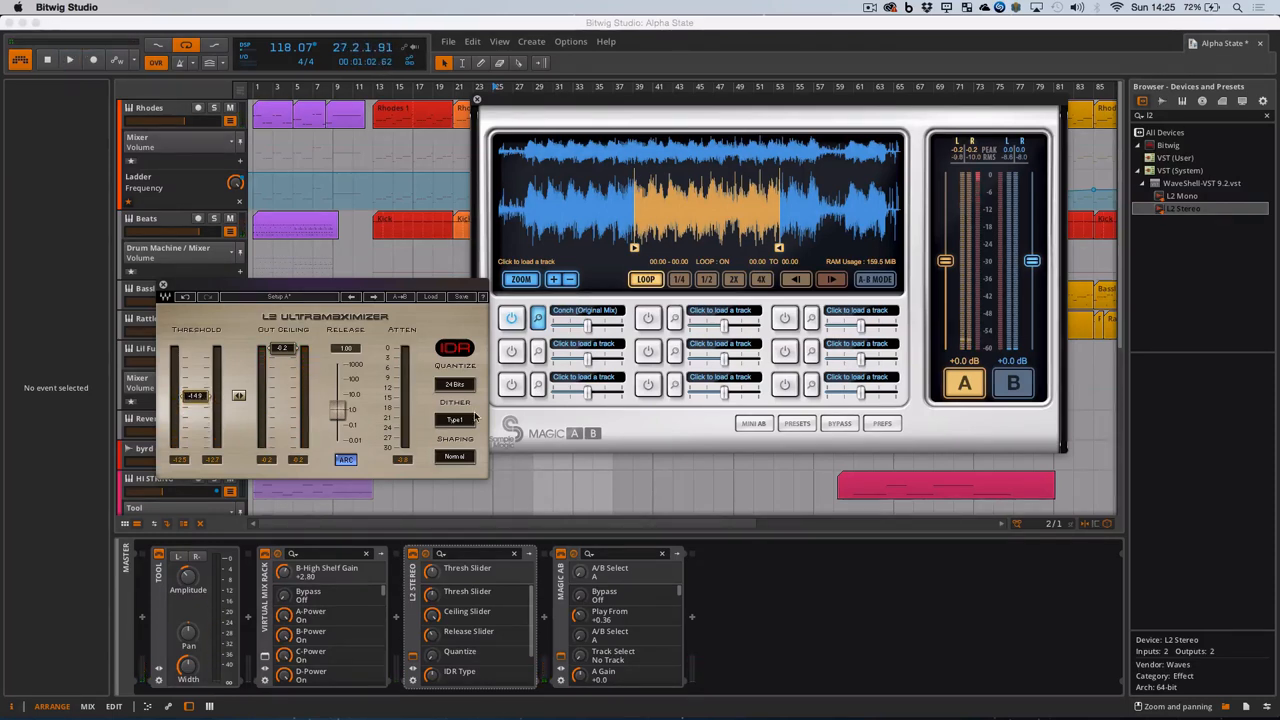
left_click(69, 59)
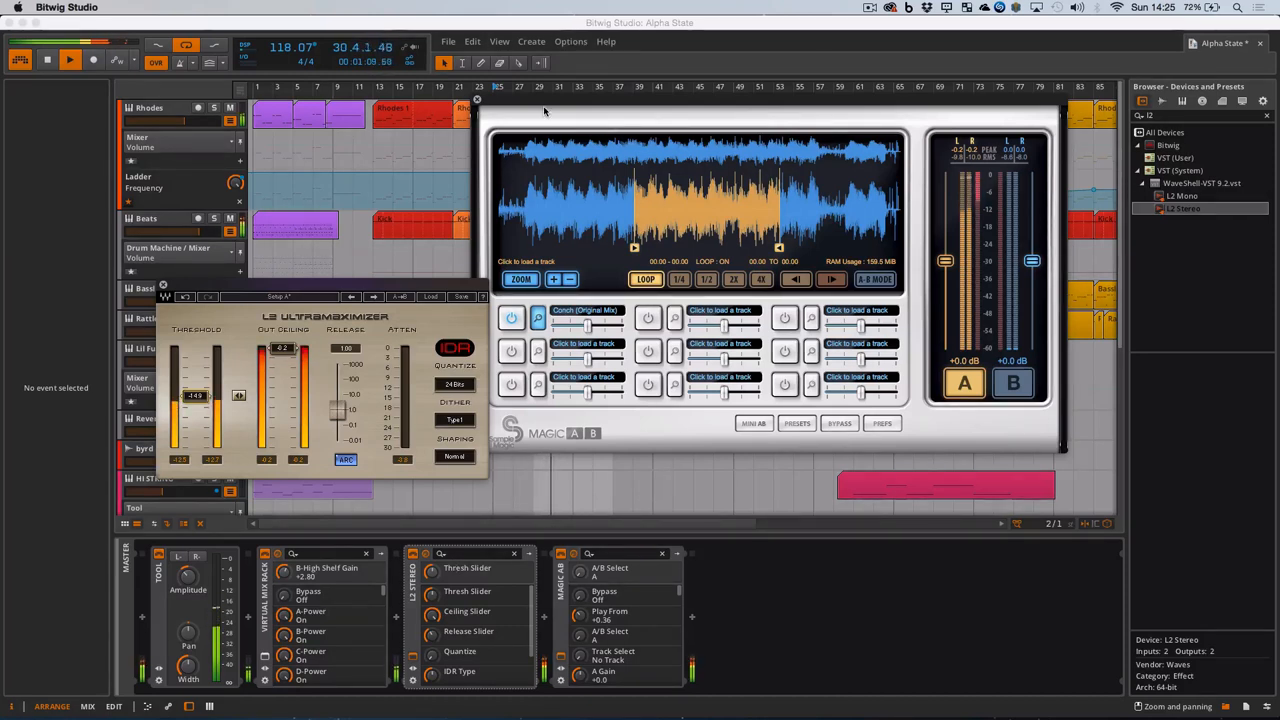
left_click(1012, 382)
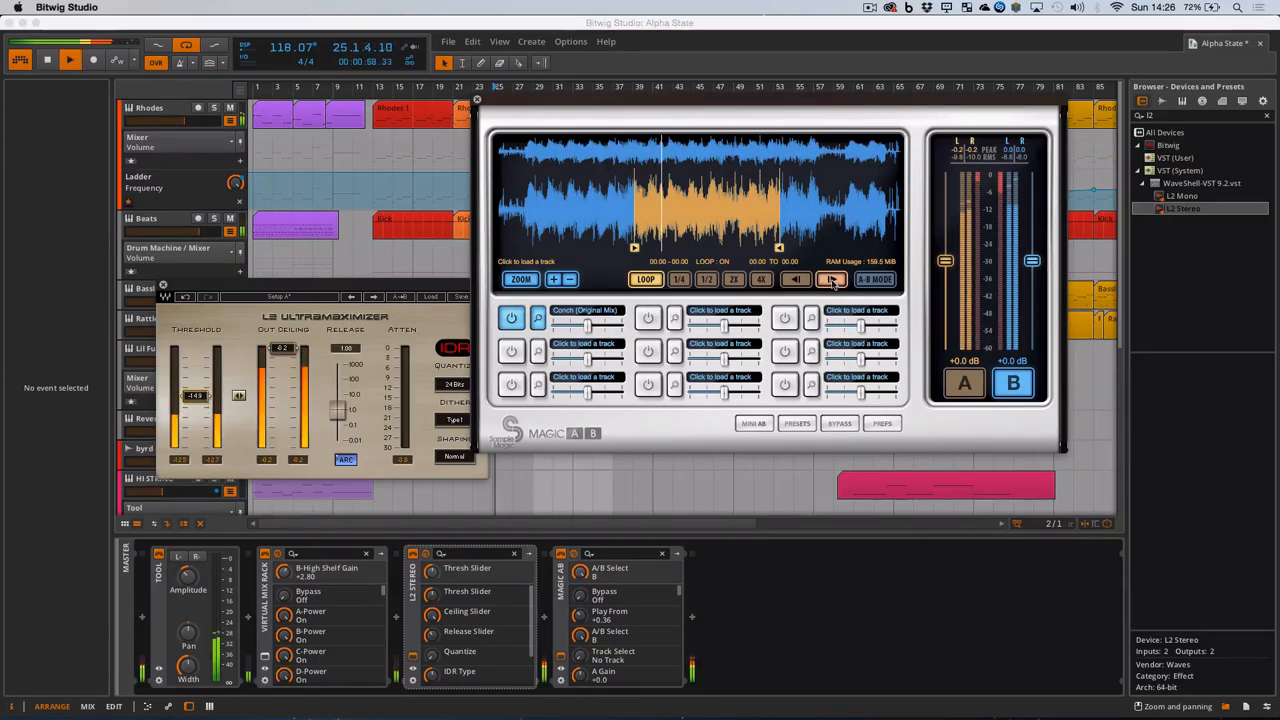
left_click(963, 383)
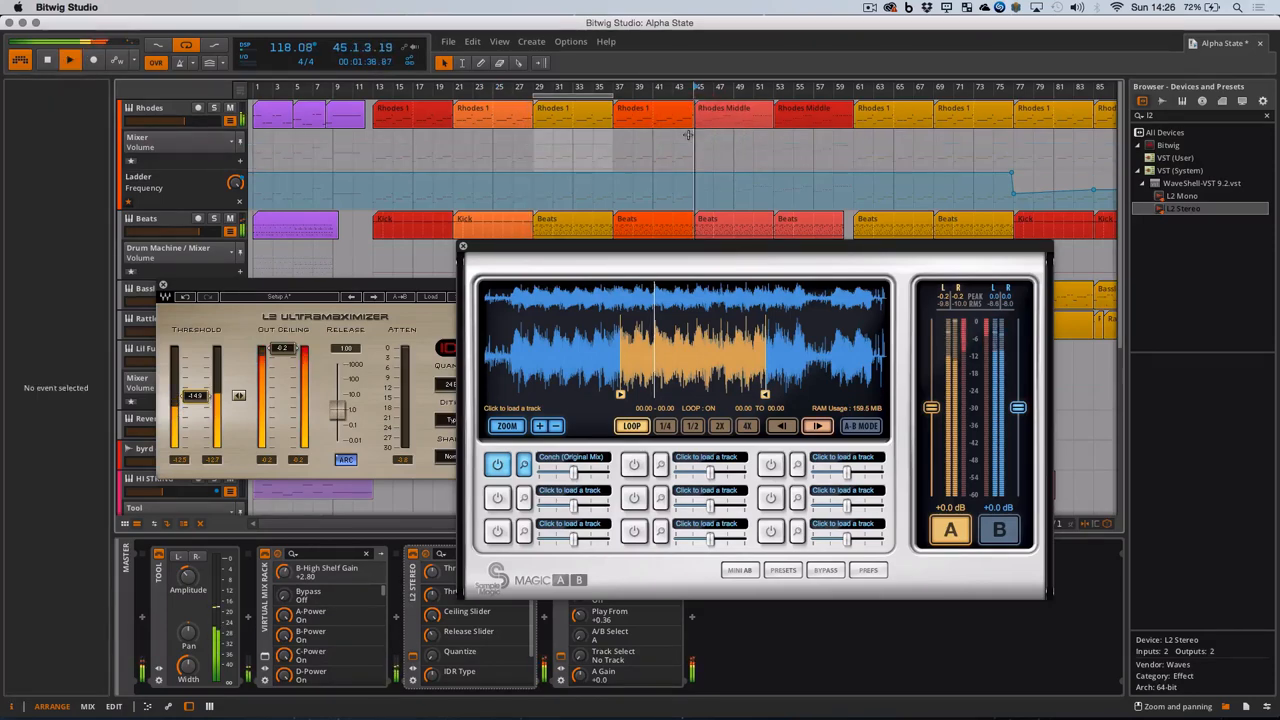
Step: Set a loop region starting at bar 45 and switch to the mixer view
left_click_drag(685, 90, 720, 90)
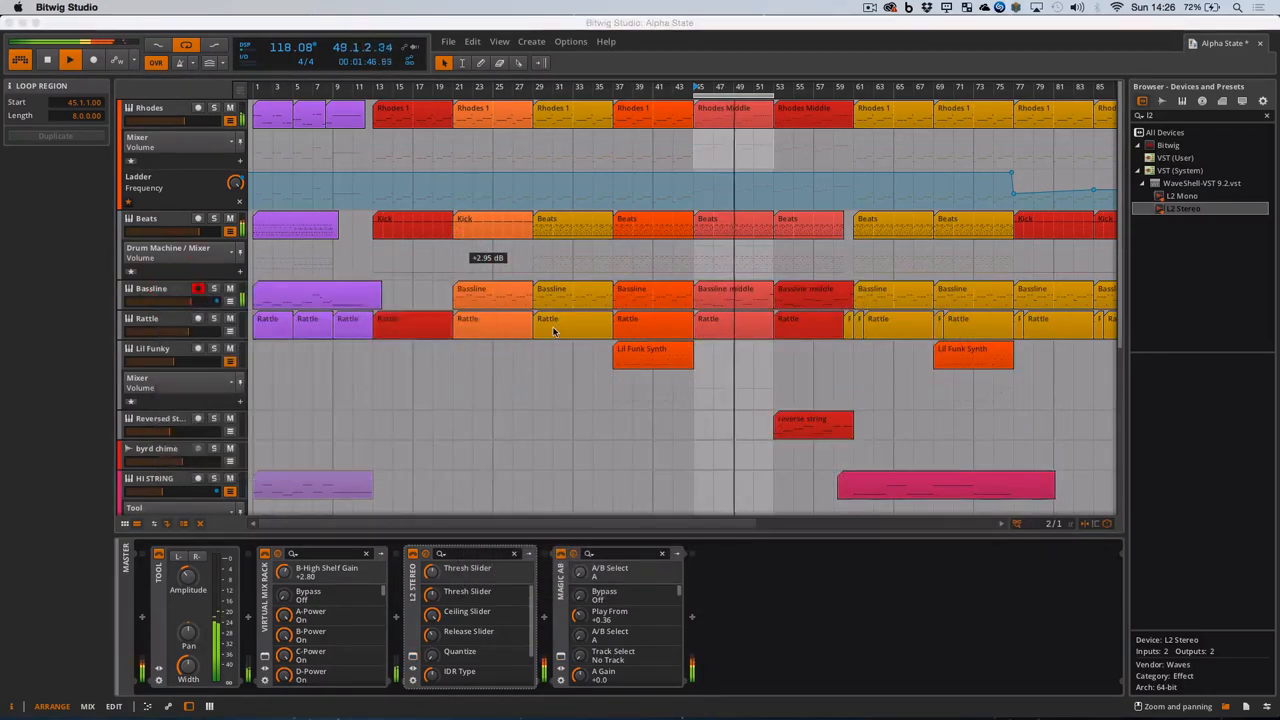
left_click(87, 706)
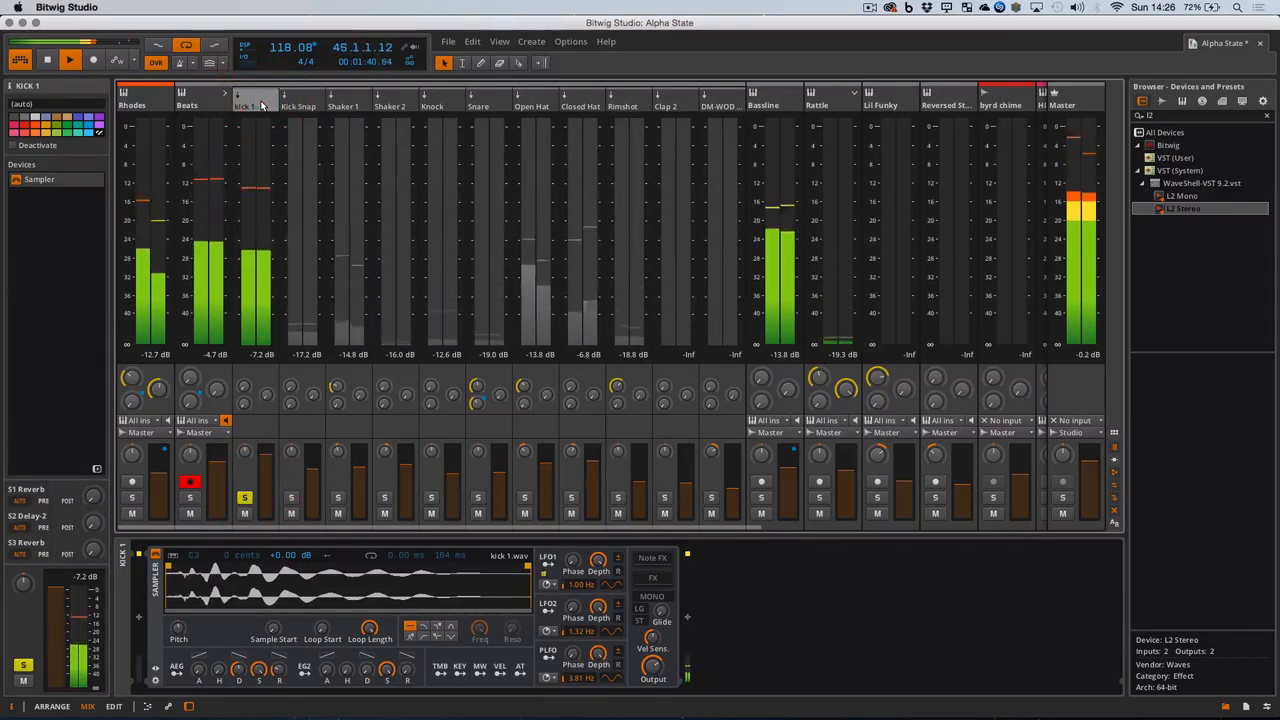
Step: Solo the Beats group, start playback, and clear the device browser search
left_click(70, 58)
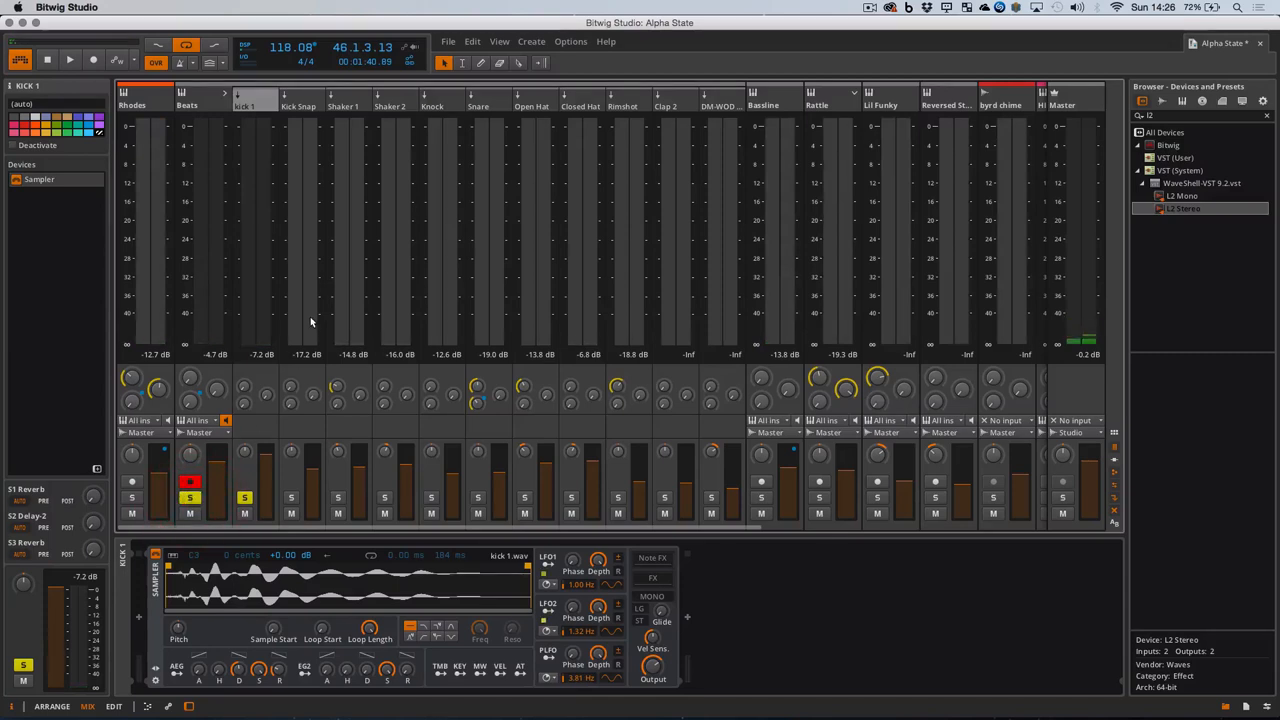
left_click(69, 59)
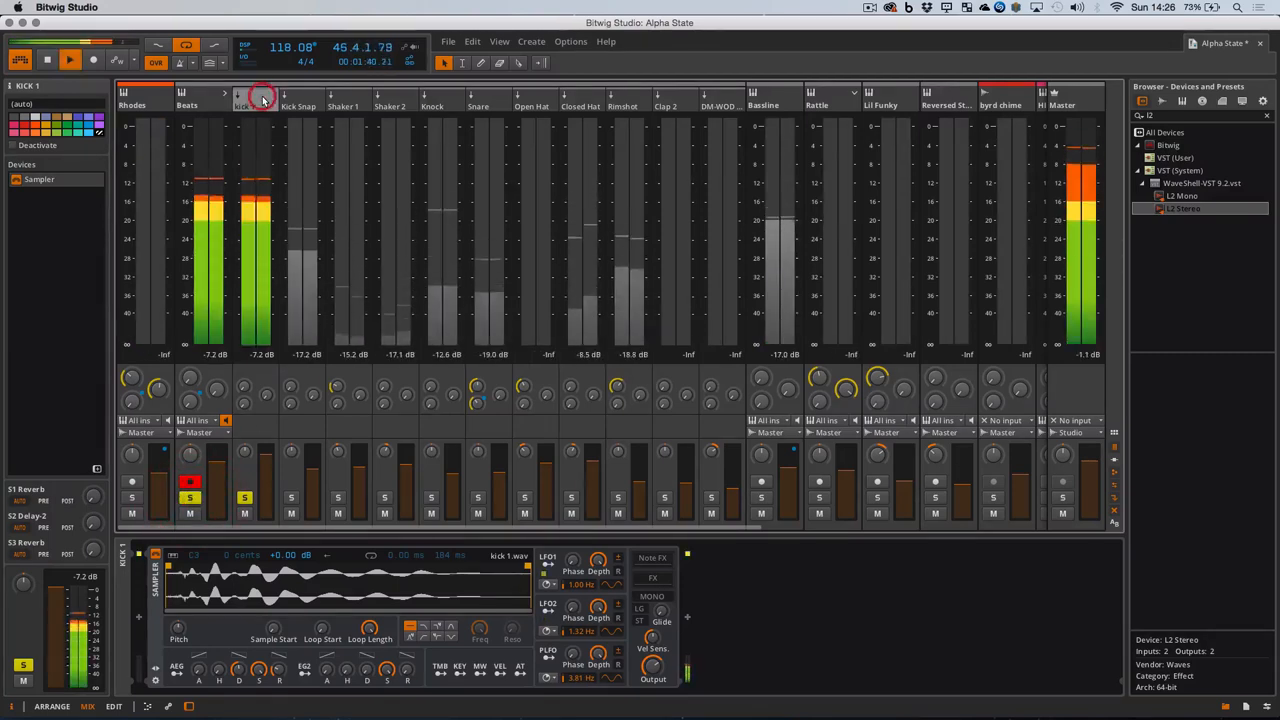
left_click(69, 59)
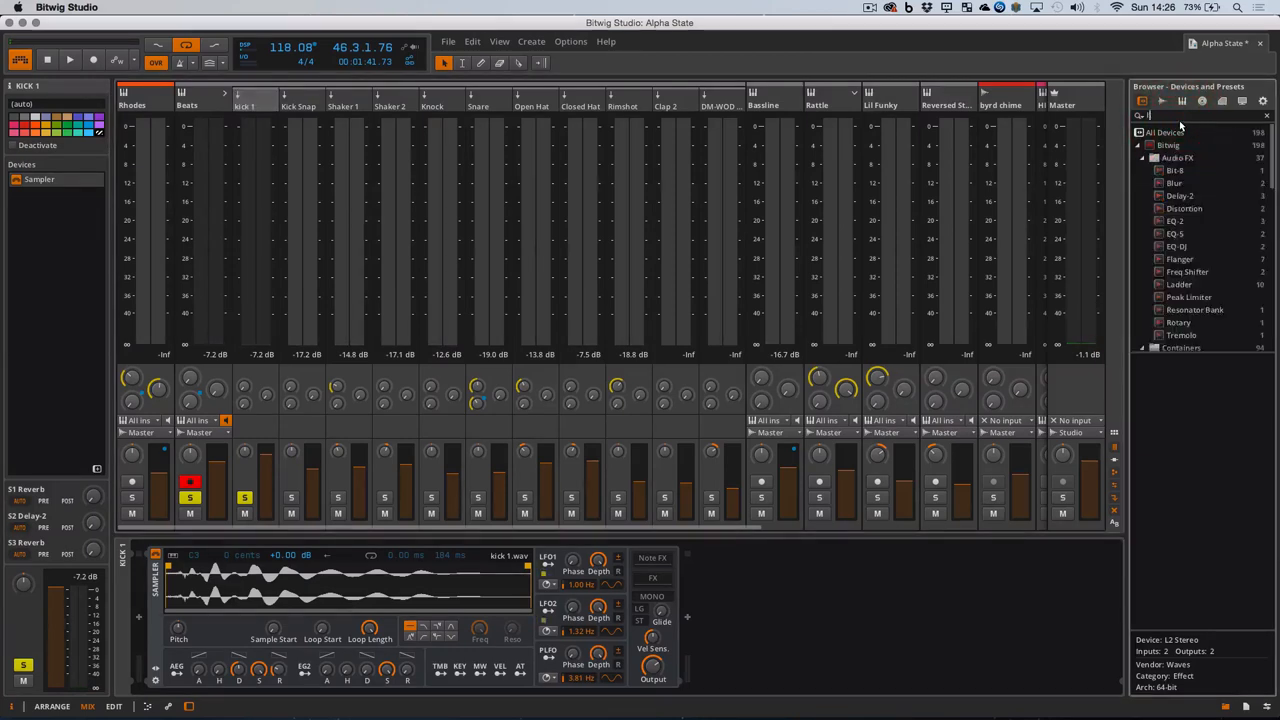
Step: Add Virtual Mix Rack to kick 1 and load the FG-S EQ into slot A
type("slate")
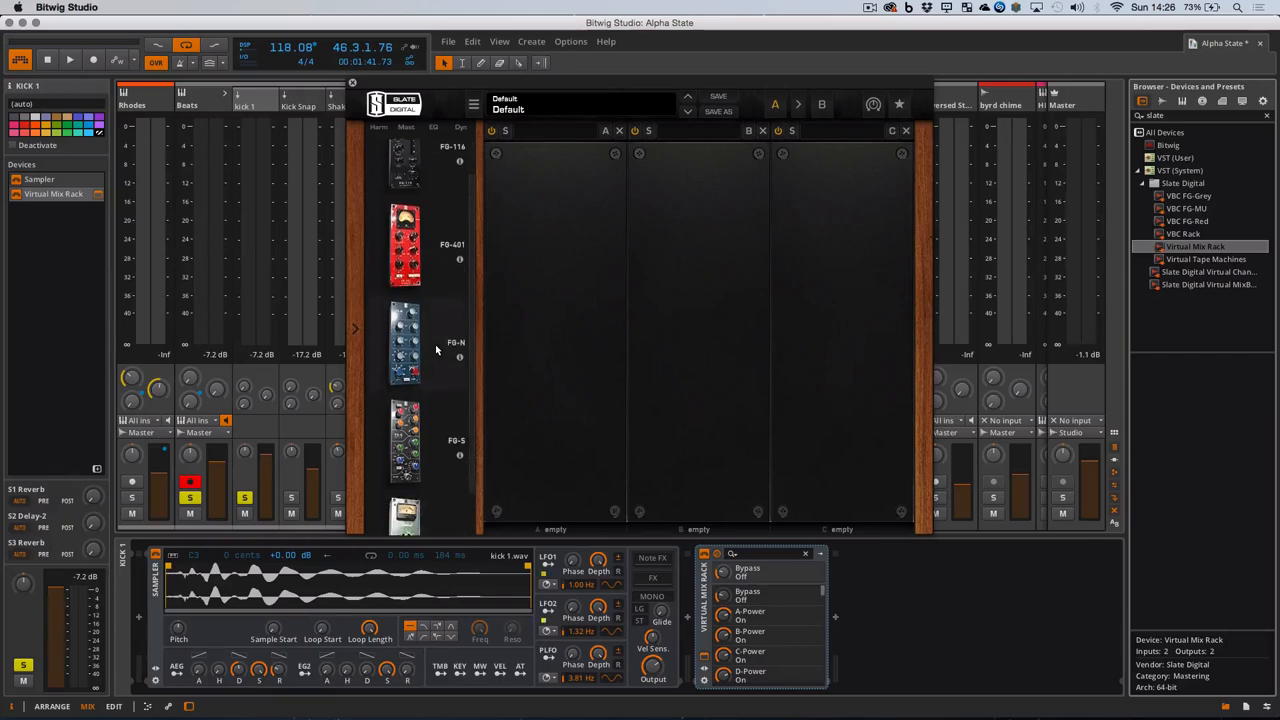
scroll("down", 3)
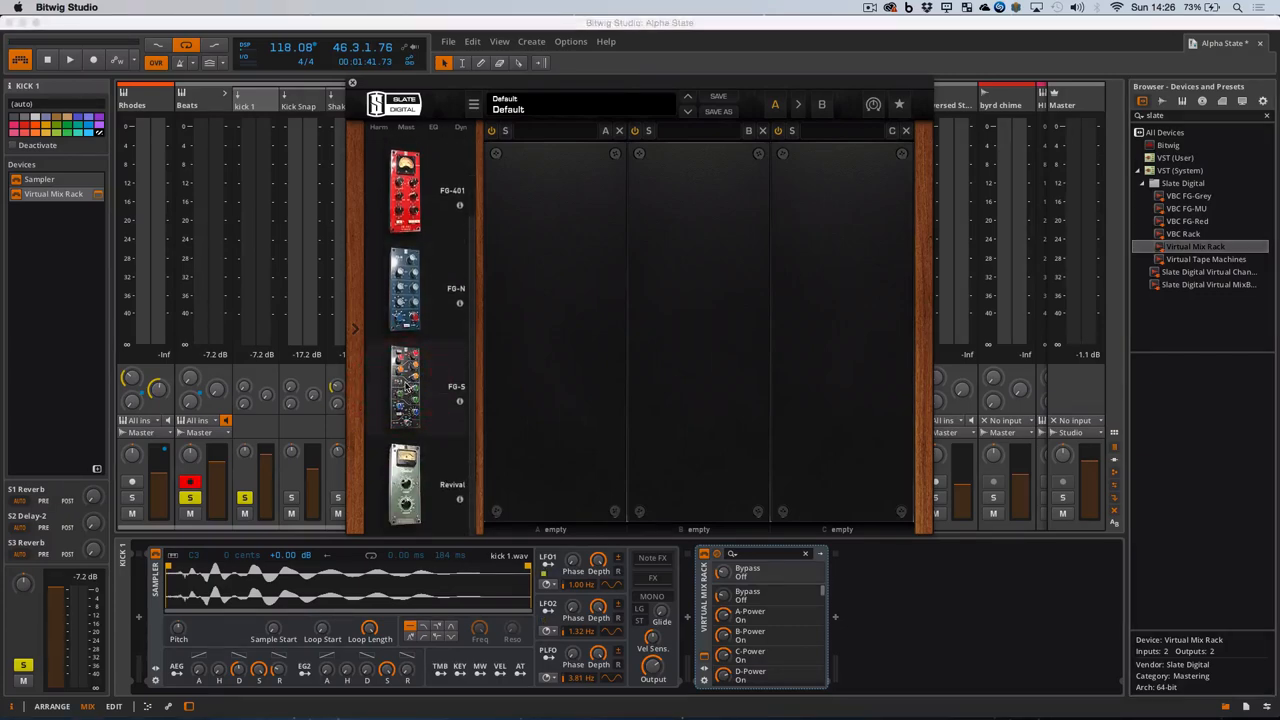
left_click(405, 387)
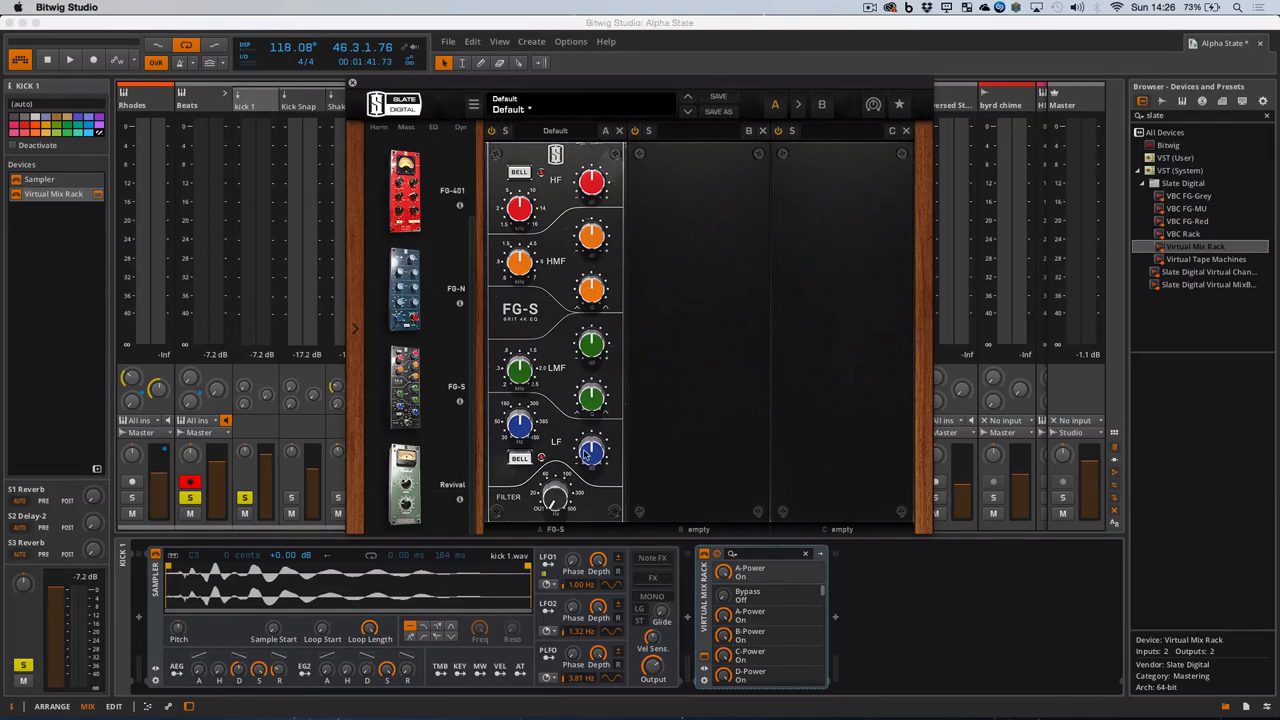
left_click(69, 59)
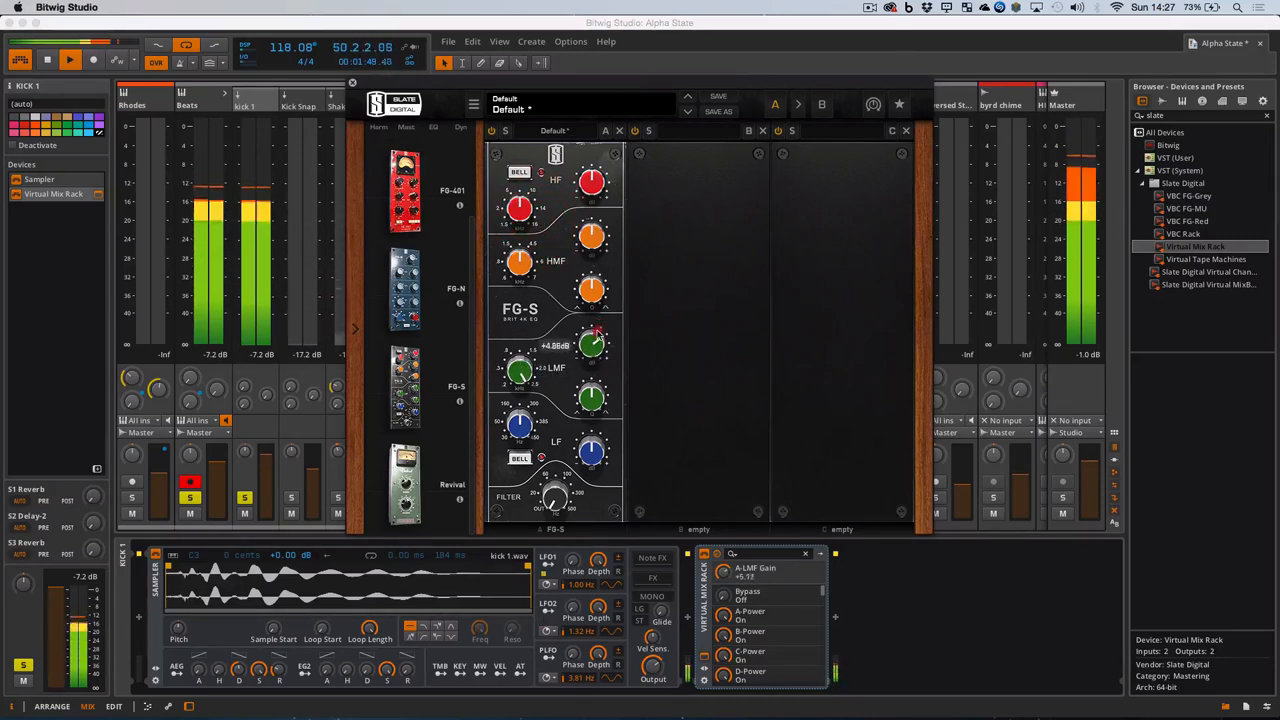
Step: Boost the FG-S low-mid gain and cut the high-mid gain on kick 1
left_click_drag(590, 345, 590, 300)
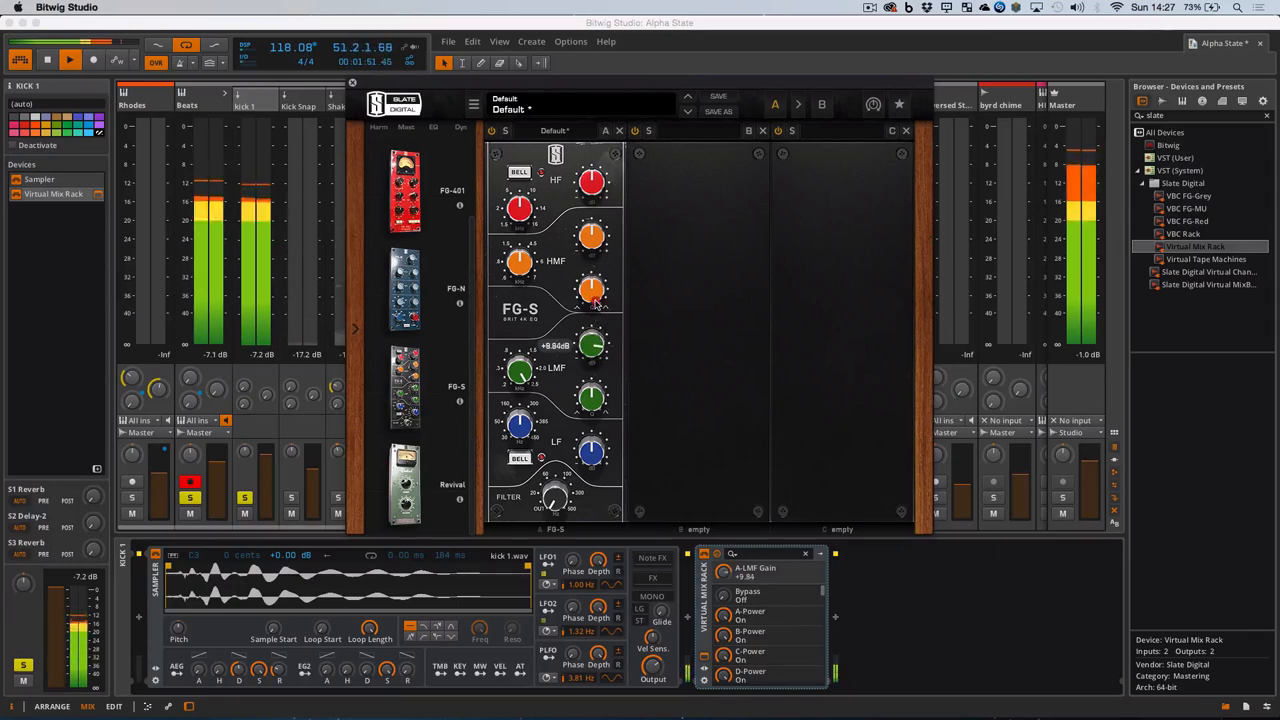
left_click_drag(590, 340, 590, 360)
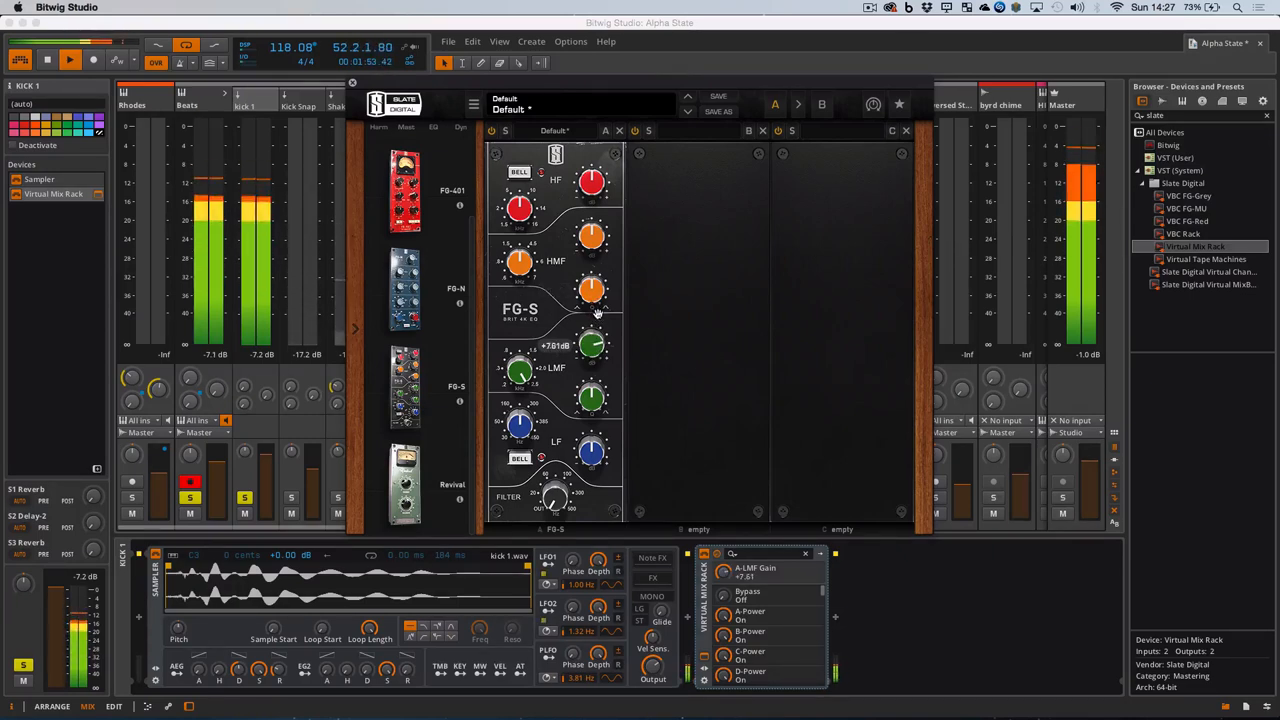
left_click_drag(590, 345, 590, 335)
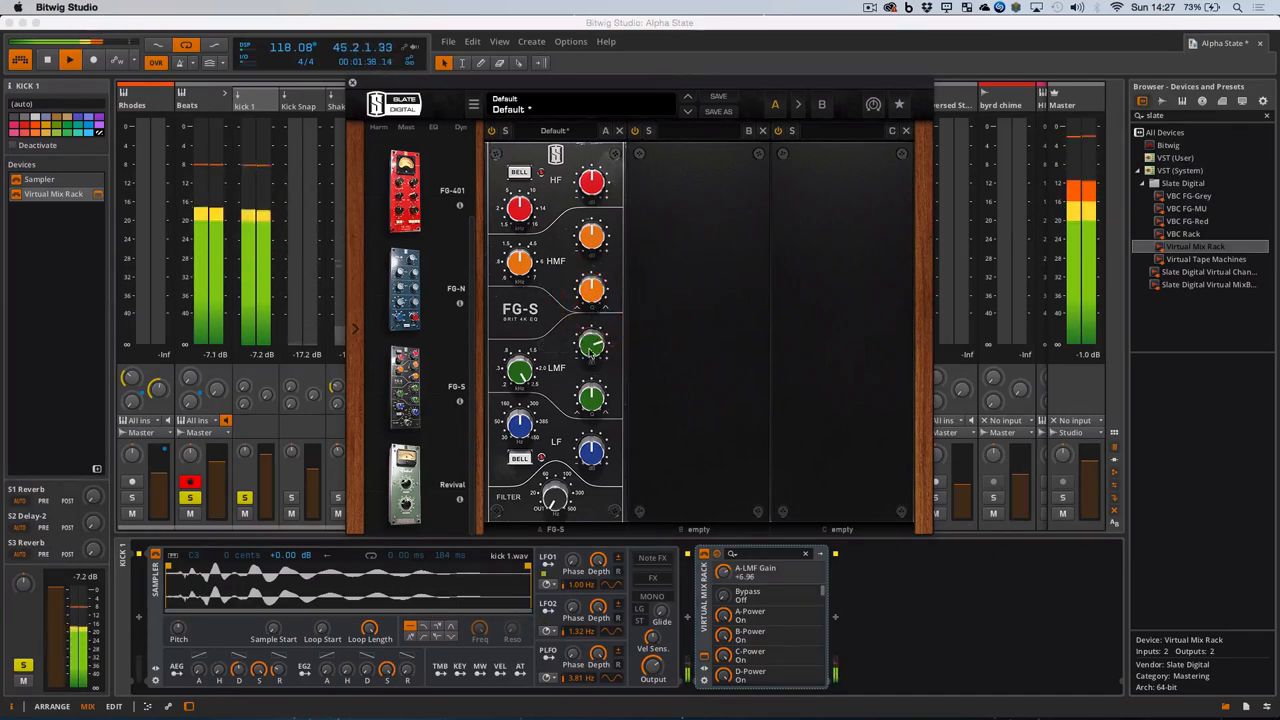
left_click_drag(590, 345, 590, 335)
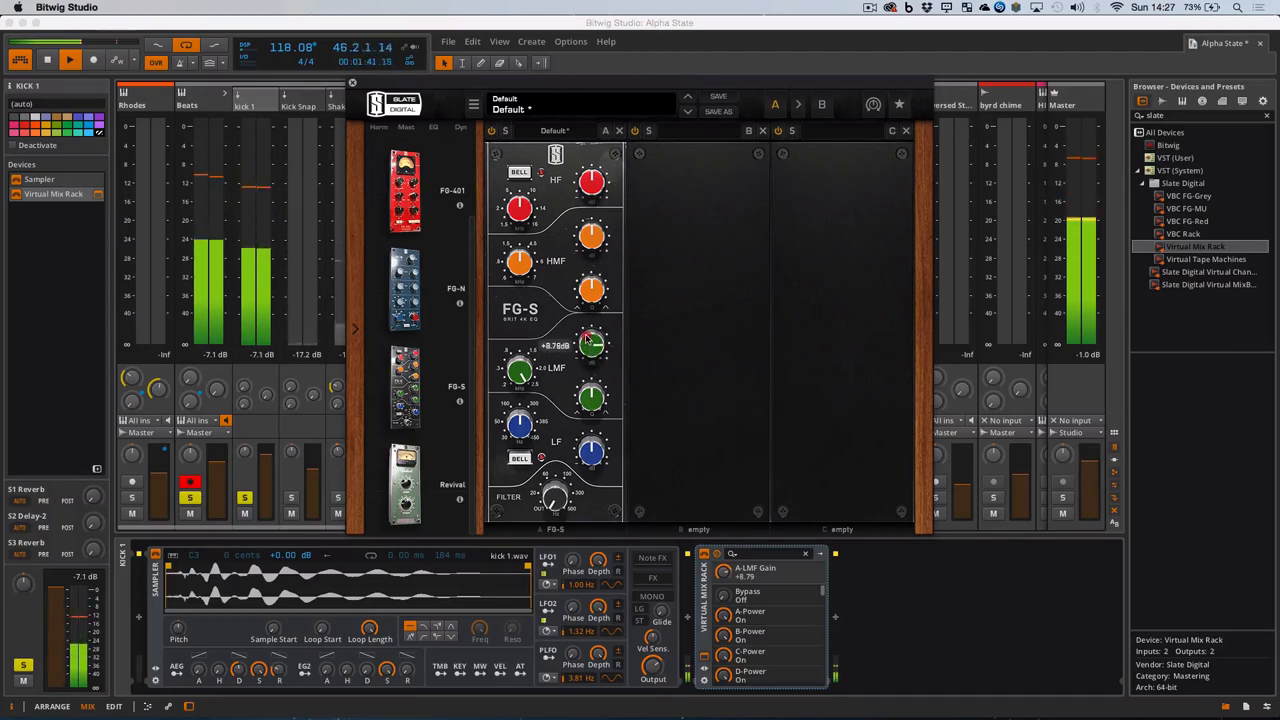
left_click_drag(590, 345, 590, 355)
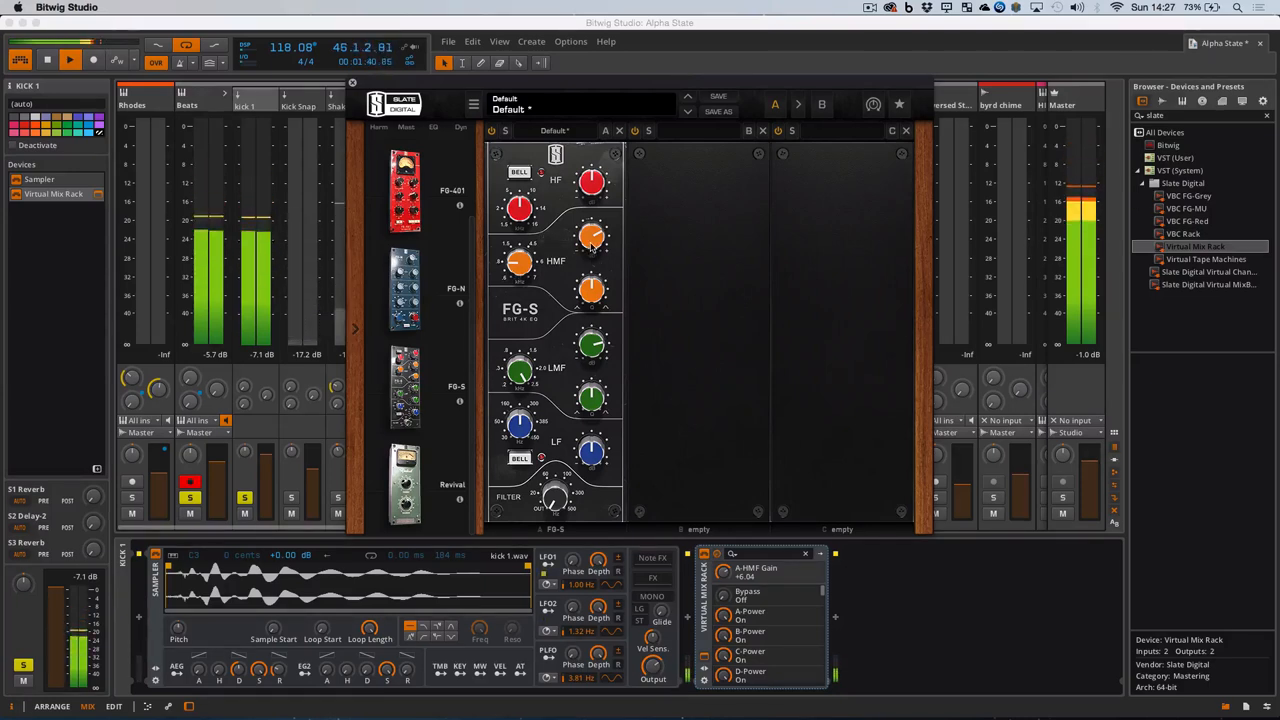
left_click_drag(593, 237, 593, 235)
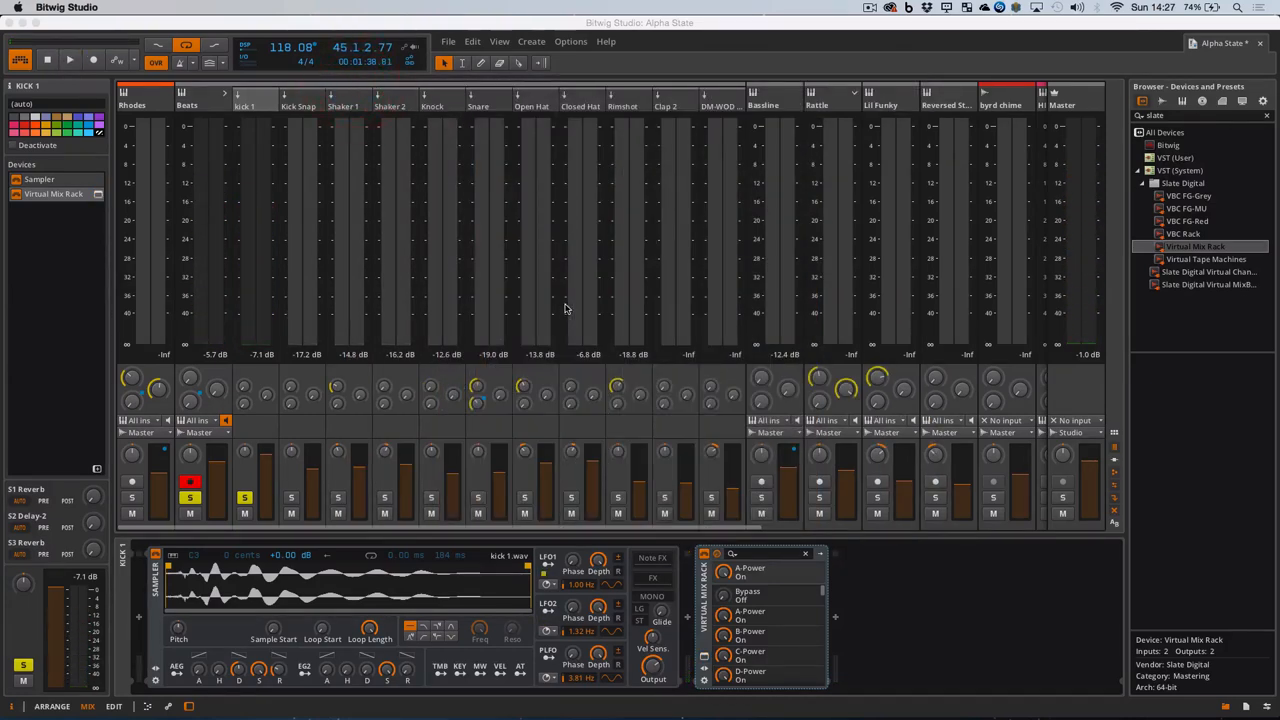
Step: Draw a Rhodes volume automation point near bar 39 in the arrangement
left_click(190, 483)
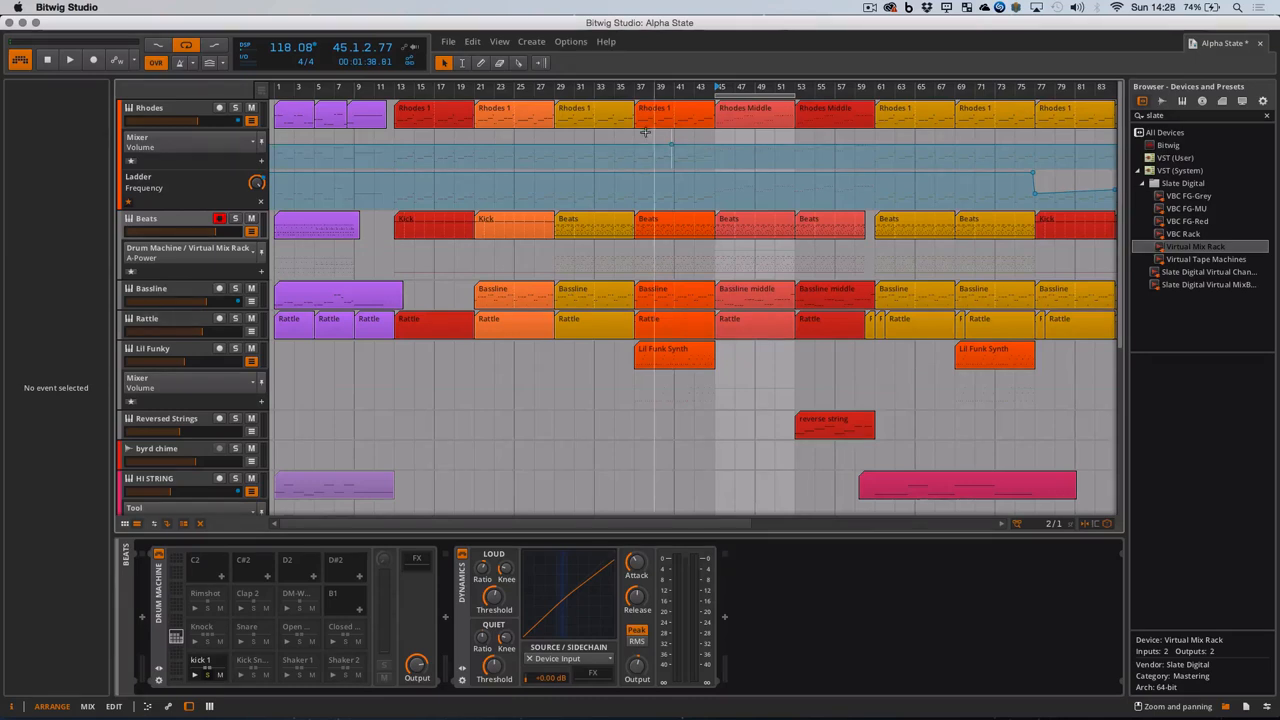
left_click(670, 145)
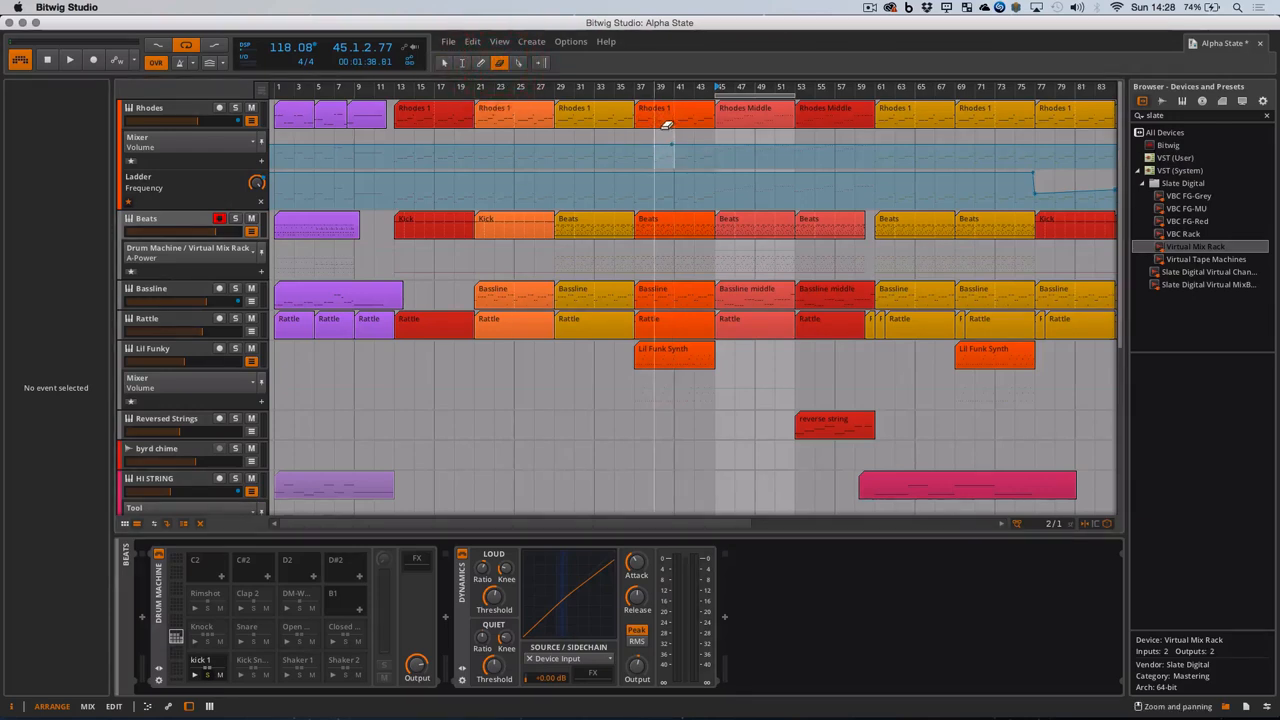
left_click(672, 145)
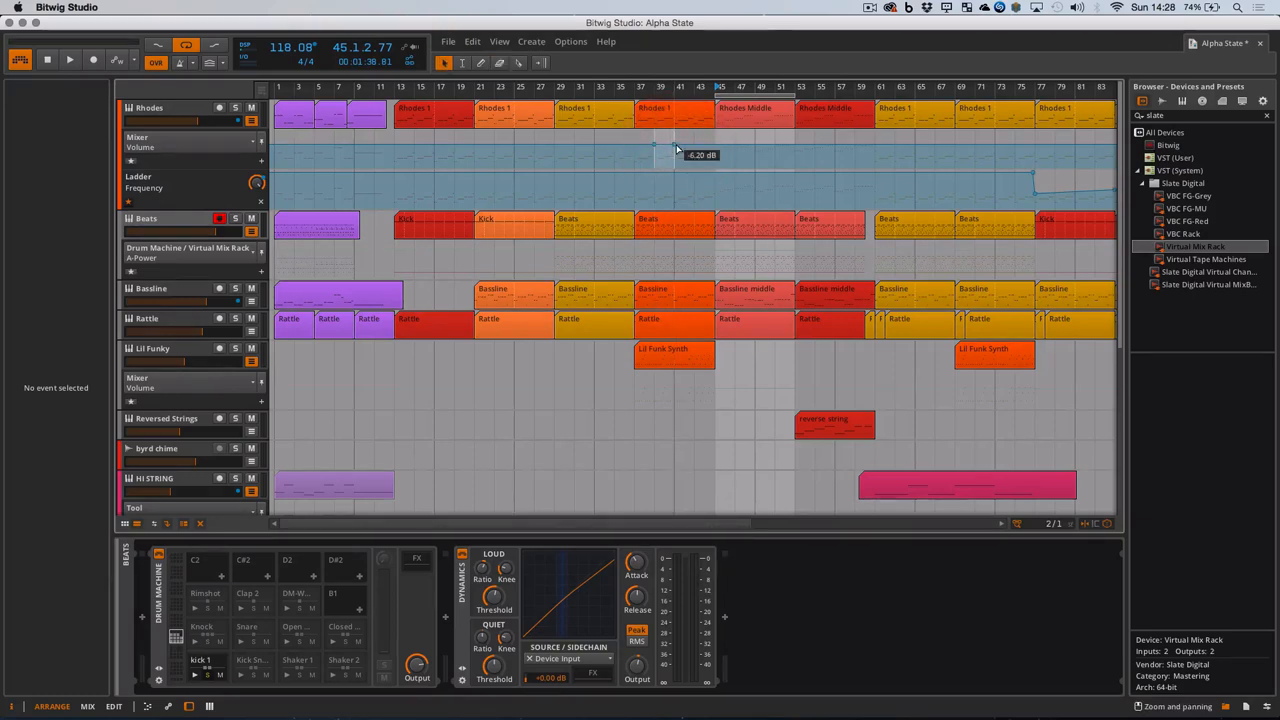
mouse_move(613, 149)
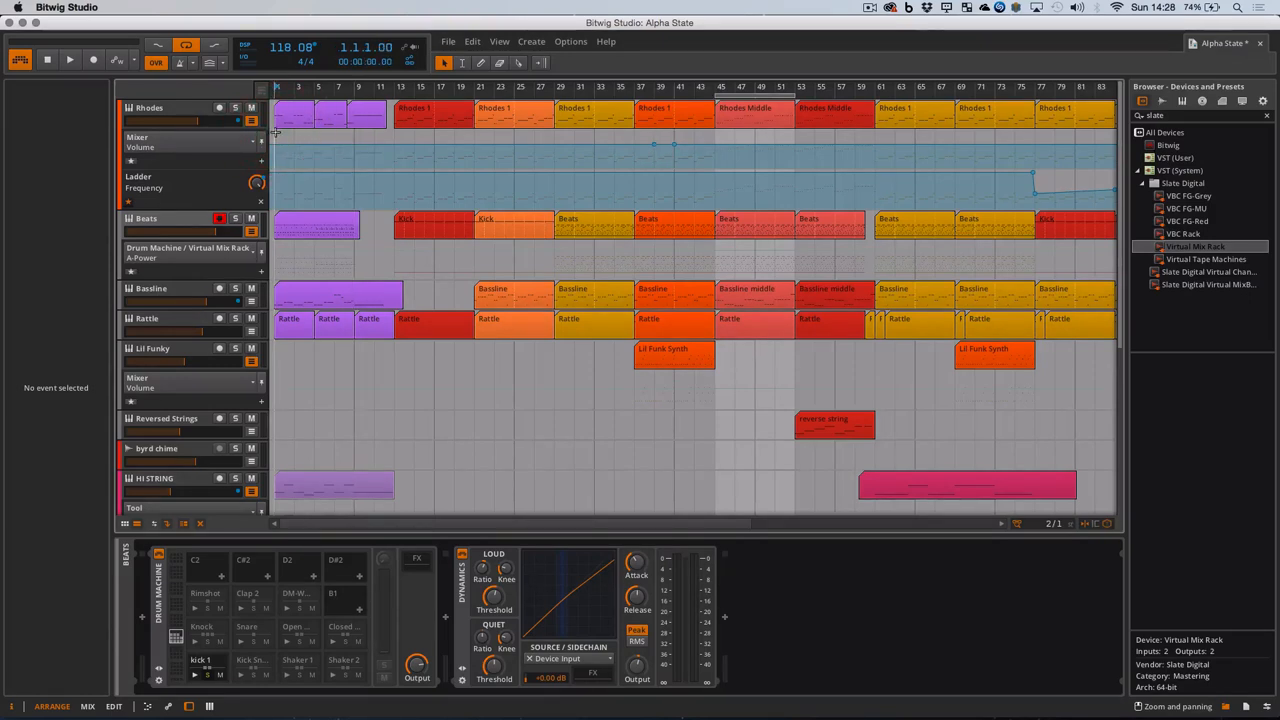
left_click(70, 59)
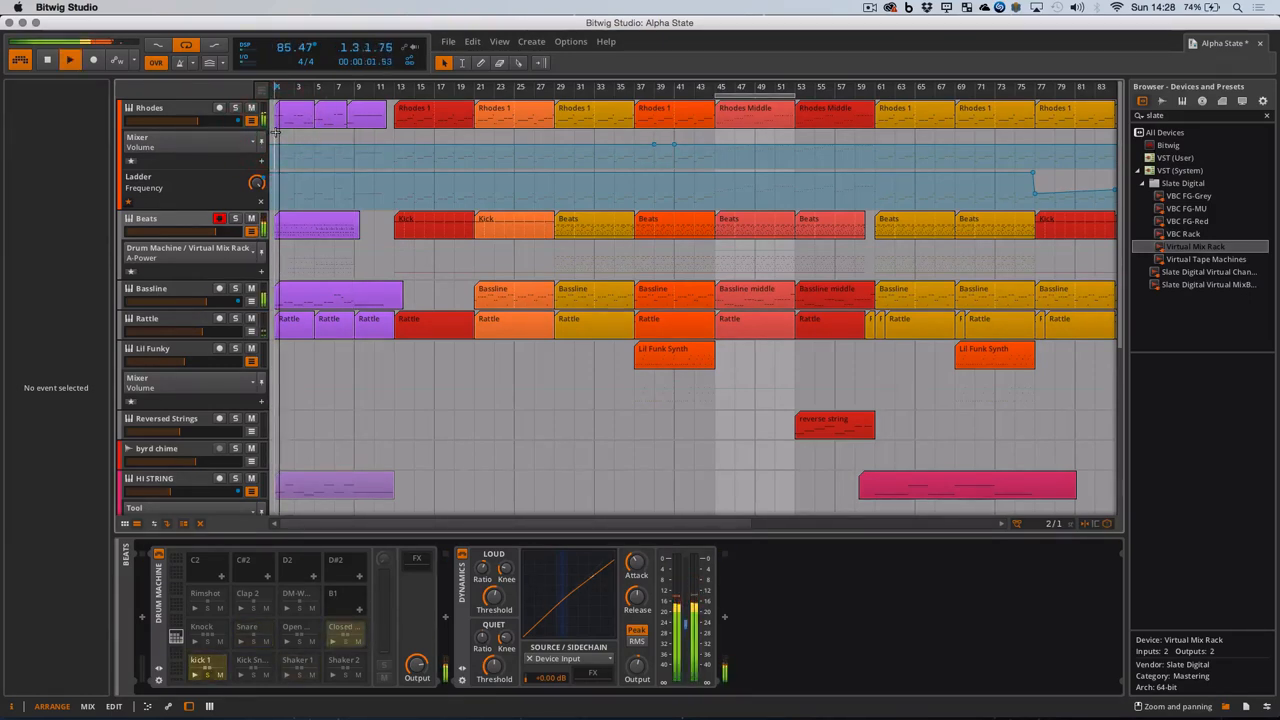
Step: Select kick 1 in the mixer, play from bar 45, and watch levels in Mix view
left_click(87, 706)
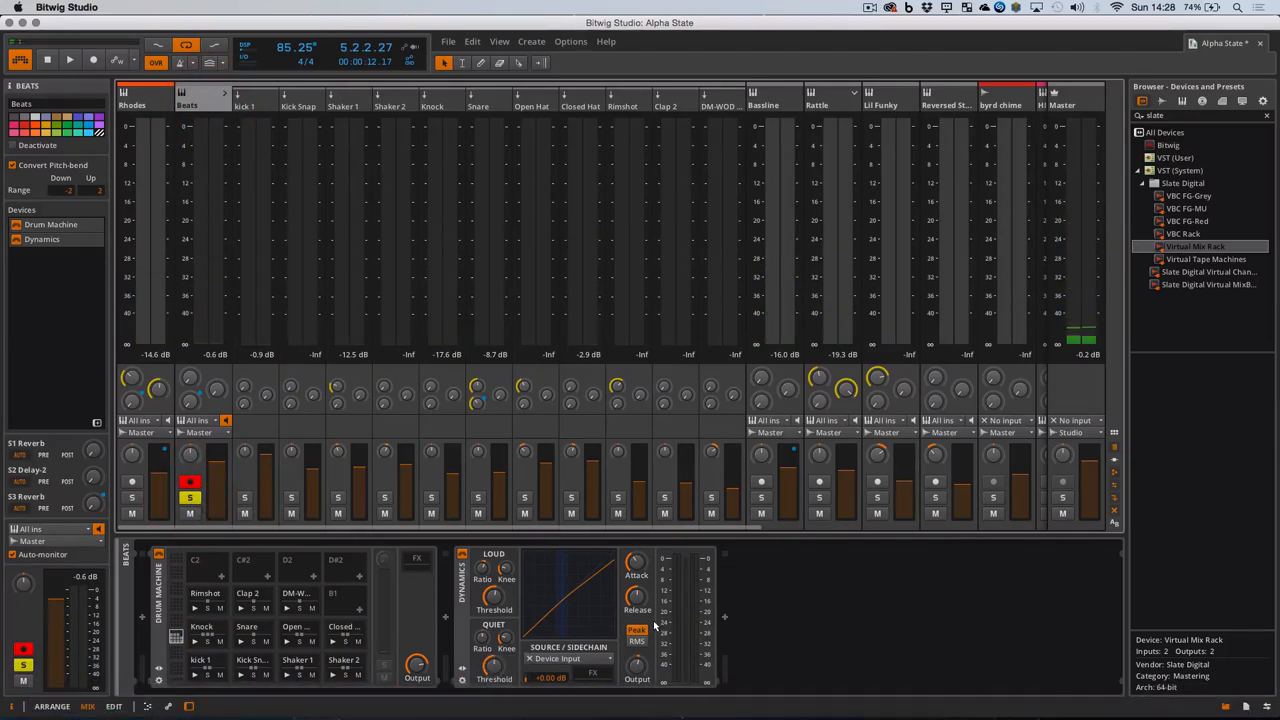
left_click(70, 59)
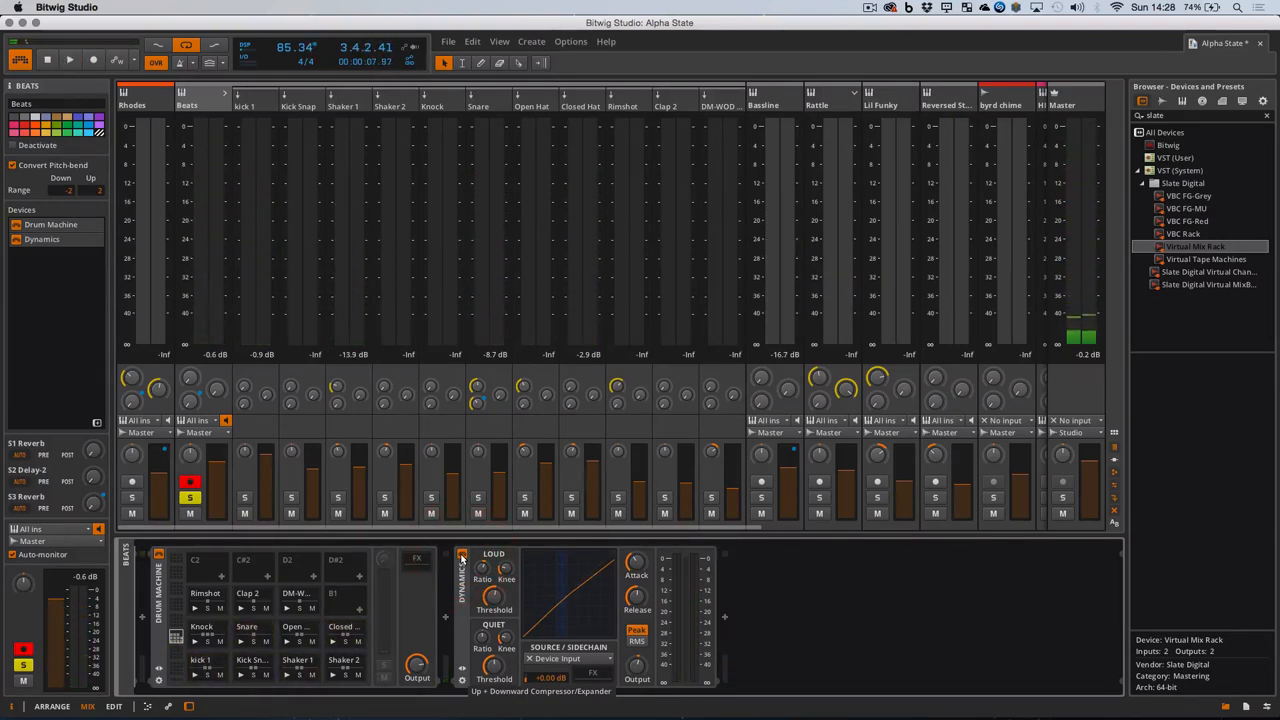
left_click(256, 95)
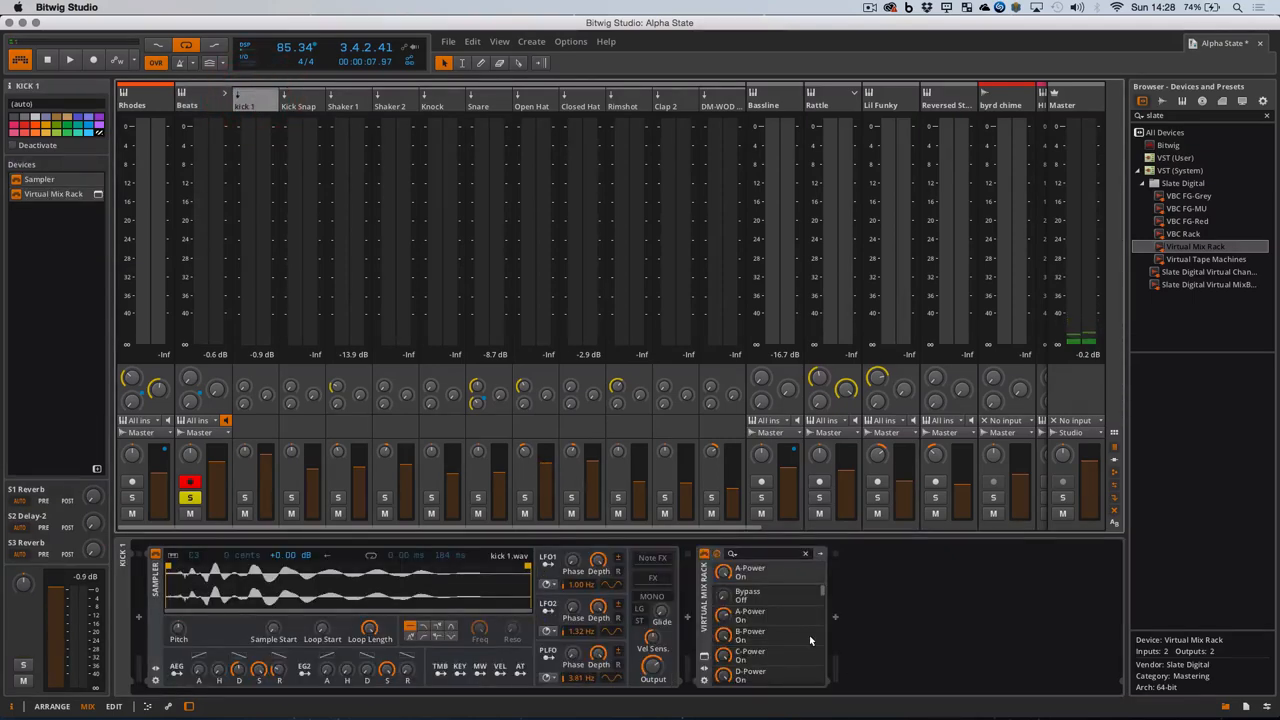
left_click(51, 706)
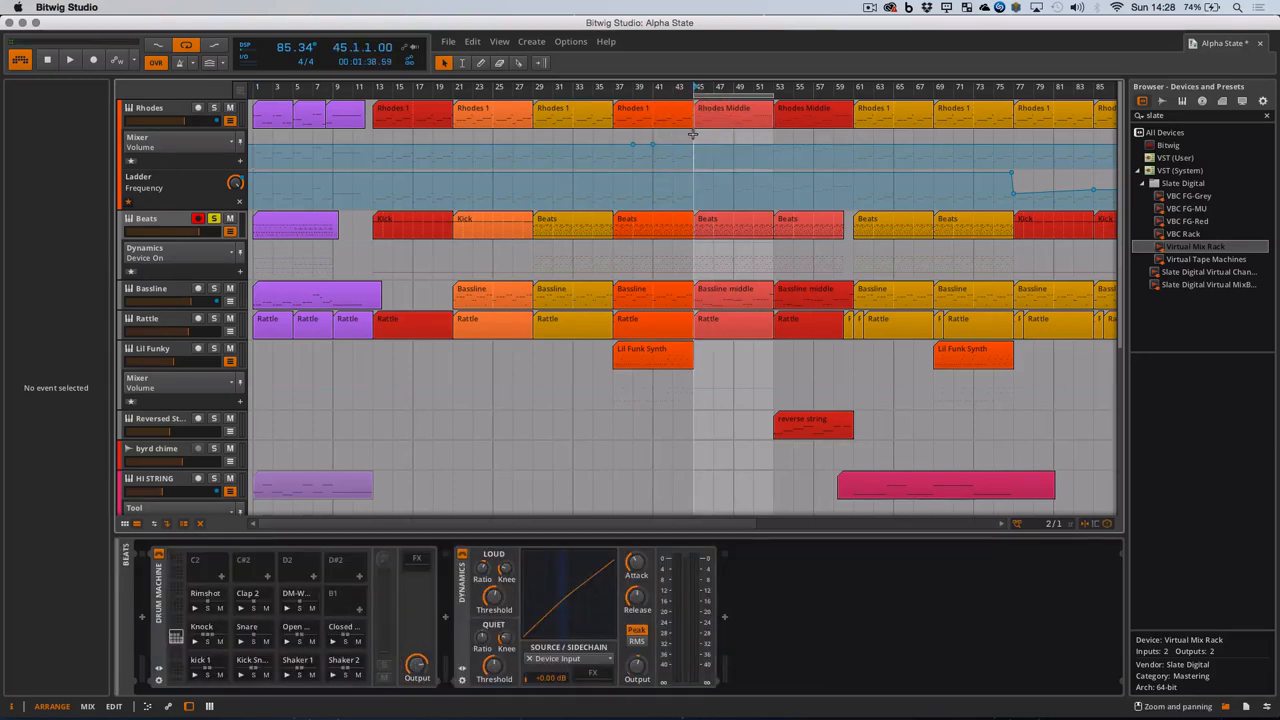
left_click(70, 59)
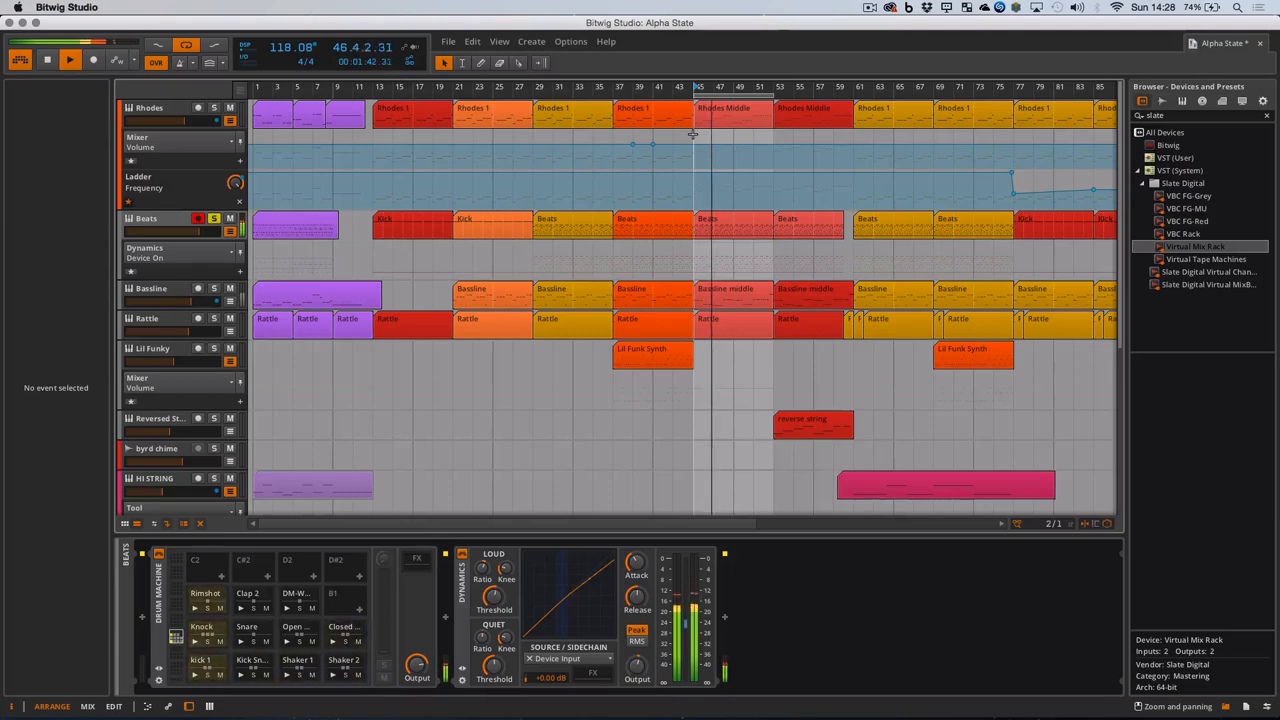
left_click(87, 706)
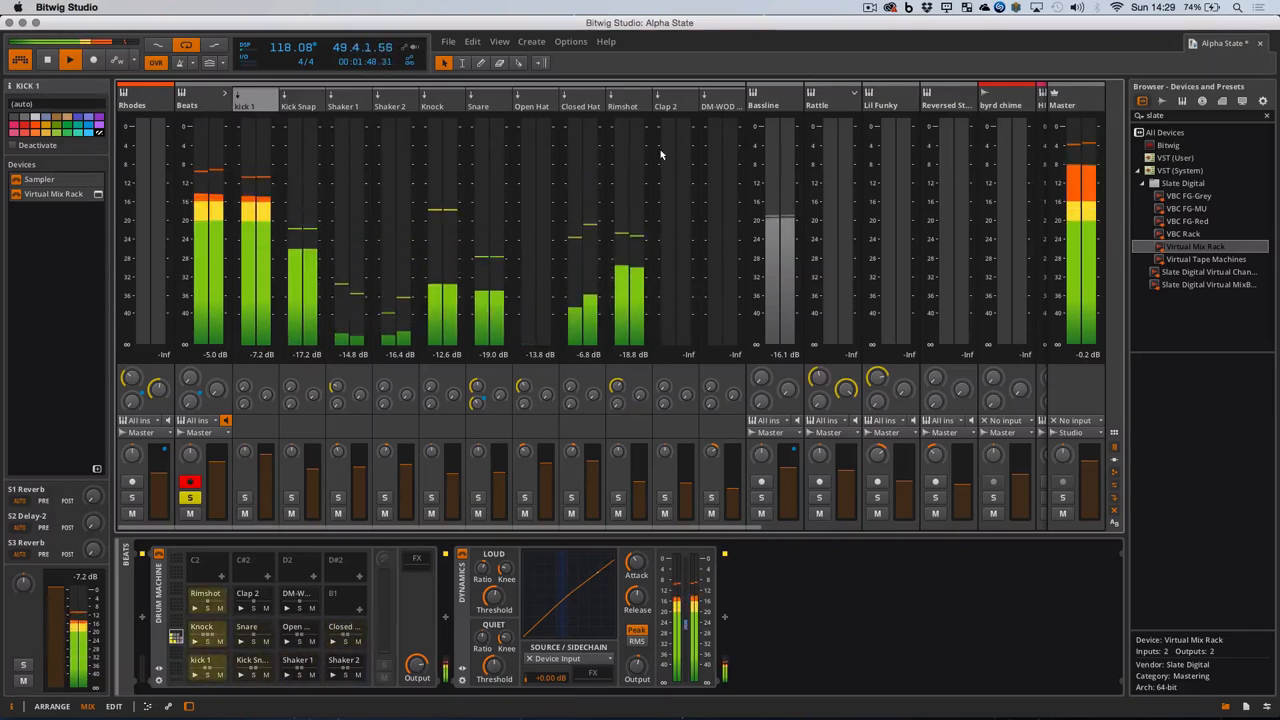
Step: Select the Kick Snap channel in the mixer to inspect its device chain
left_click(299, 106)
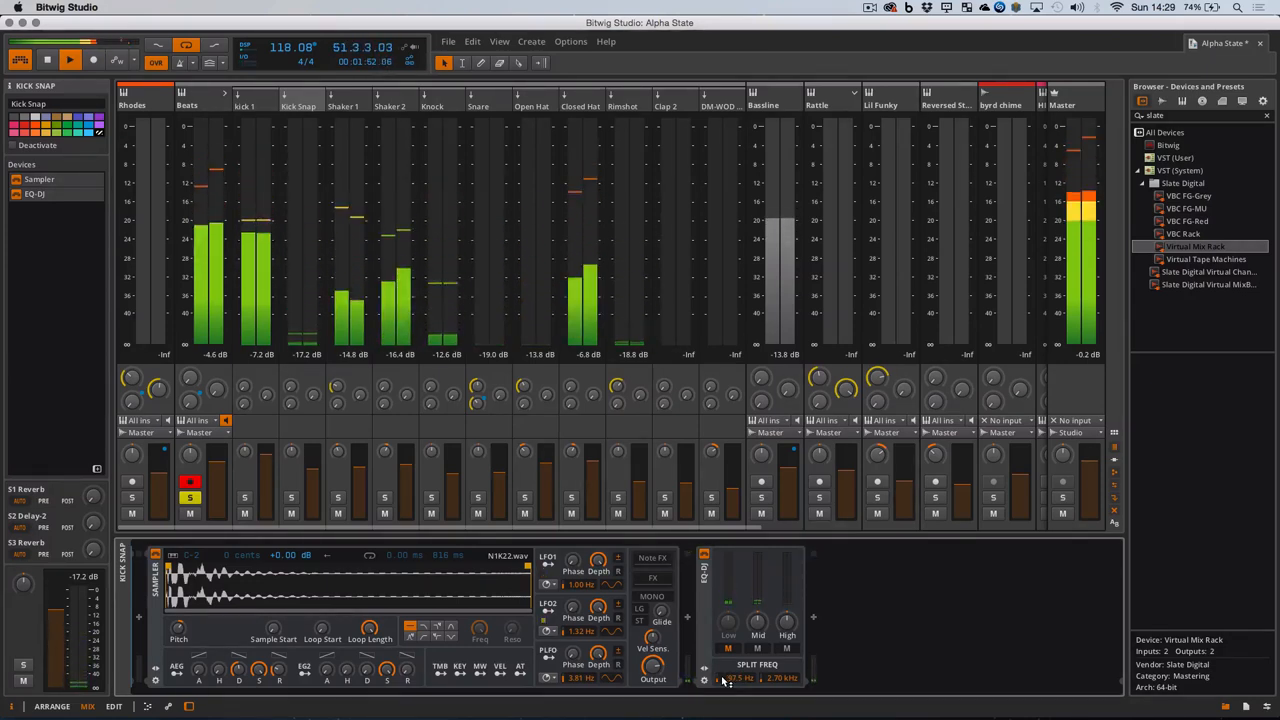
mouse_move(495, 567)
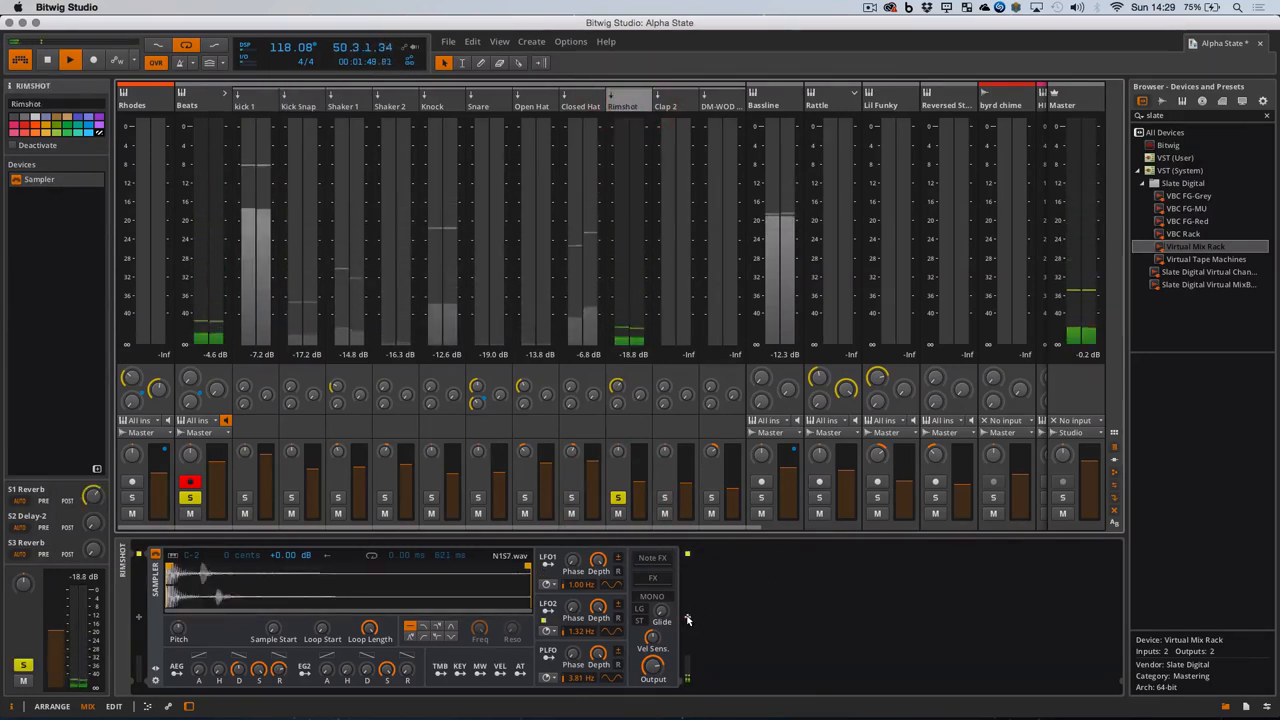
Step: Put a Virtual Mix Rack on Rimshot with an FG-N bell boosted about 6.8 dB at 436 Hz
left_click(653, 578)
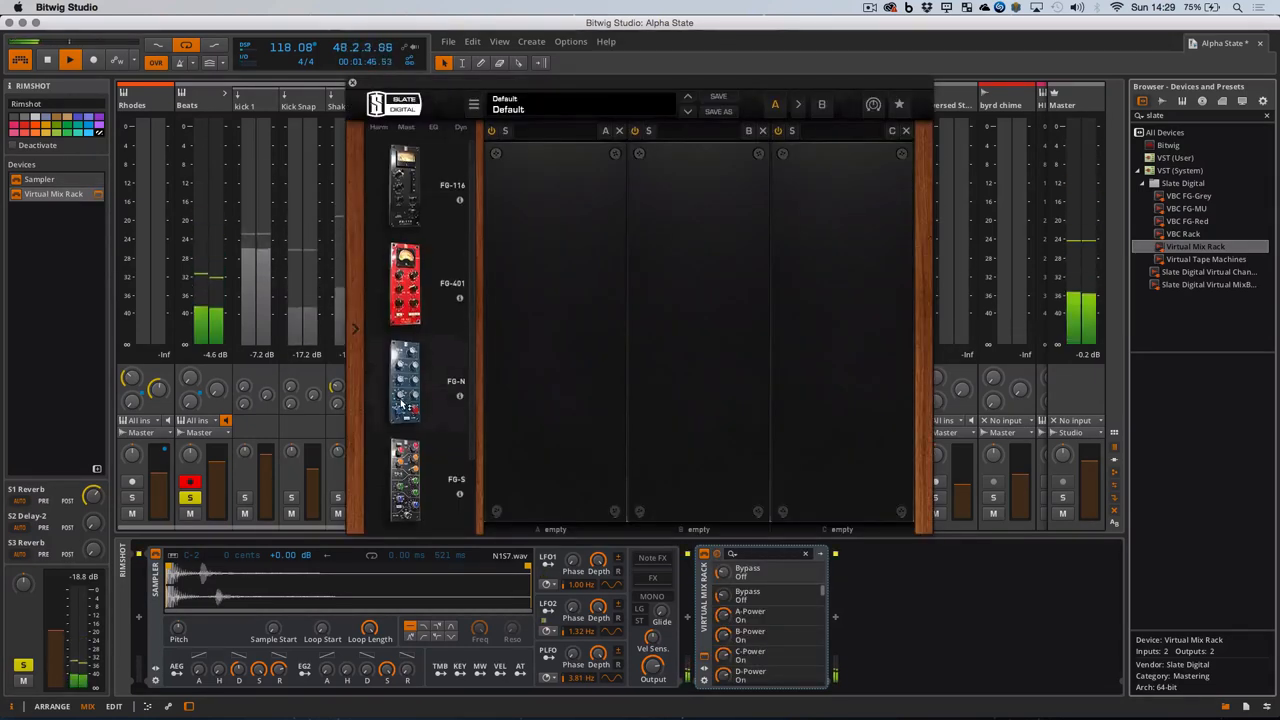
left_click(405, 380)
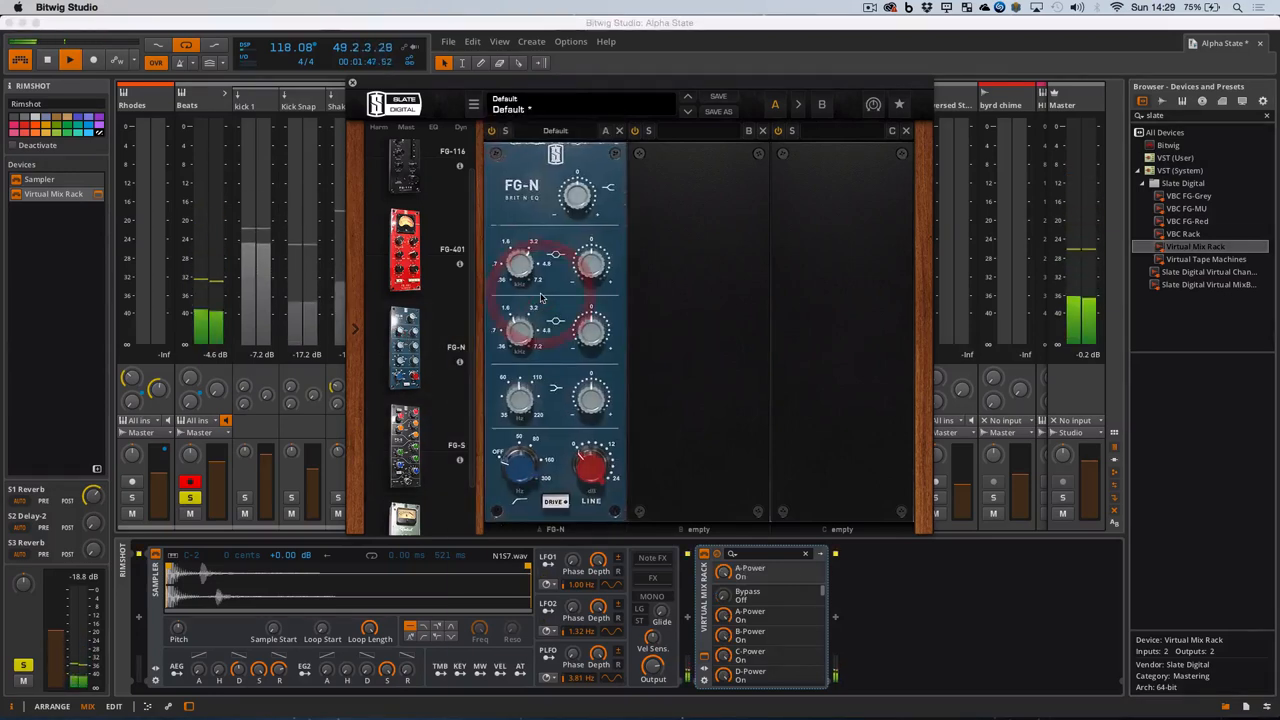
left_click_drag(590, 250, 600, 240)
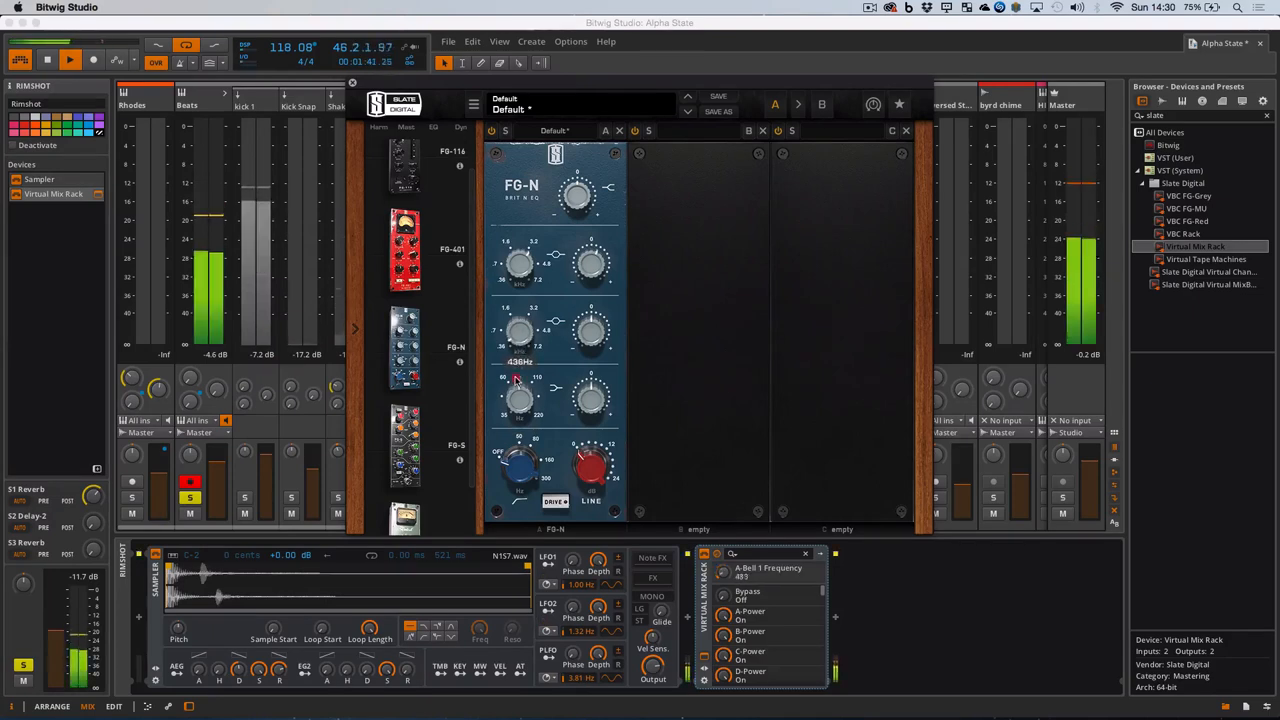
left_click_drag(590, 330, 595, 300)
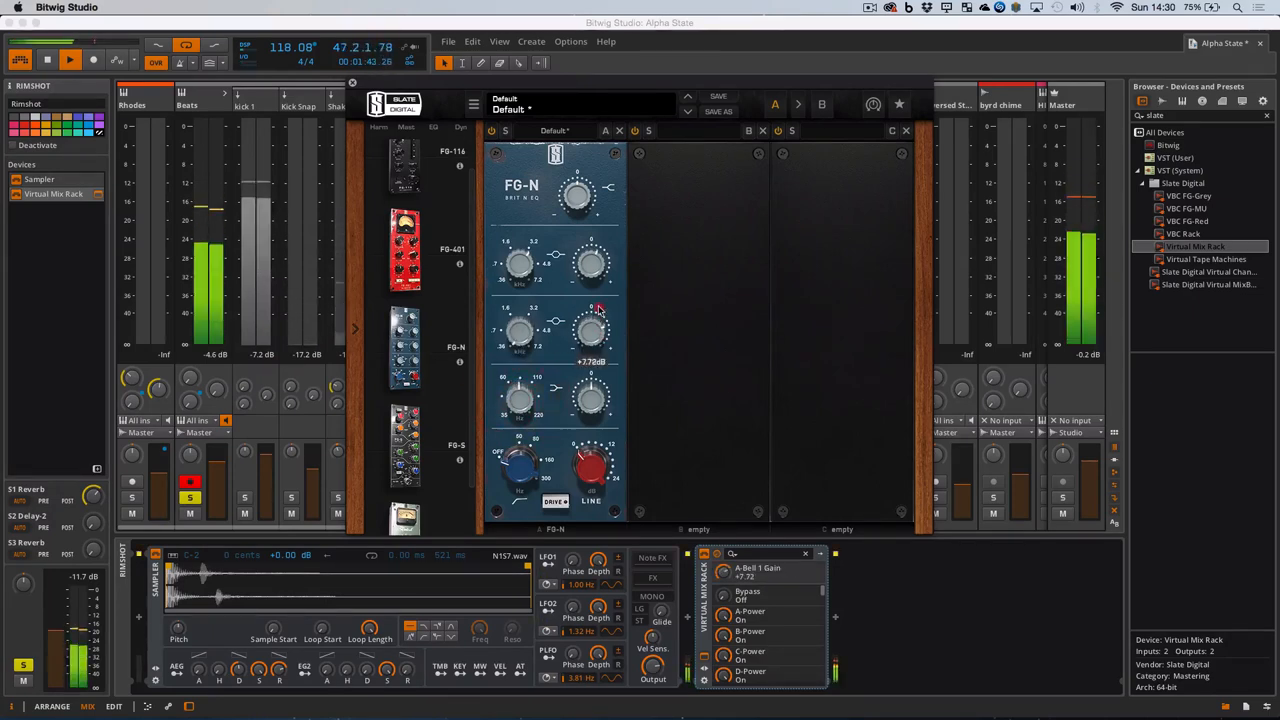
left_click_drag(590, 330, 590, 345)
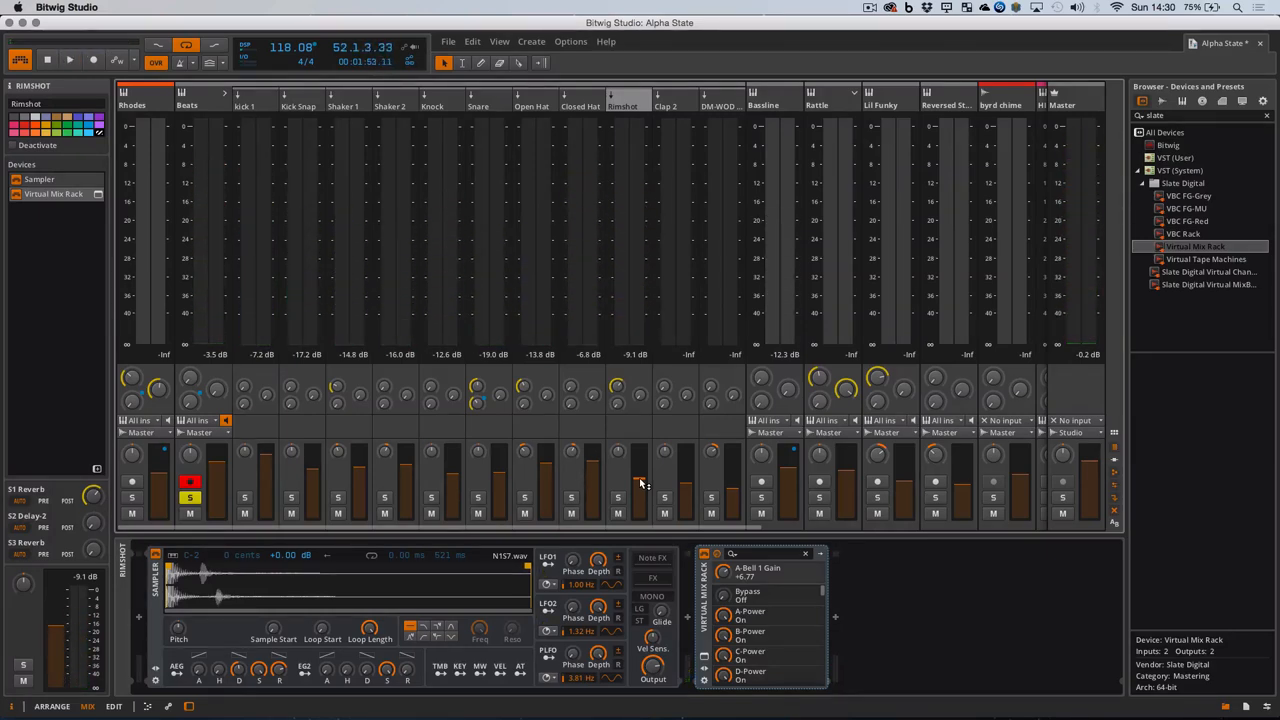
Step: Switch to the mixer view and select the Snare channel to show its devices
left_click(51, 706)
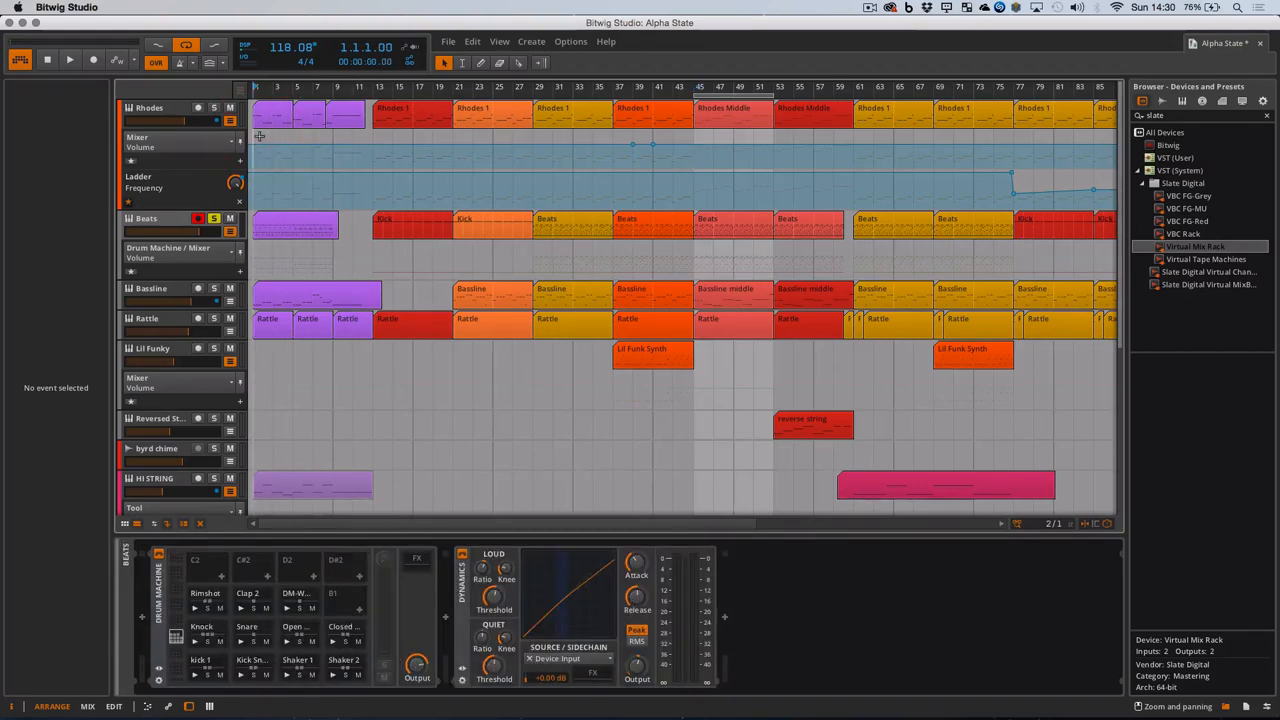
left_click(69, 59)
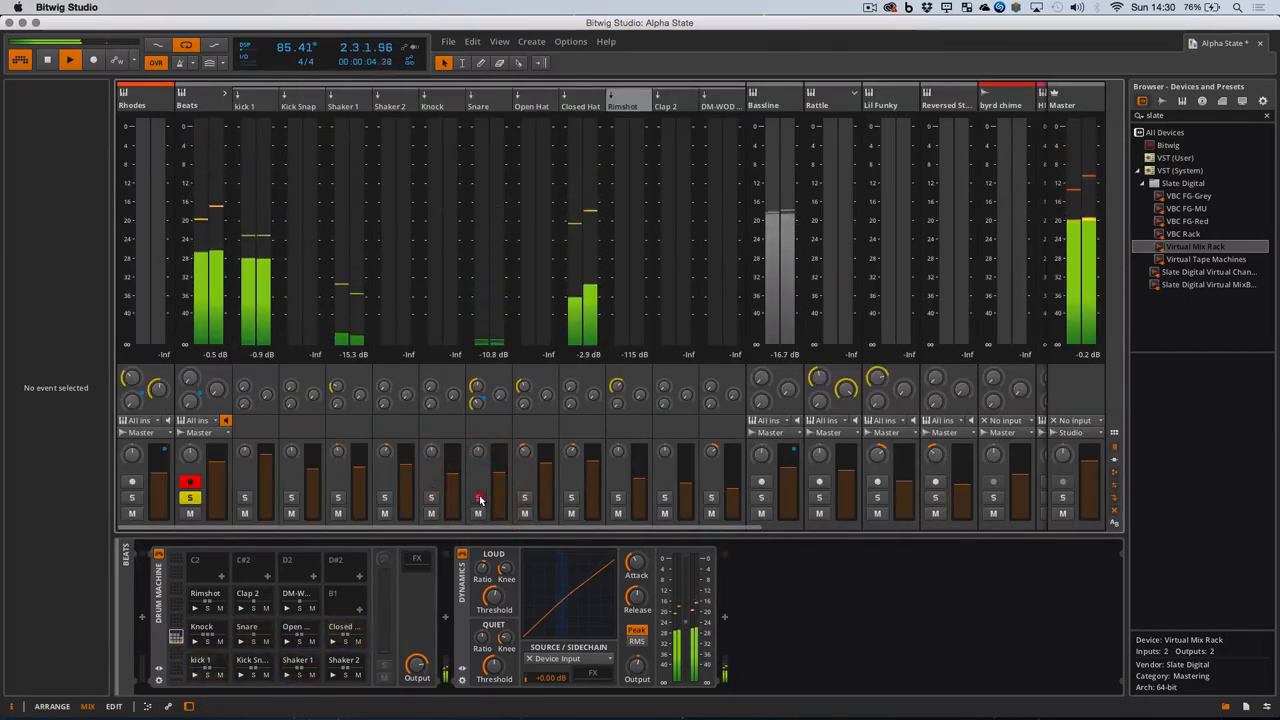
left_click(478, 107)
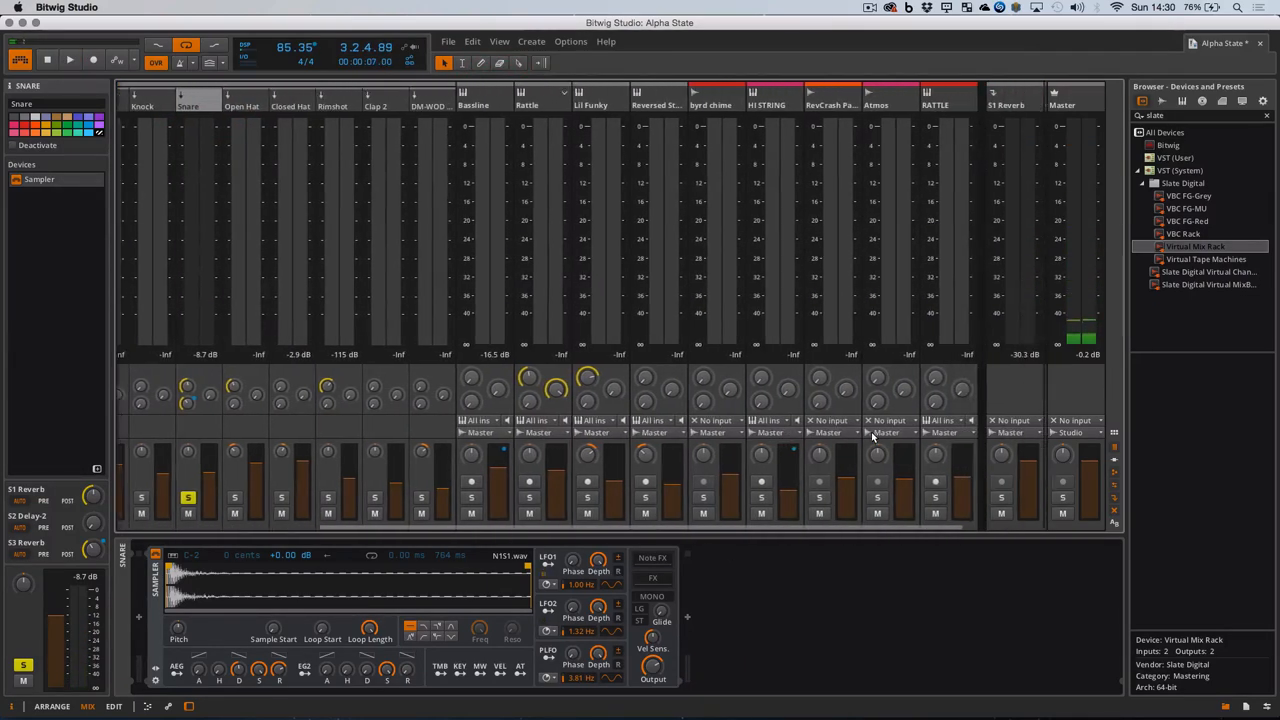
scroll("left", 3)
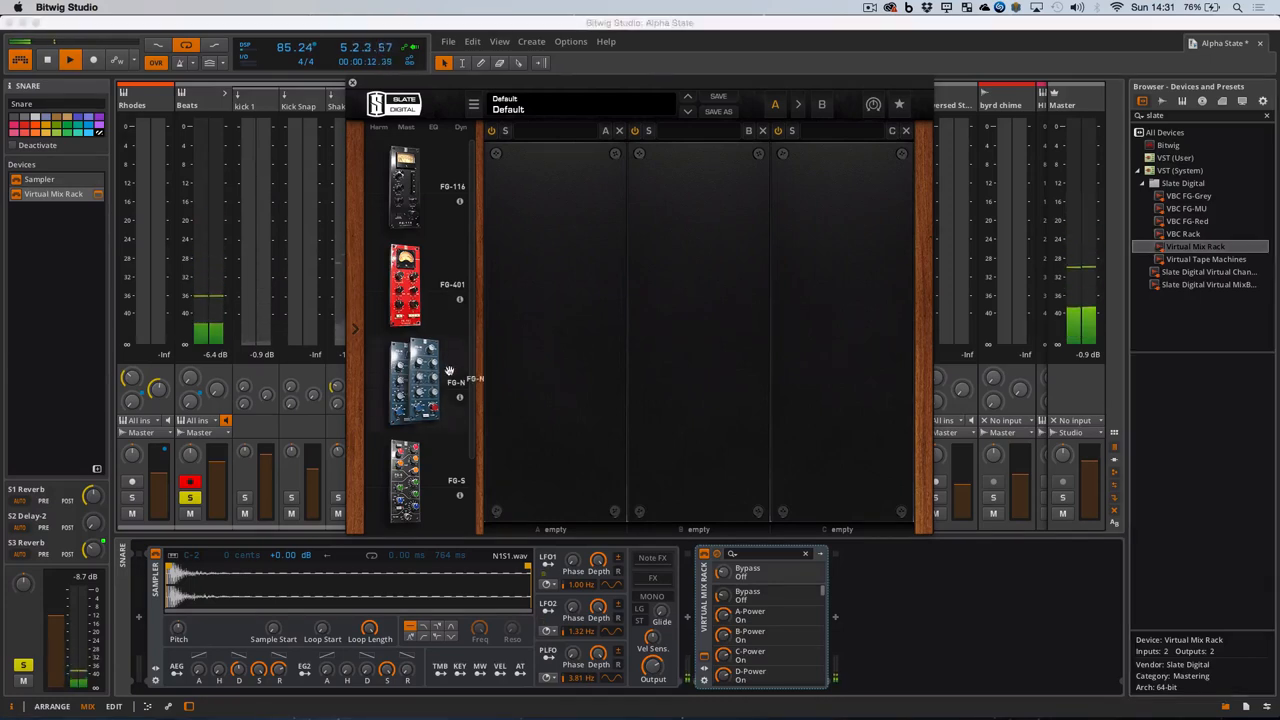
Step: Load FG-N into slot A and set its high-pass to about 135 Hz
left_click(415, 380)
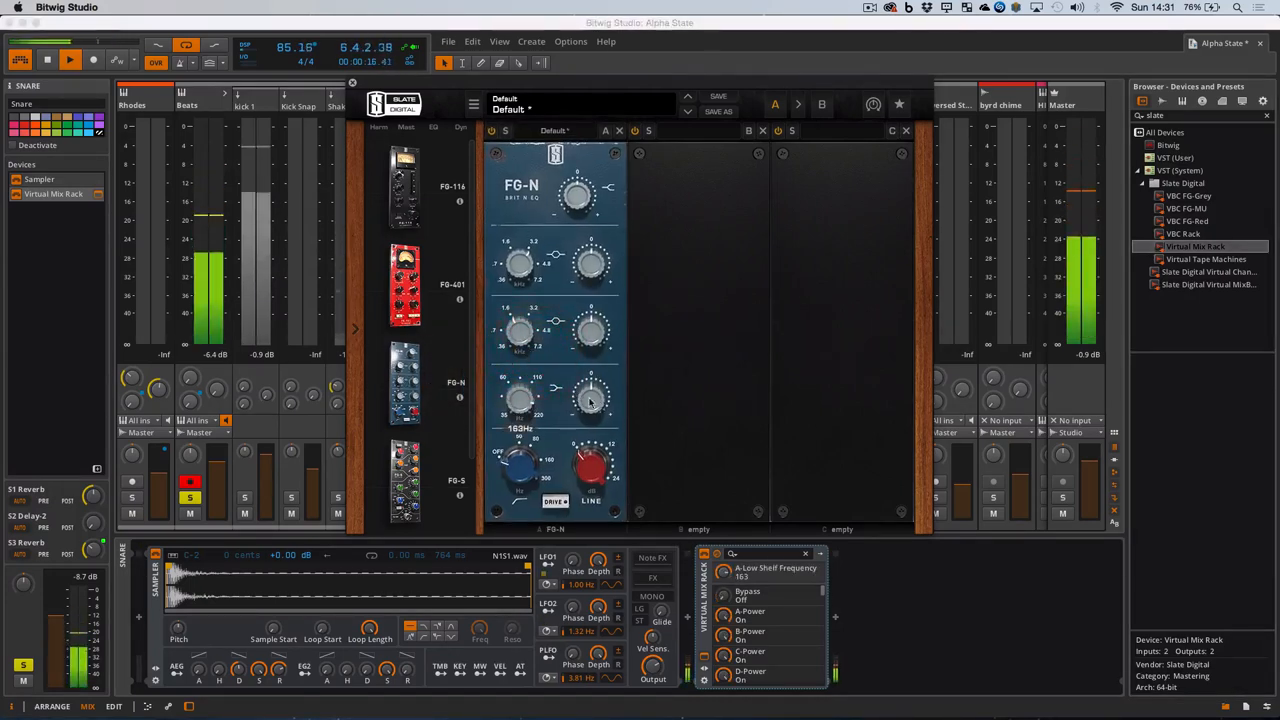
left_click_drag(590, 400, 590, 370)
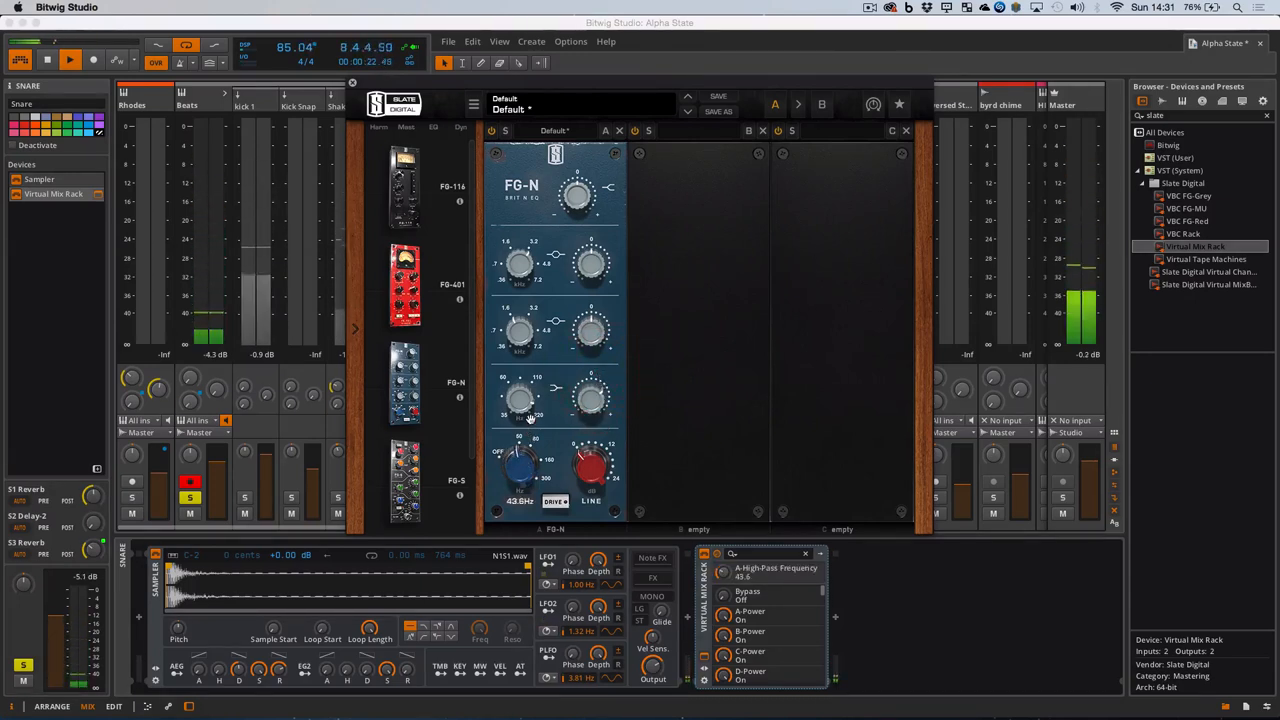
left_click_drag(530, 400, 530, 425)
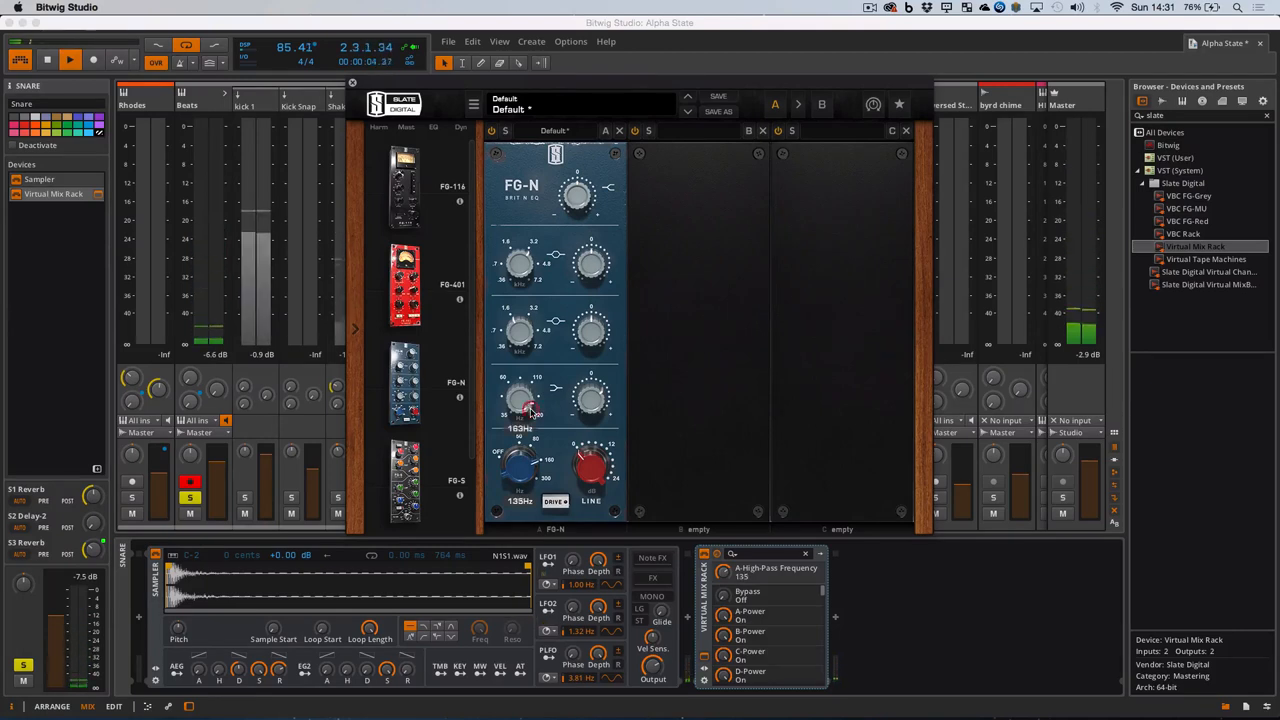
Step: Boost the bell band about 3.15 dB and cut the high shelf about 3.4 dB
left_click_drag(520, 400, 528, 435)
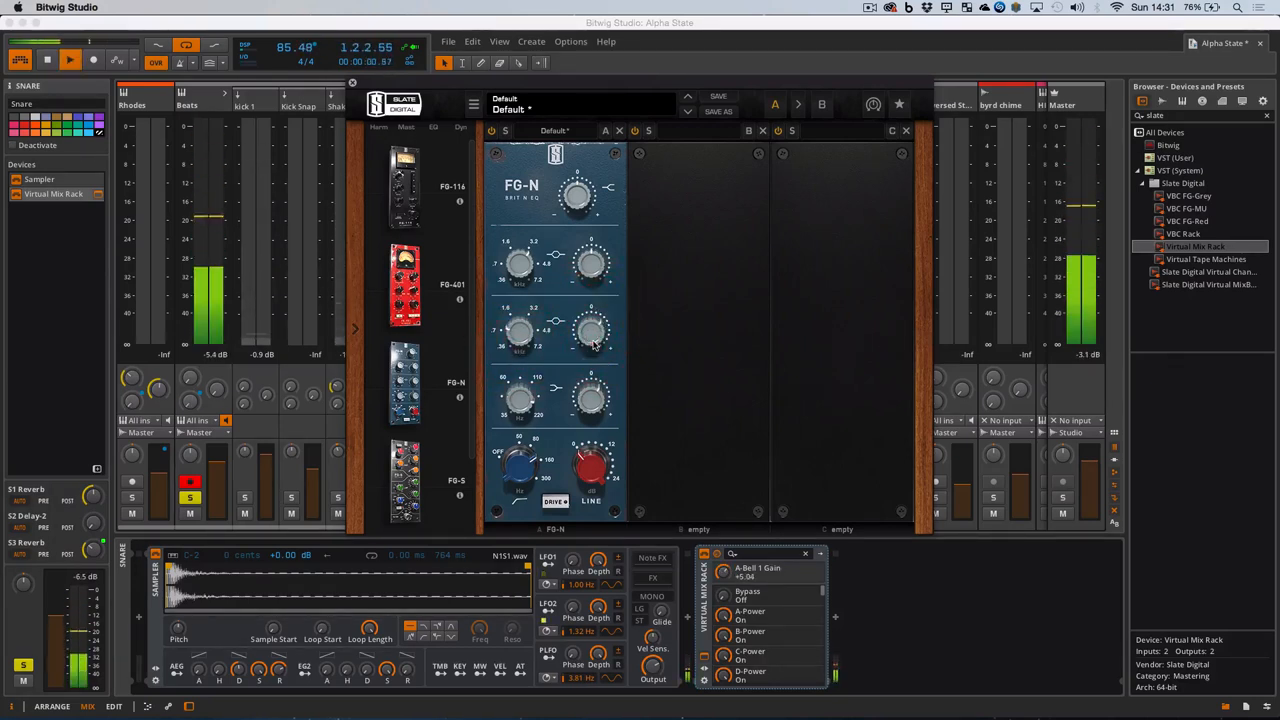
left_click_drag(590, 330, 590, 310)
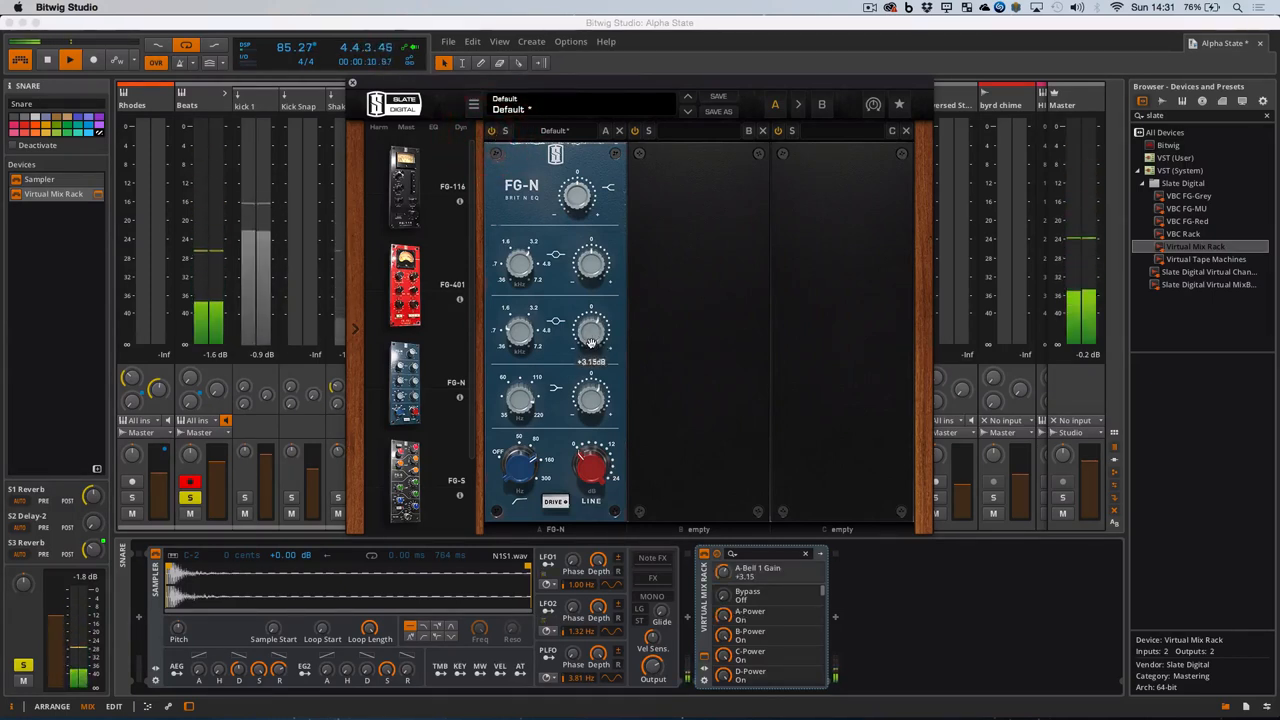
left_click_drag(595, 400, 595, 405)
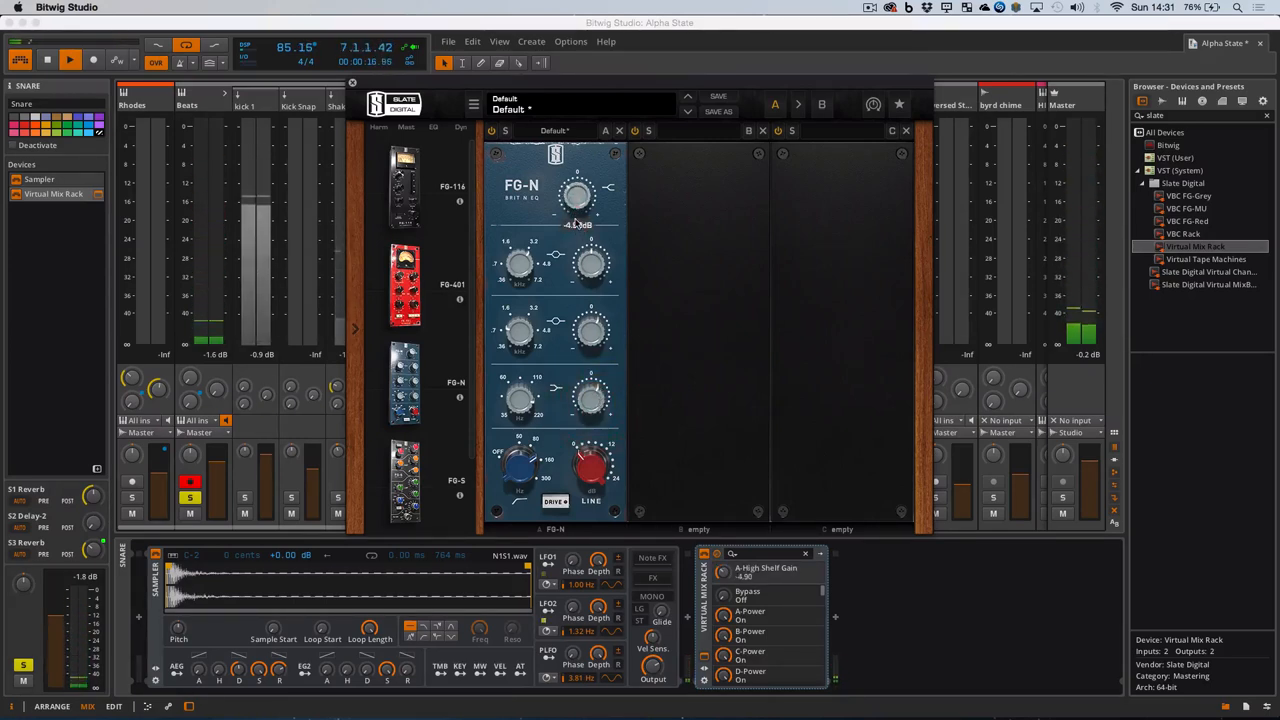
left_click_drag(578, 193, 580, 185)
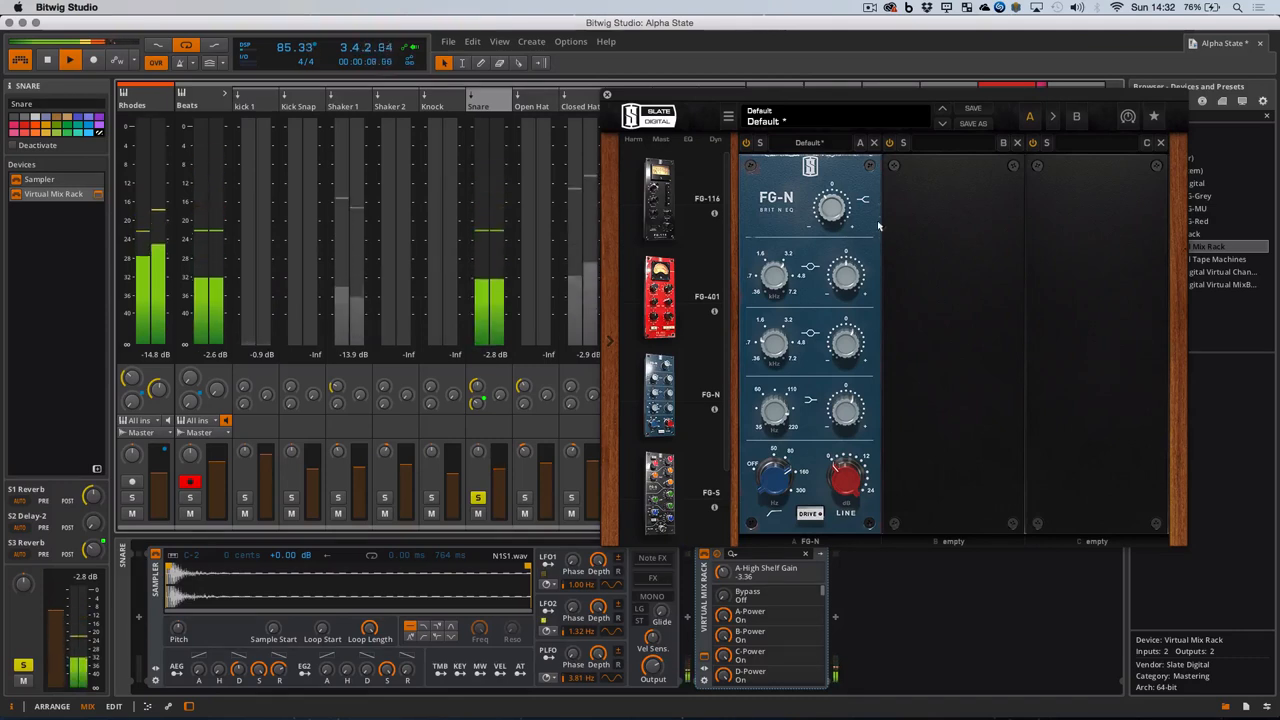
Step: Move the EQ window aside, stop playback, close the rack window and return to the arrangement
left_click_drag(833, 207, 835, 200)
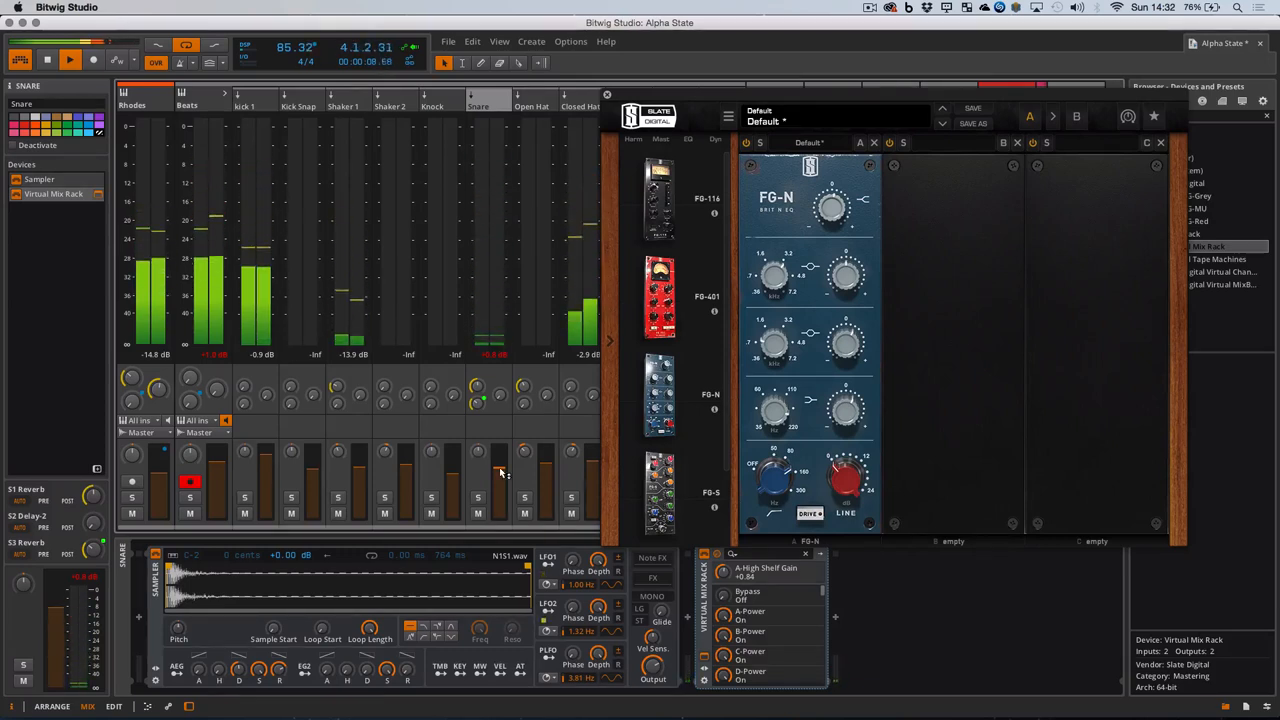
left_click(69, 59)
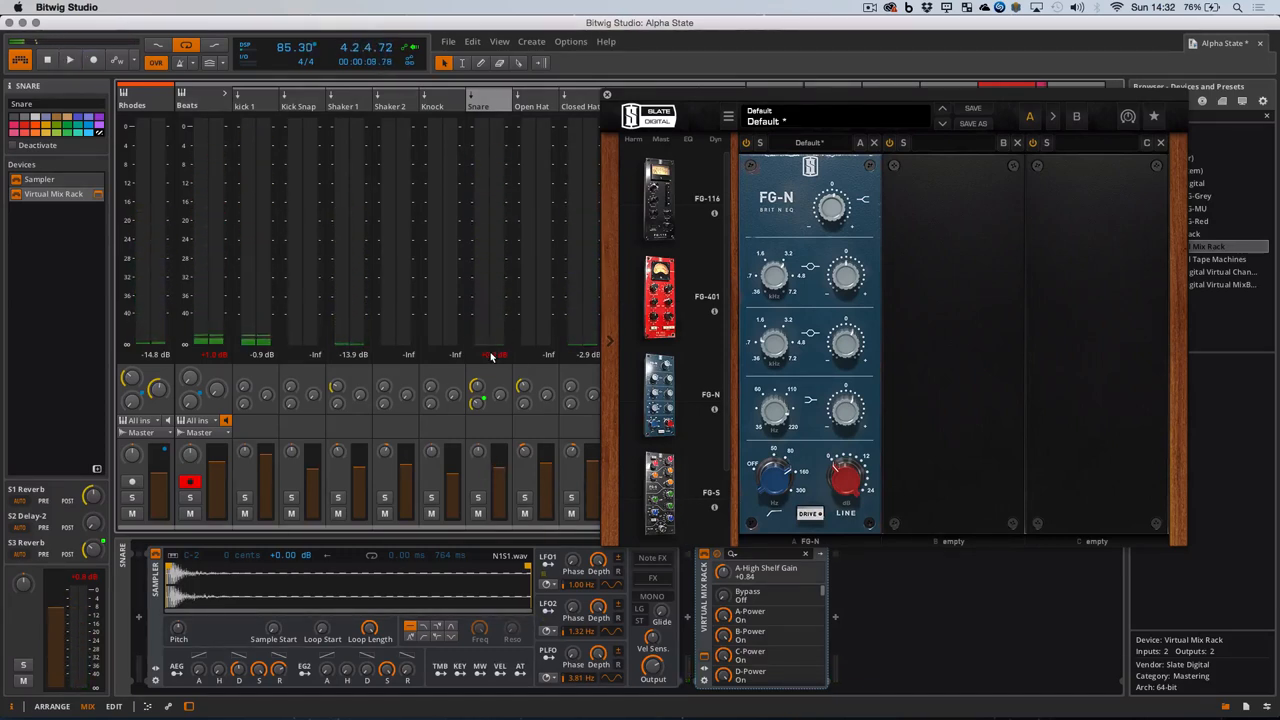
mouse_move(498, 356)
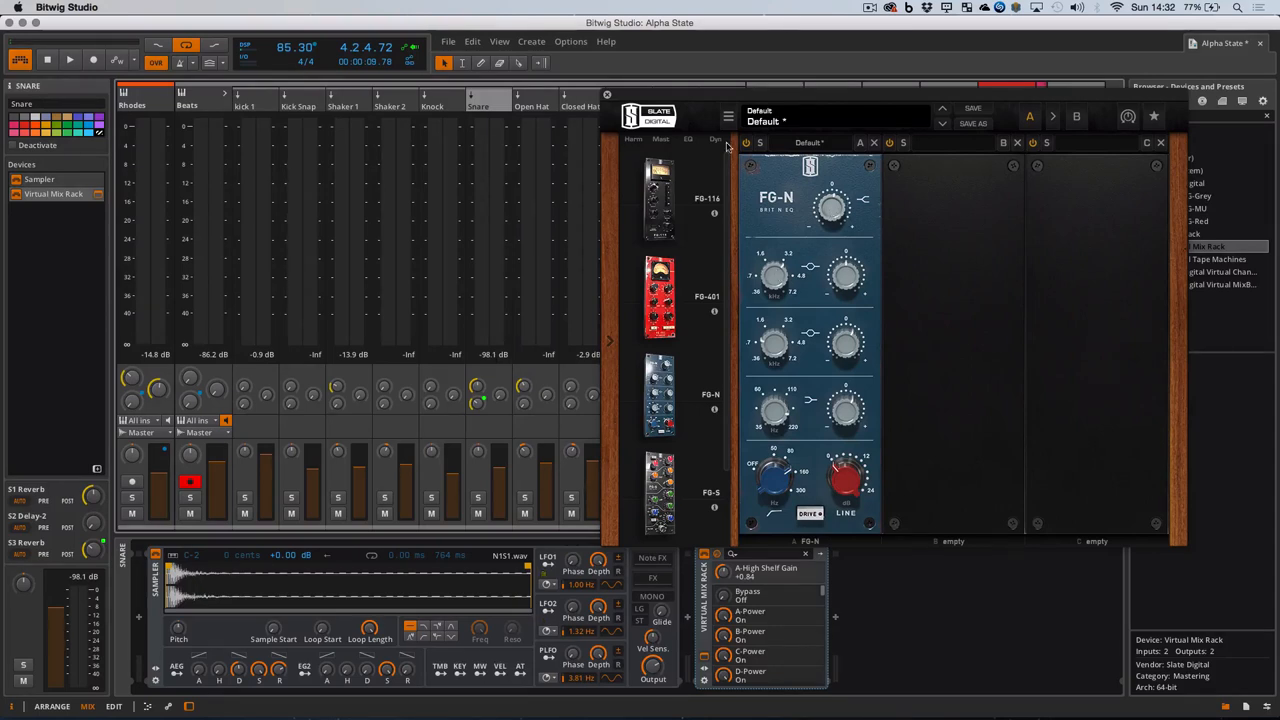
left_click(607, 94)
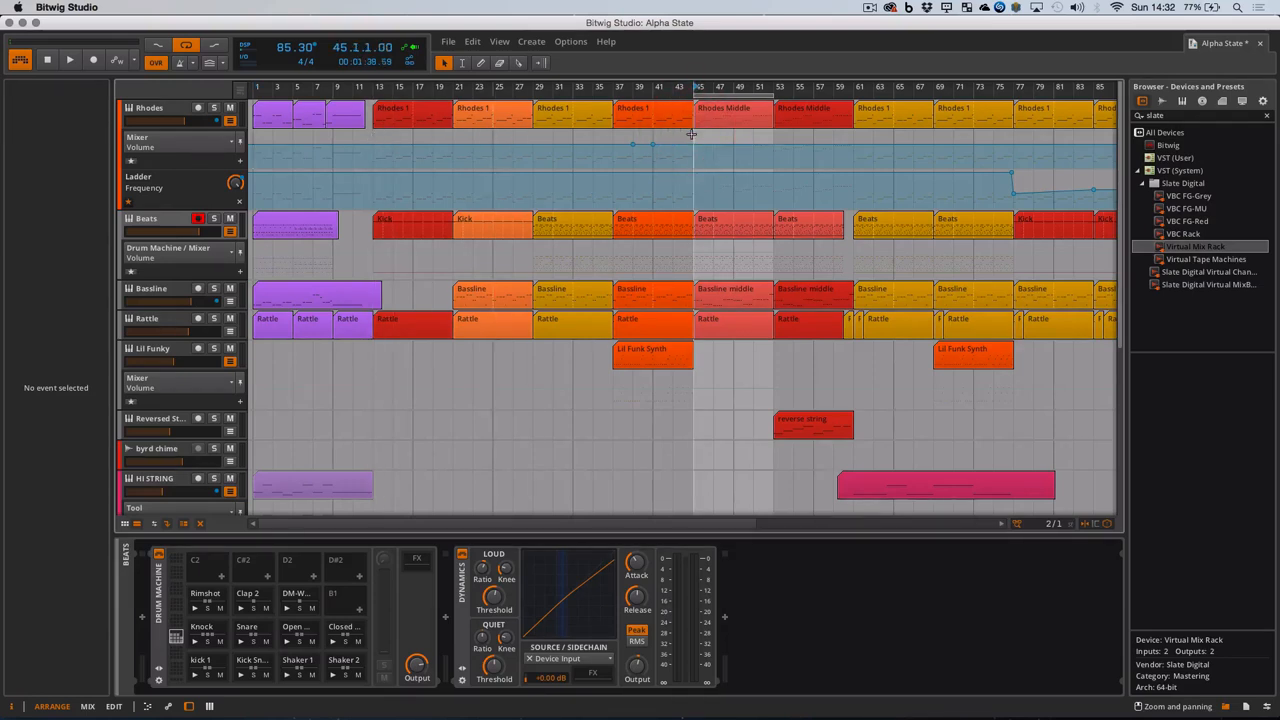
Step: Restart playback from bar 45 and select the Rhodes channel to show its Instrument Chain
left_click(69, 59)
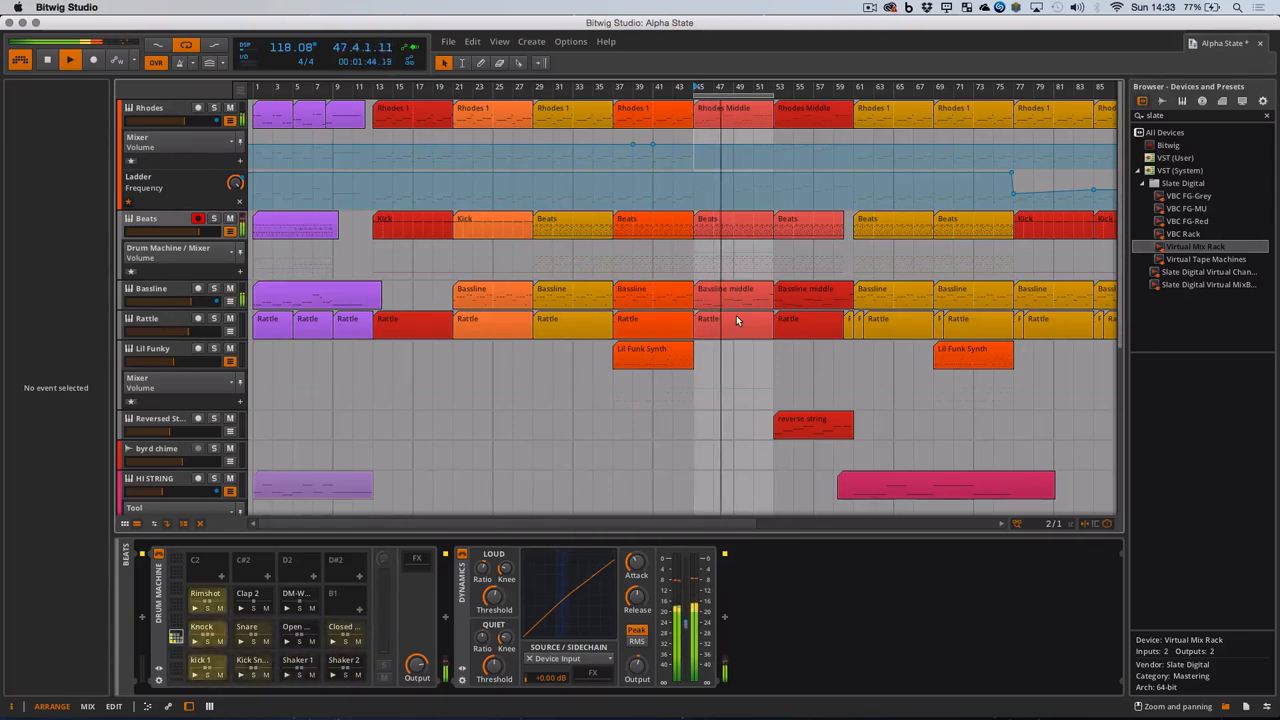
left_click(87, 706)
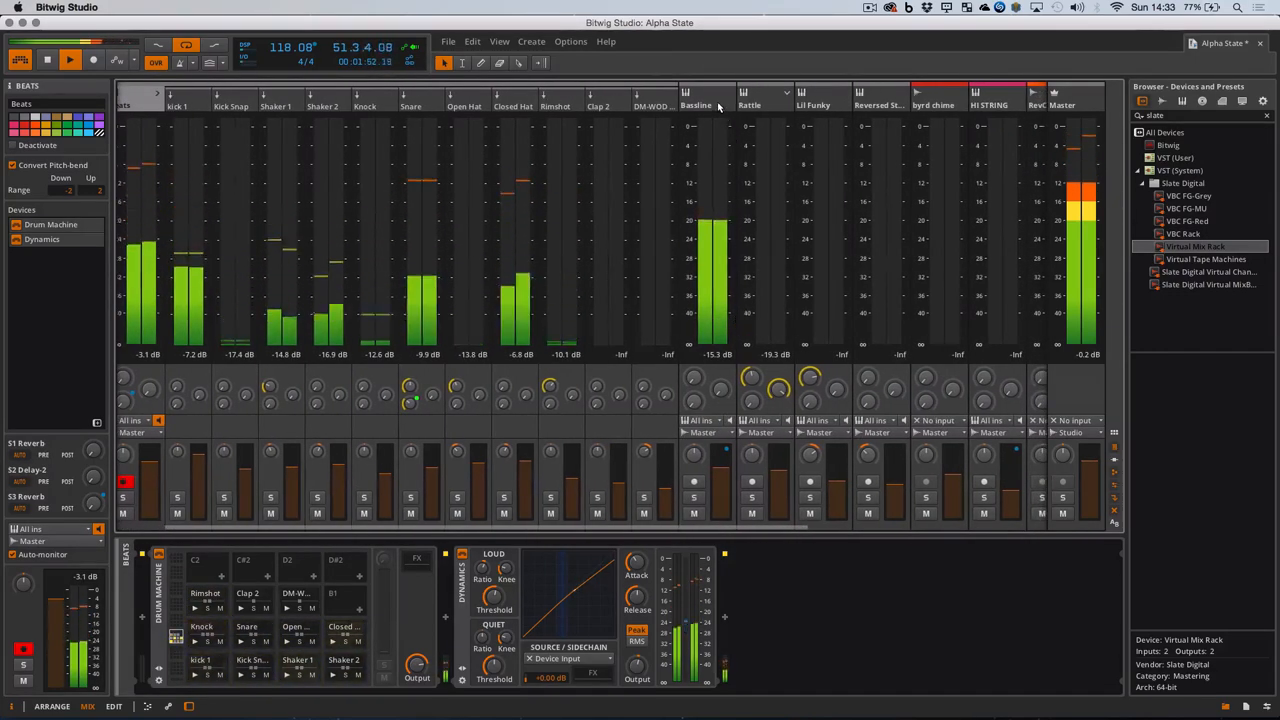
left_click(693, 481)
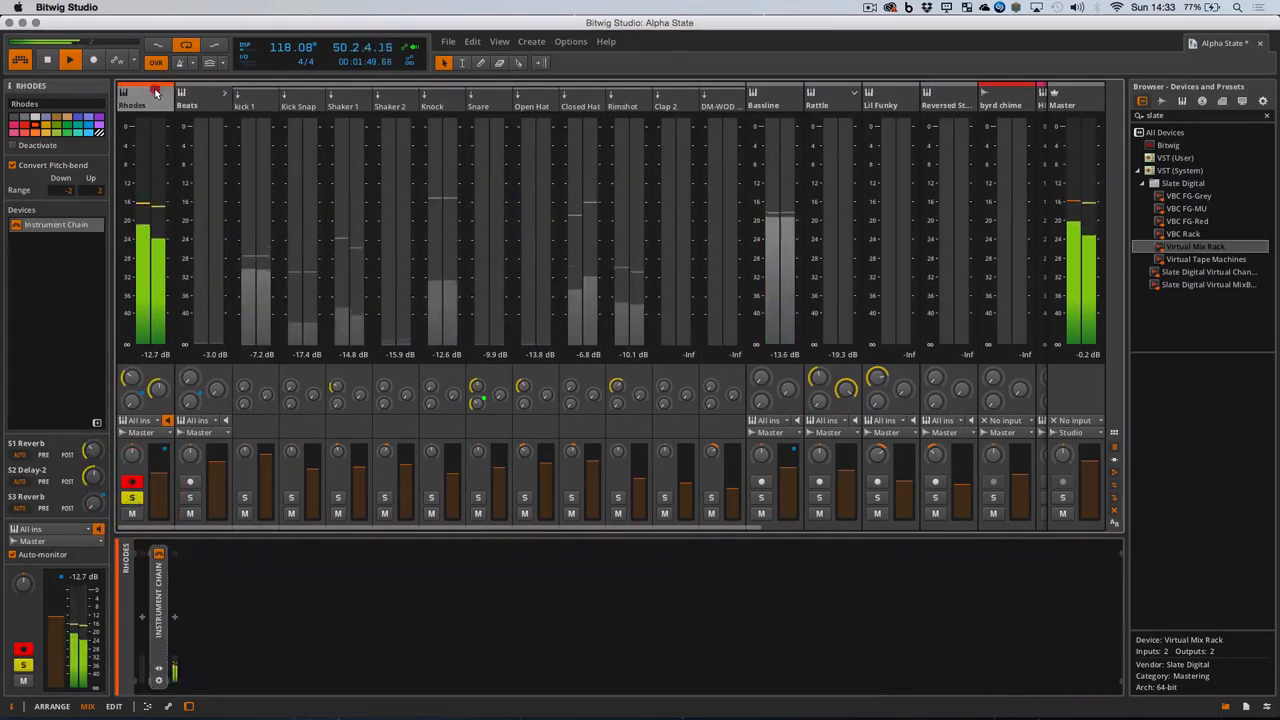
Step: Load Slate Digital's Virtual Mix Rack from the Browser onto the Rhodes track
left_click(141, 617)
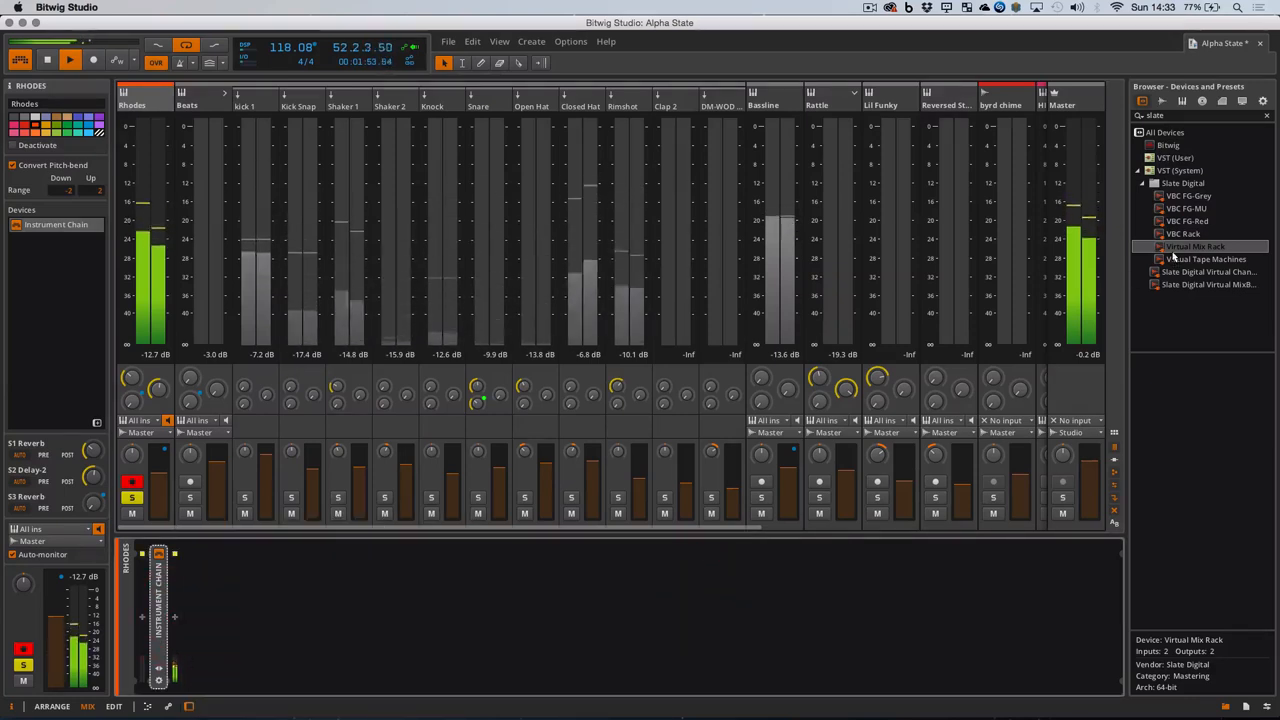
double_click(1194, 246)
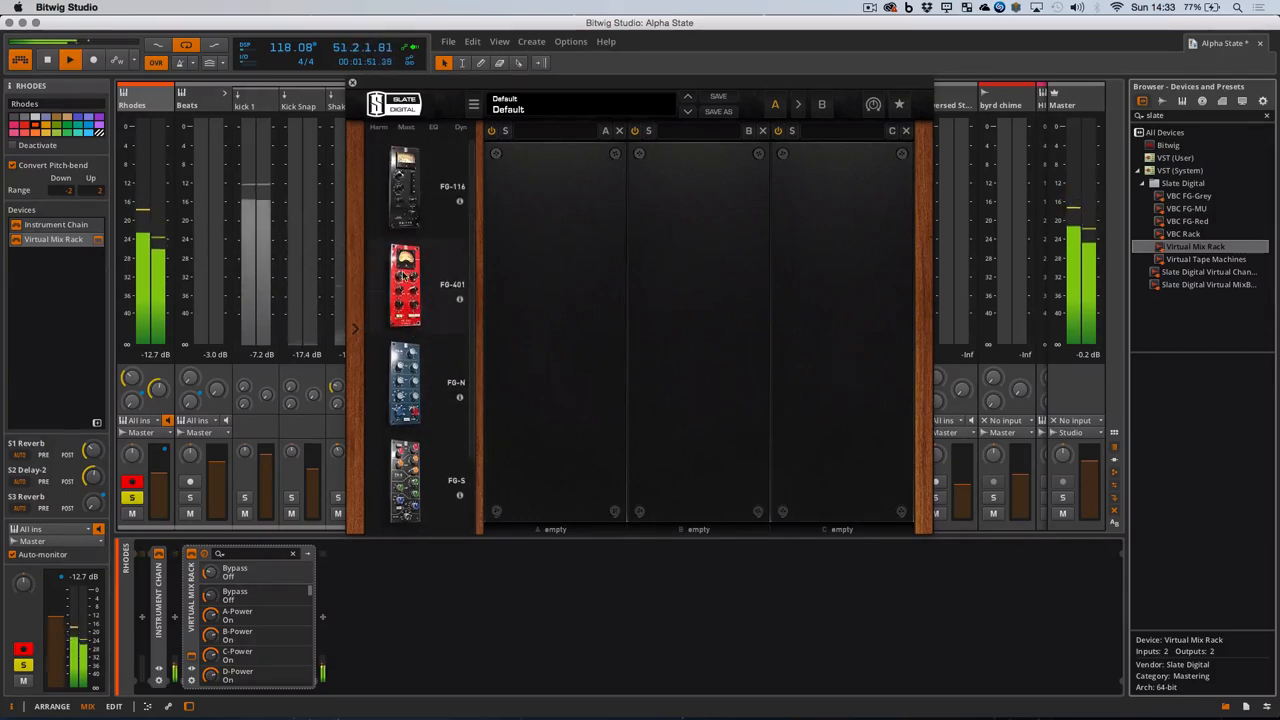
Step: Load FG-401 into slot A and adjust threshold, release and make-up gain to about 12
left_click(405, 285)
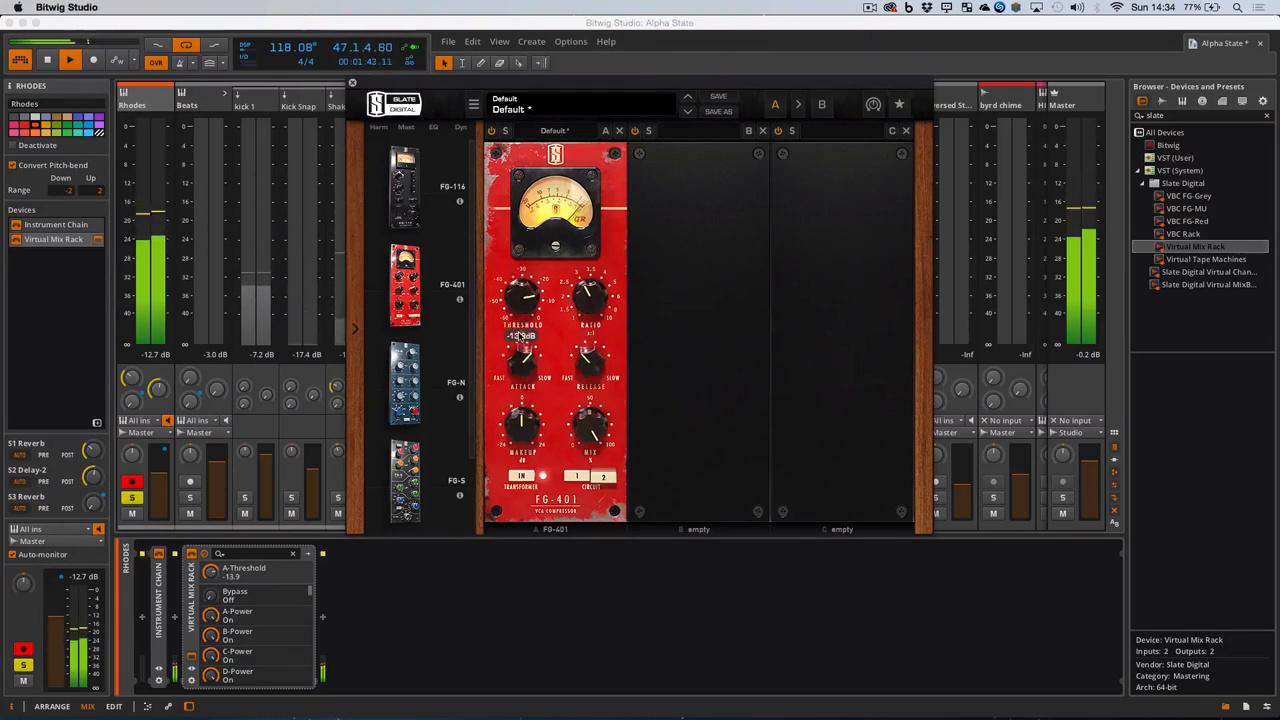
left_click_drag(520, 300, 520, 320)
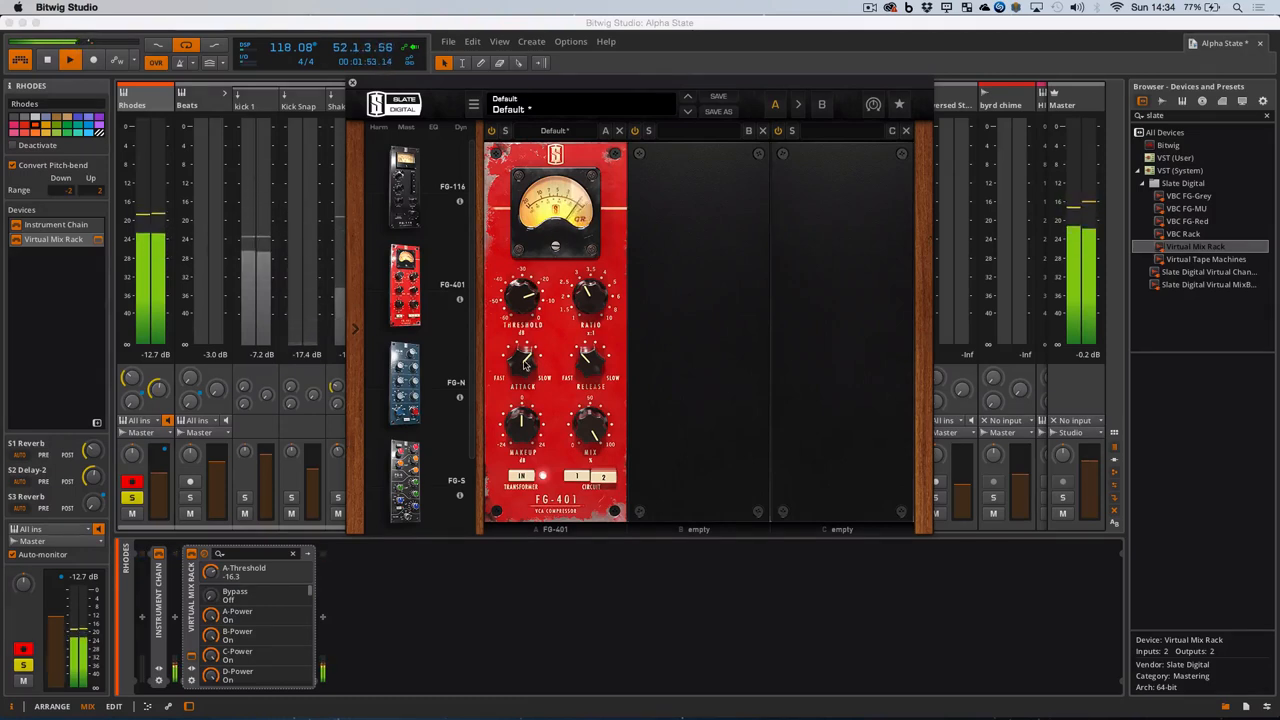
left_click_drag(520, 360, 520, 380)
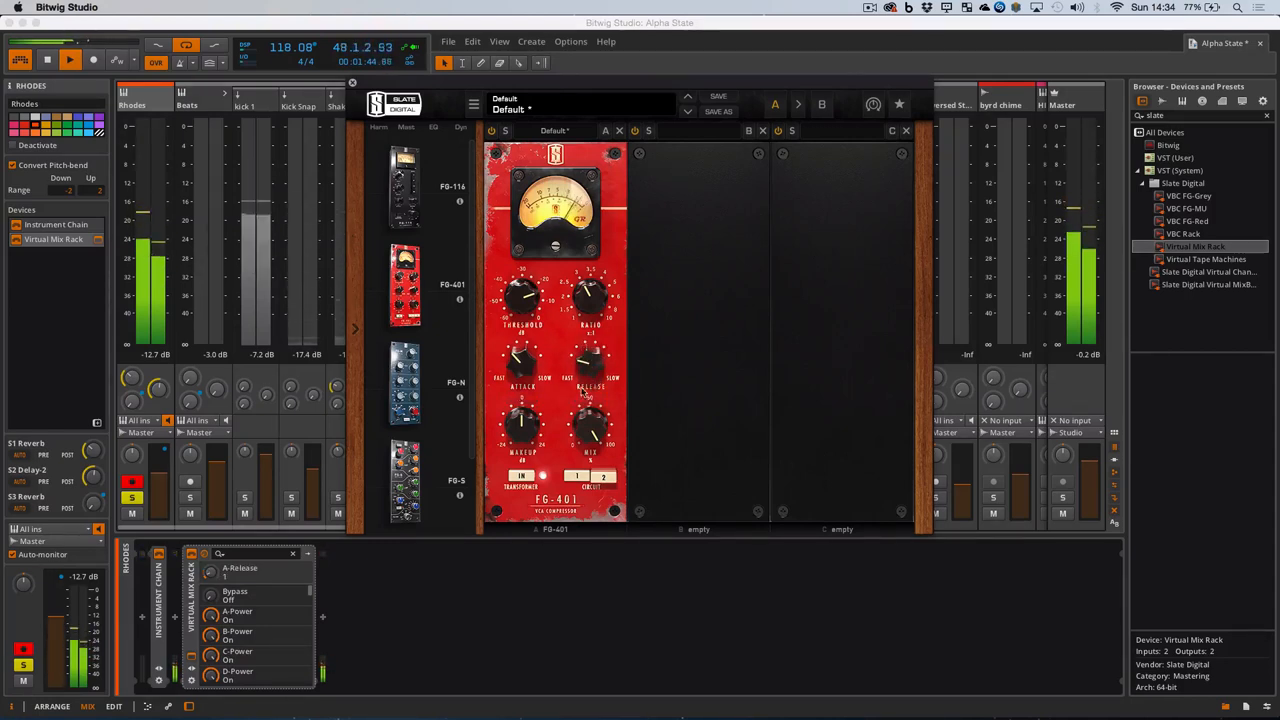
left_click_drag(524, 425, 530, 415)
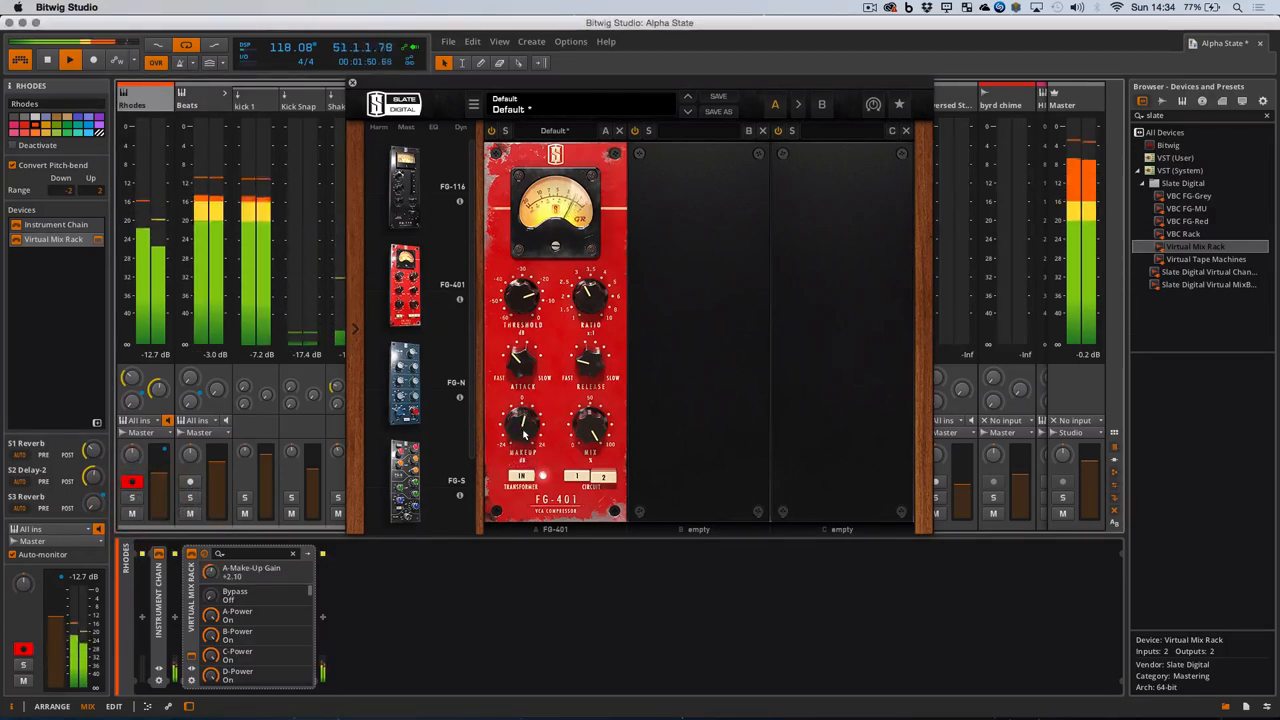
left_click_drag(522, 425, 522, 410)
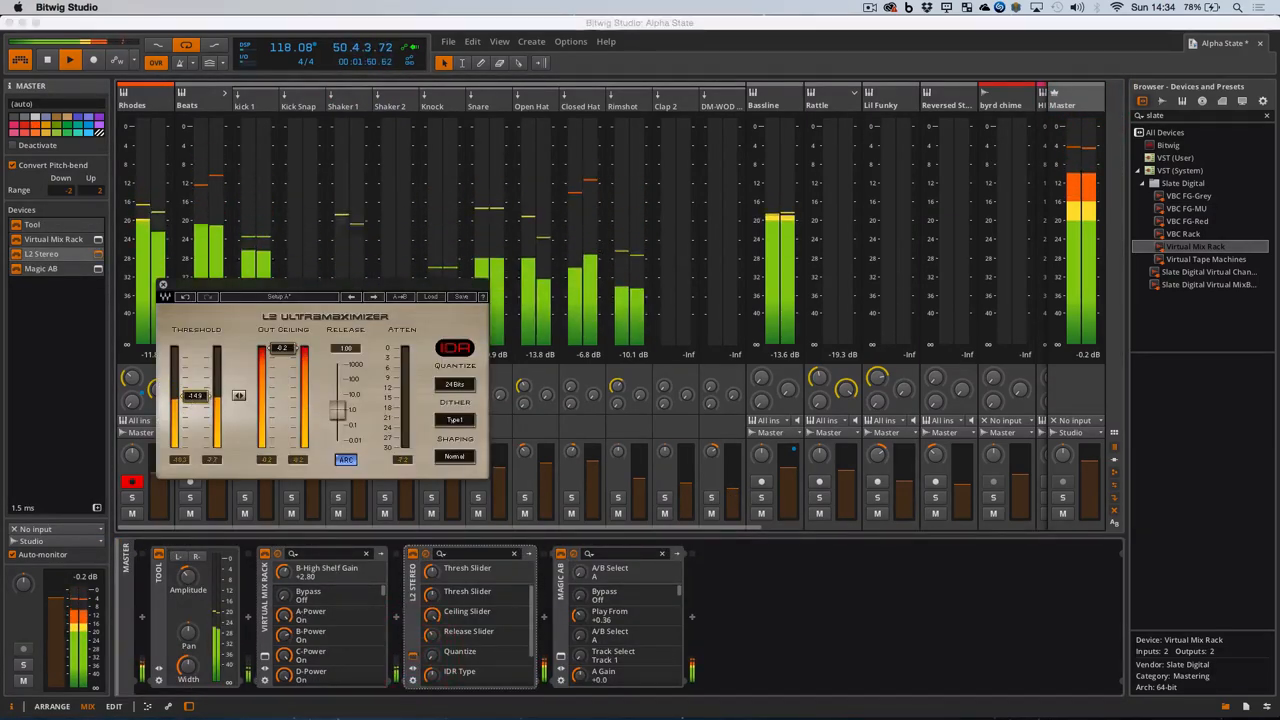
Step: Open Magic AB and switch from reference track B back to mix A
left_click(164, 284)
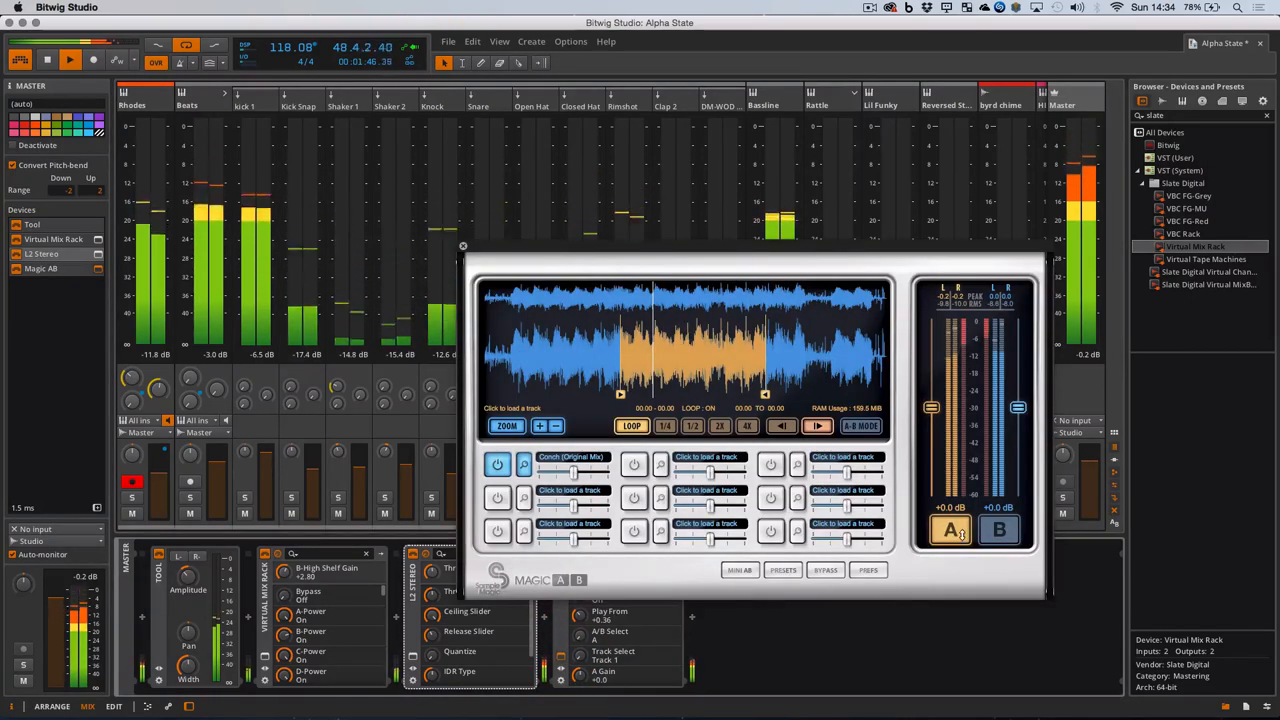
left_click(997, 530)
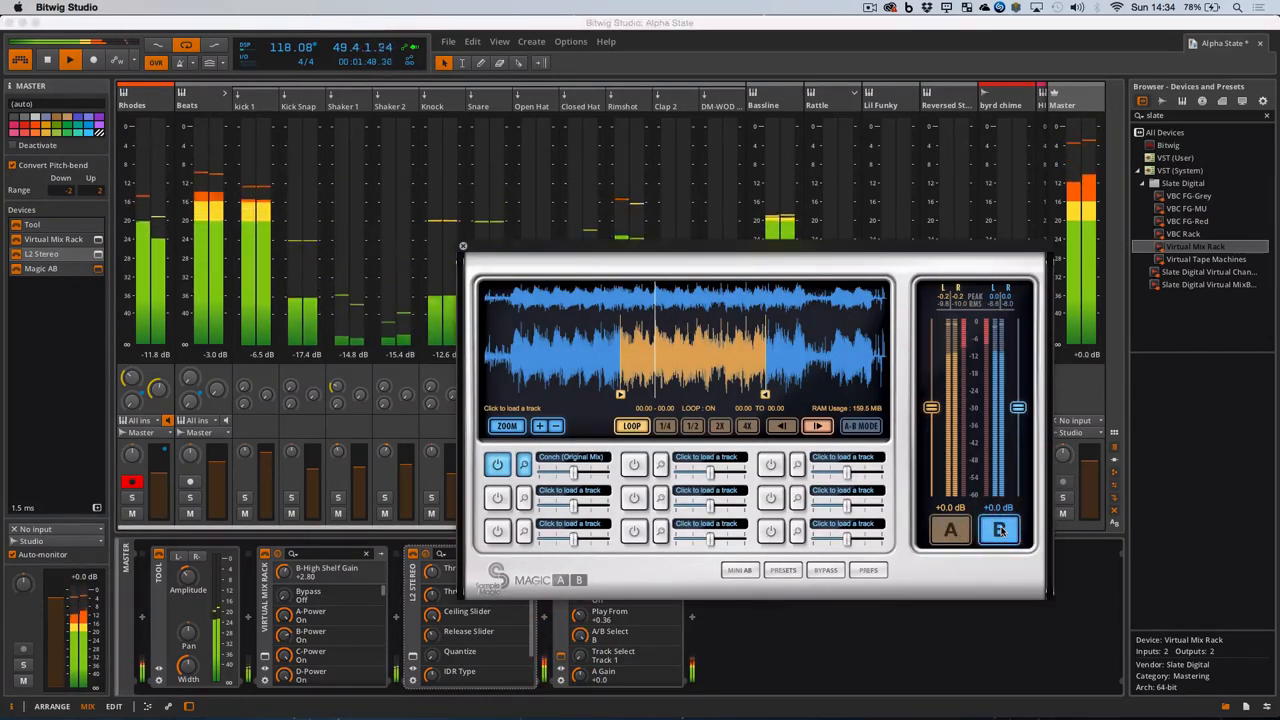
left_click(949, 530)
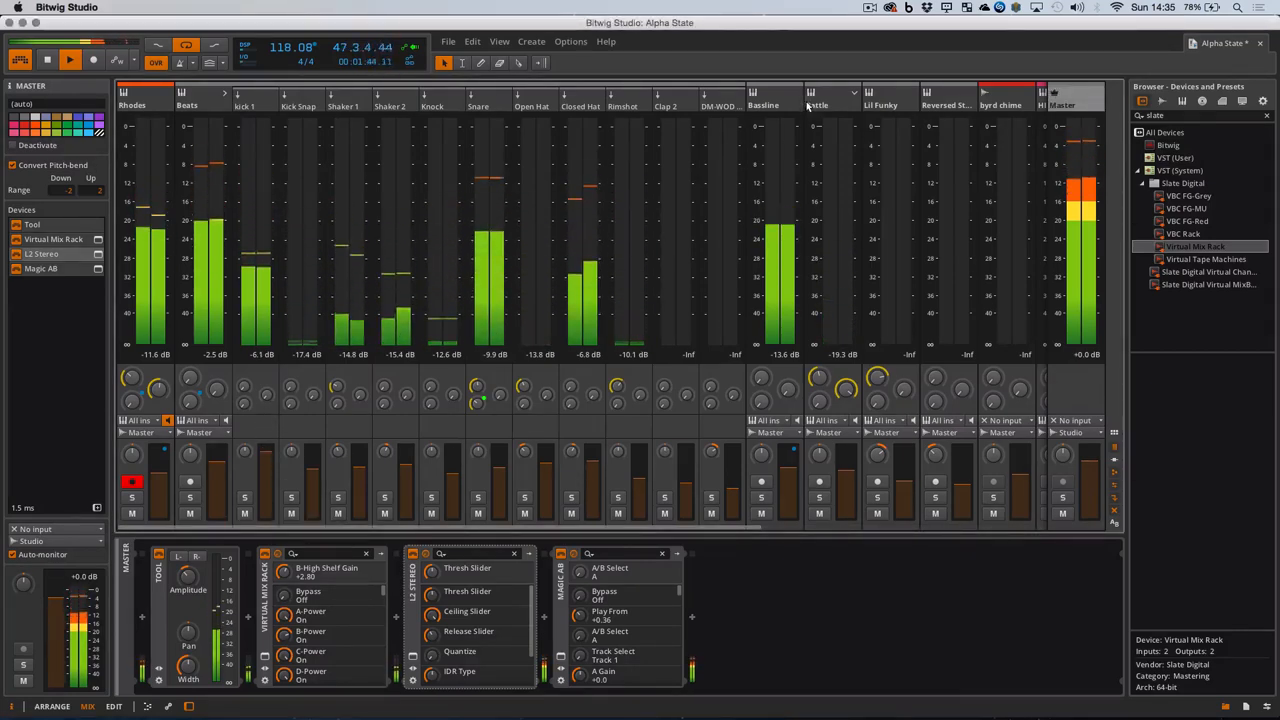
Step: Select the Bassline track and load Virtual Mix Rack after its EQ-5
left_click(763, 105)
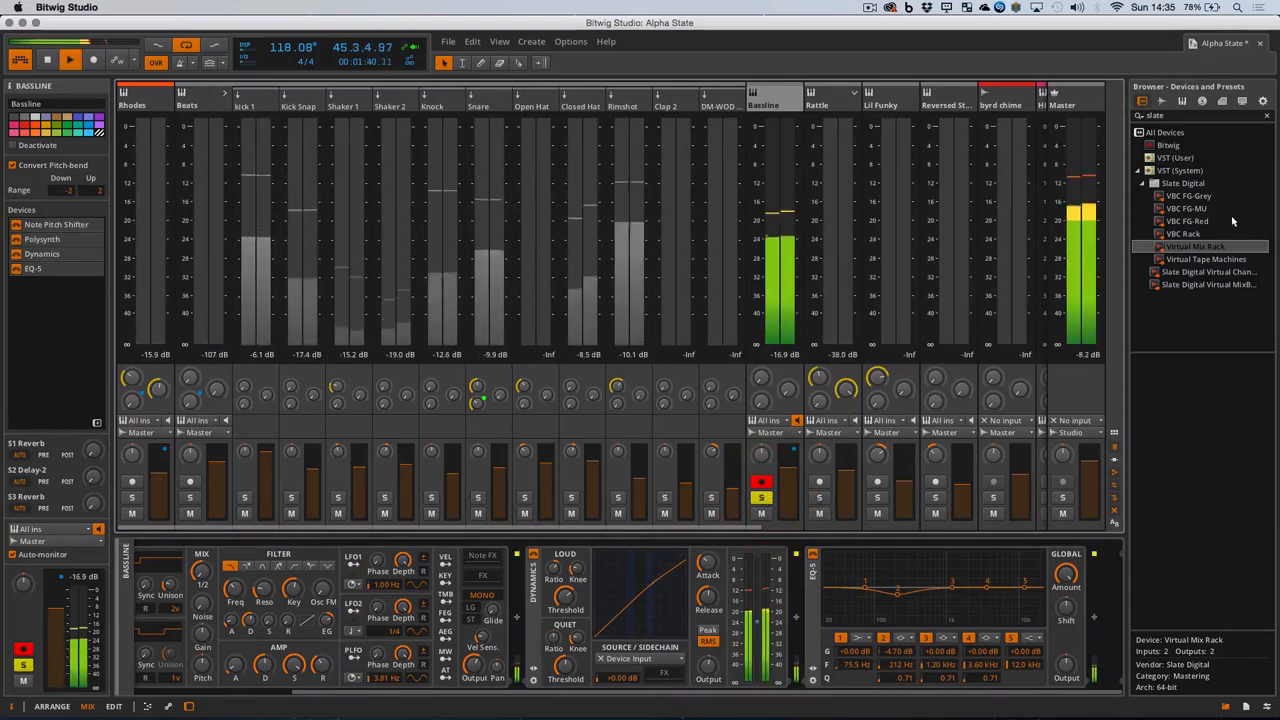
double_click(1194, 246)
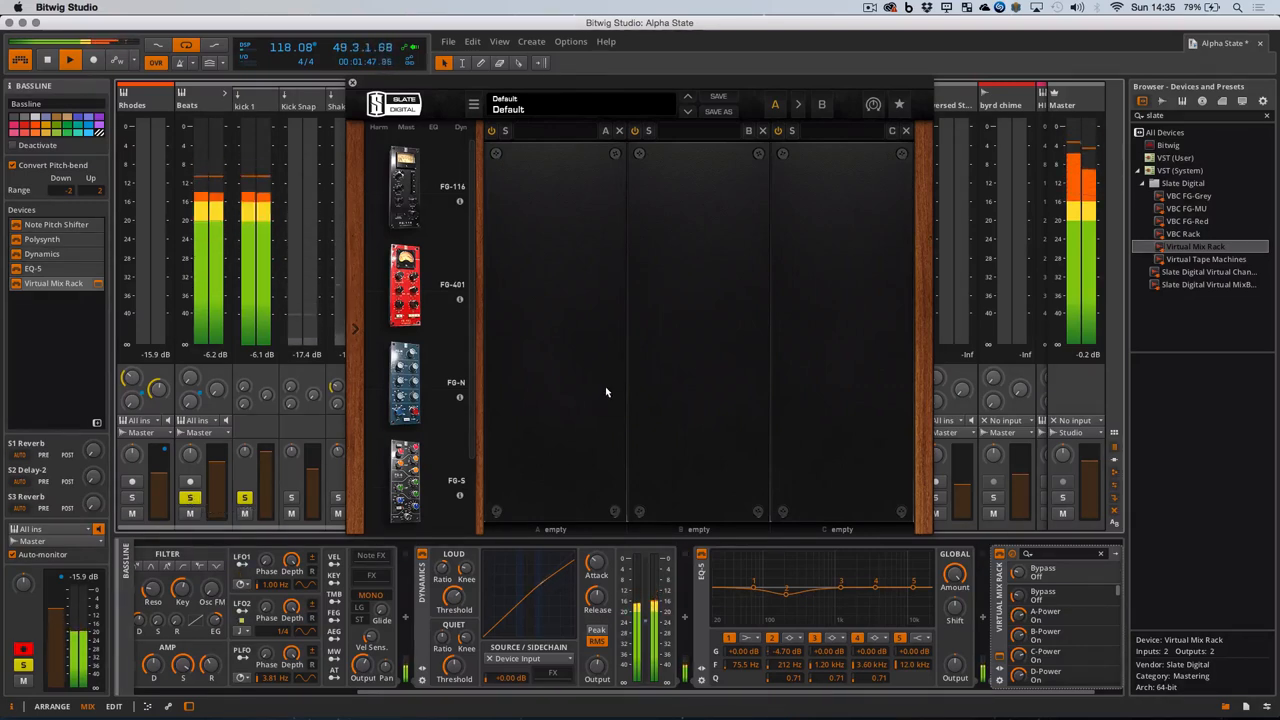
Step: Load FG-401 into the Bassline rack's first slot and set its ratio to 3
left_click(405, 285)
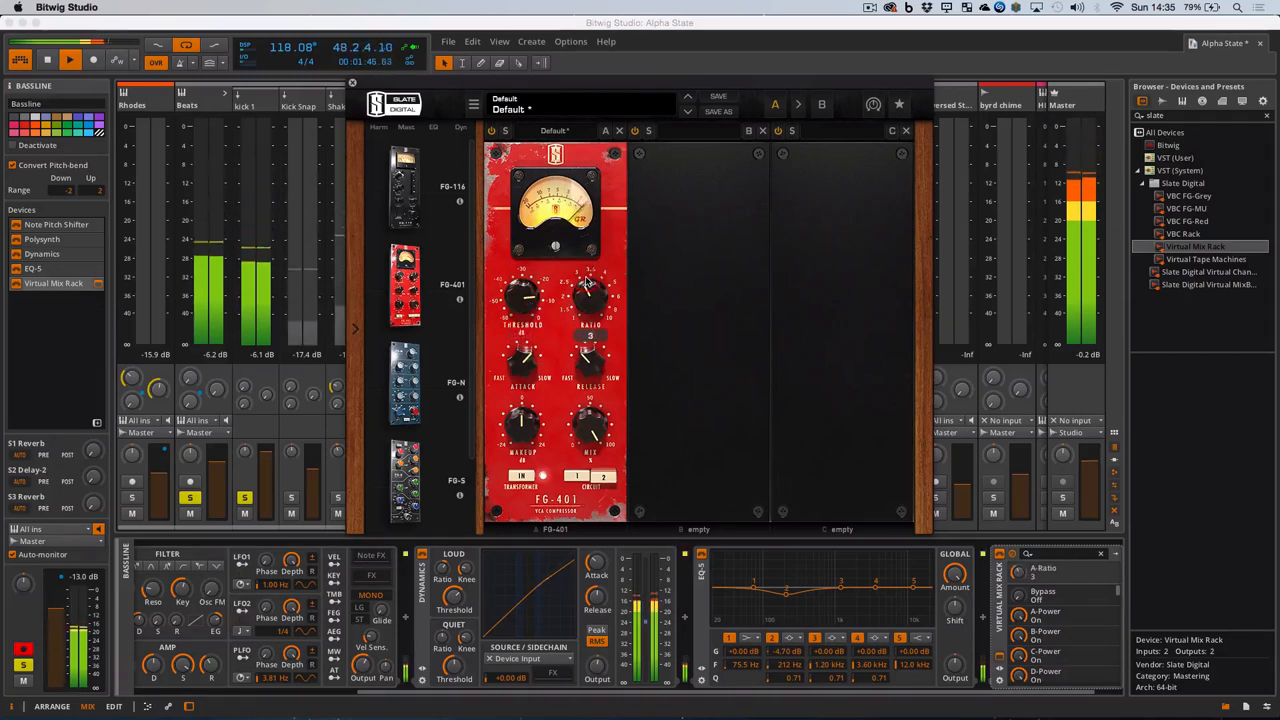
left_click_drag(520, 295, 525, 300)
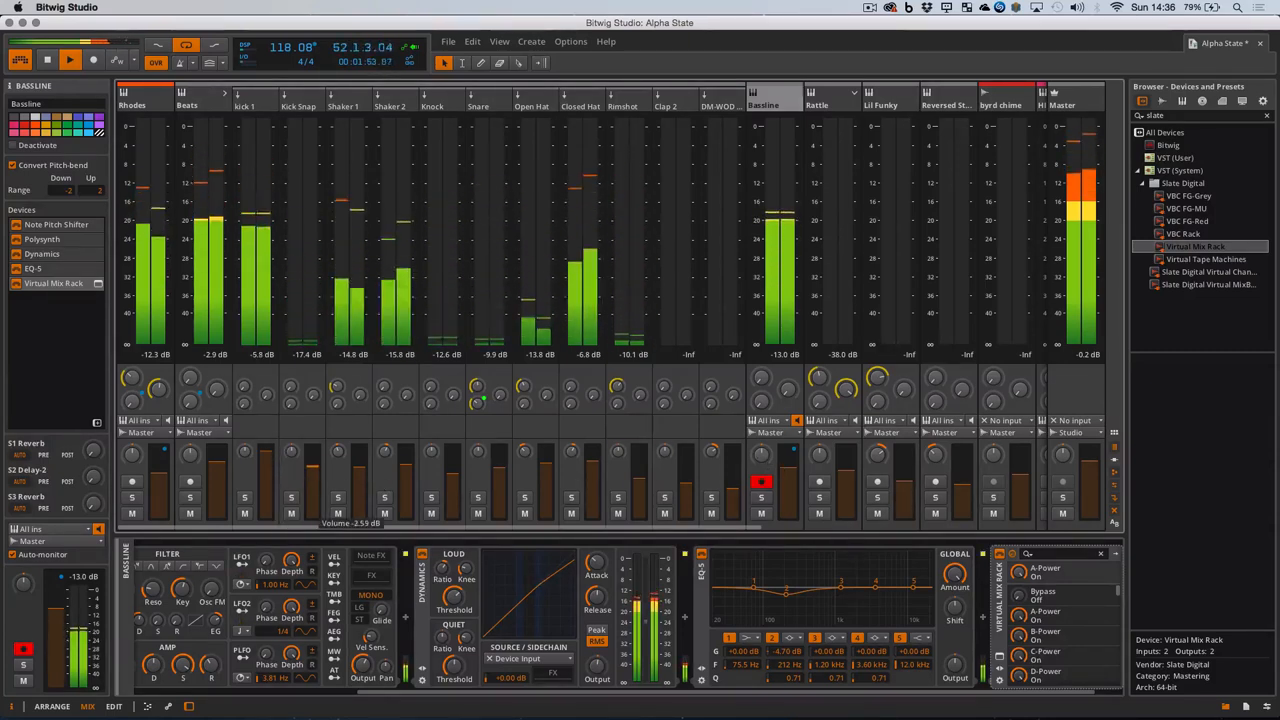
Step: Select the master chain and reopen the Magic AB comparison window on its A side
left_click(298, 100)
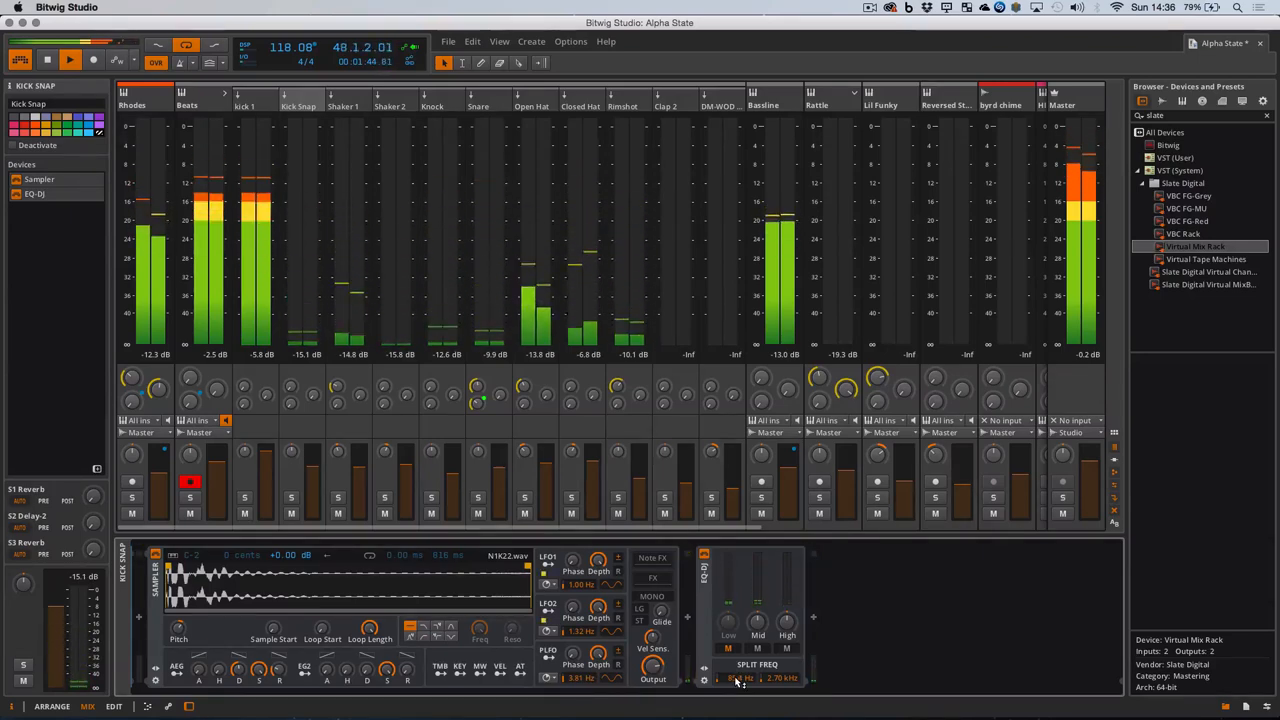
left_click(1063, 104)
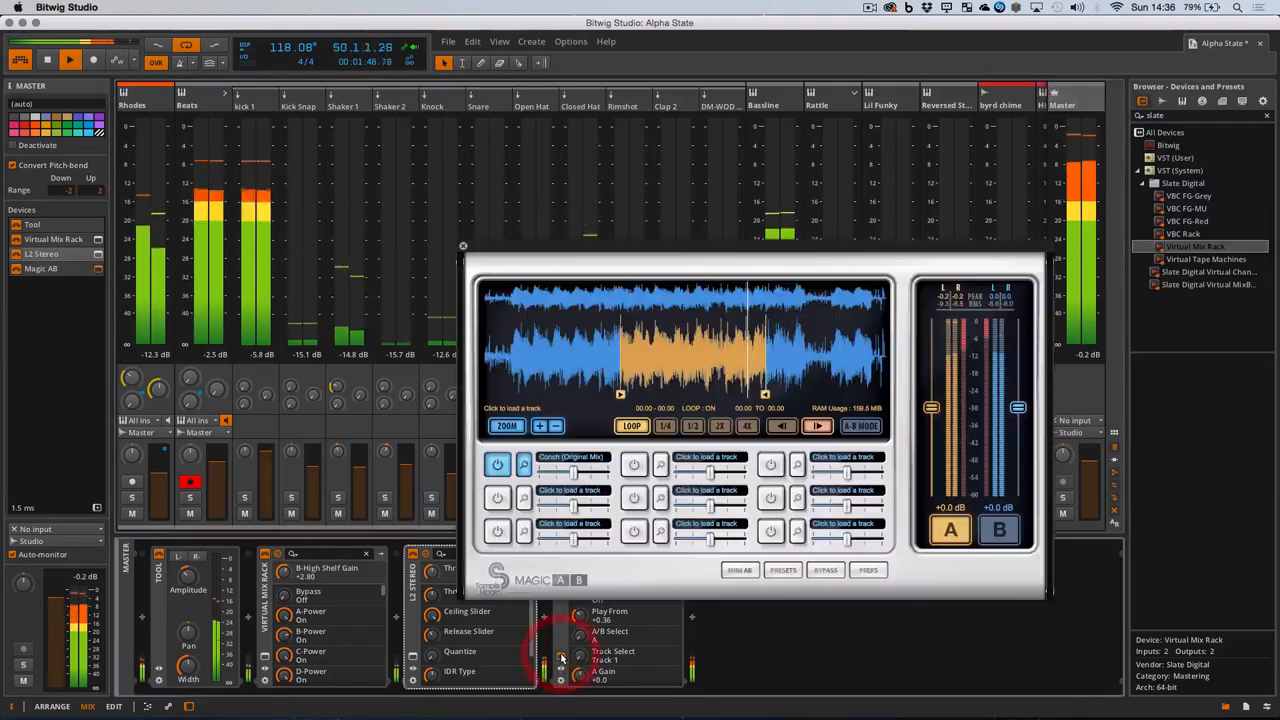
Step: Toggle Magic AB from the reference (B) back to the mix (A), then stop playback
left_click(998, 529)
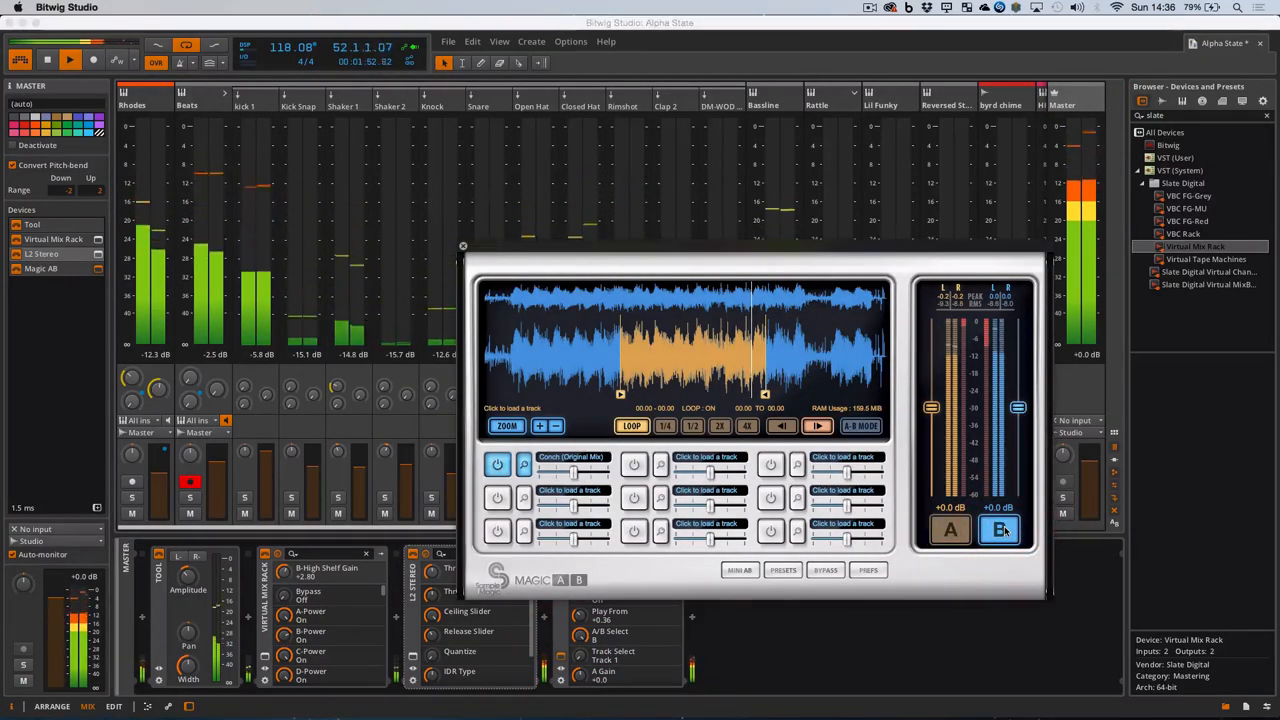
left_click(949, 530)
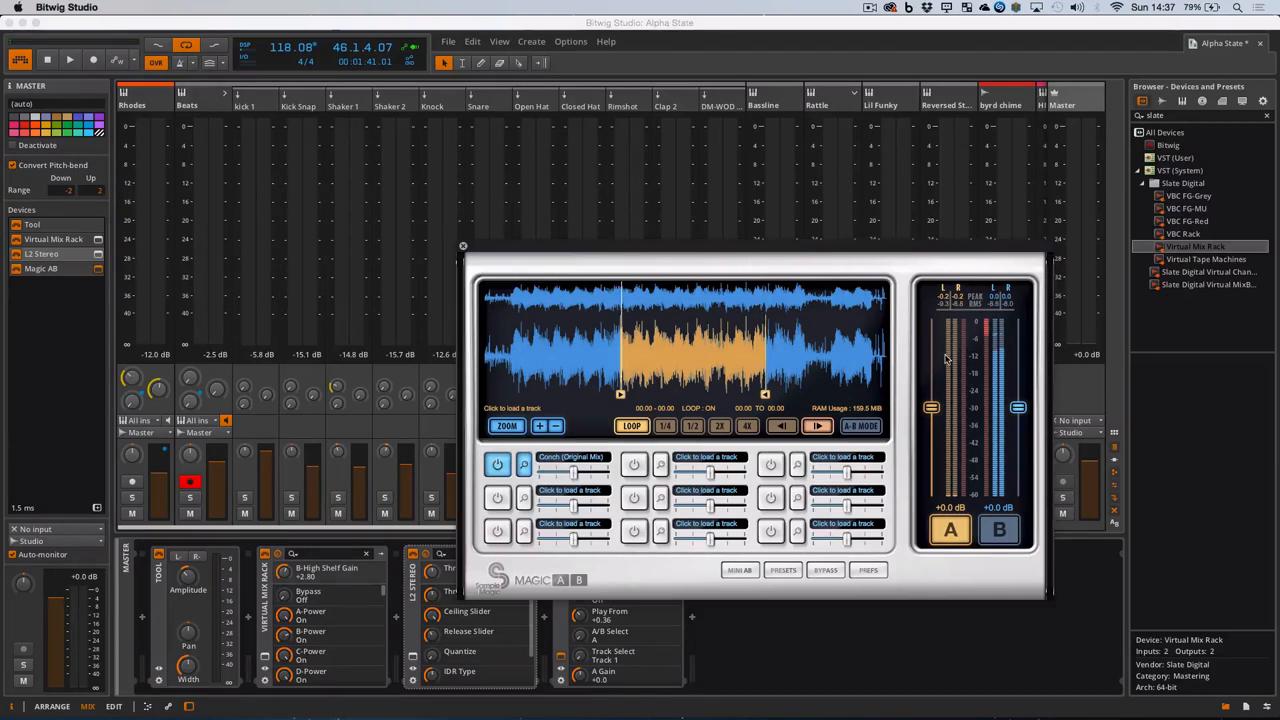
left_click(949, 529)
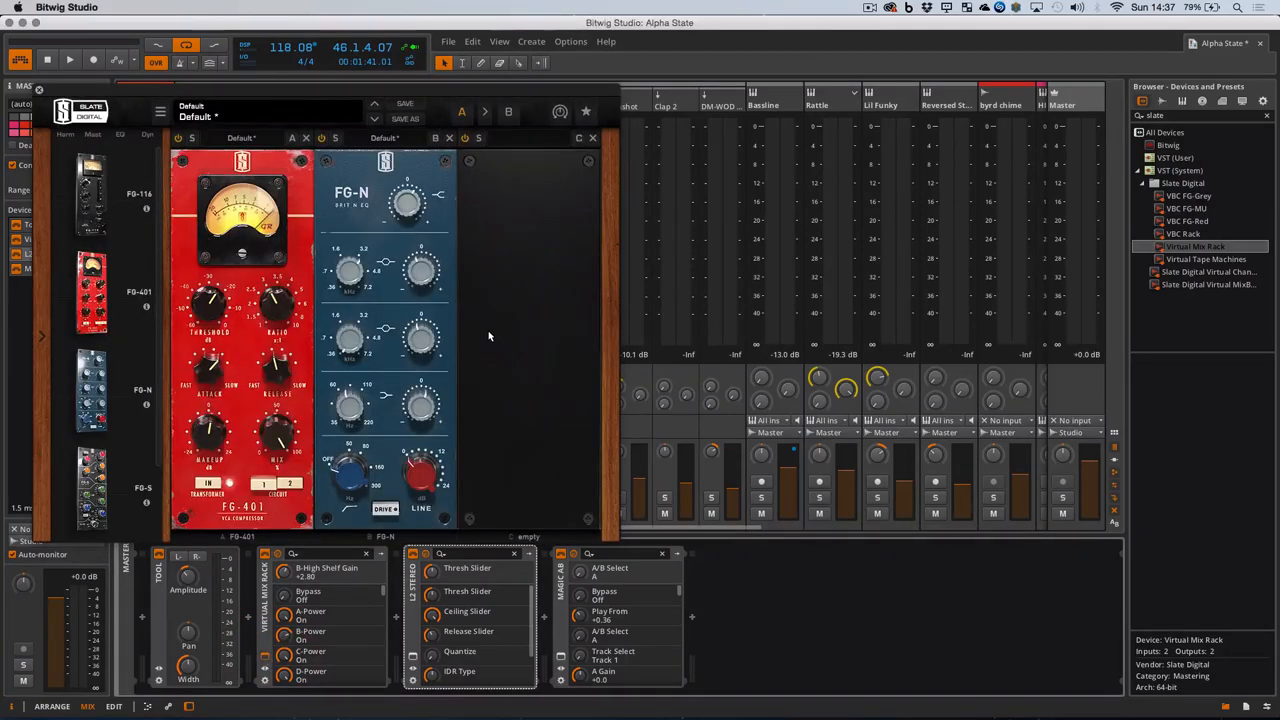
mouse_move(231, 410)
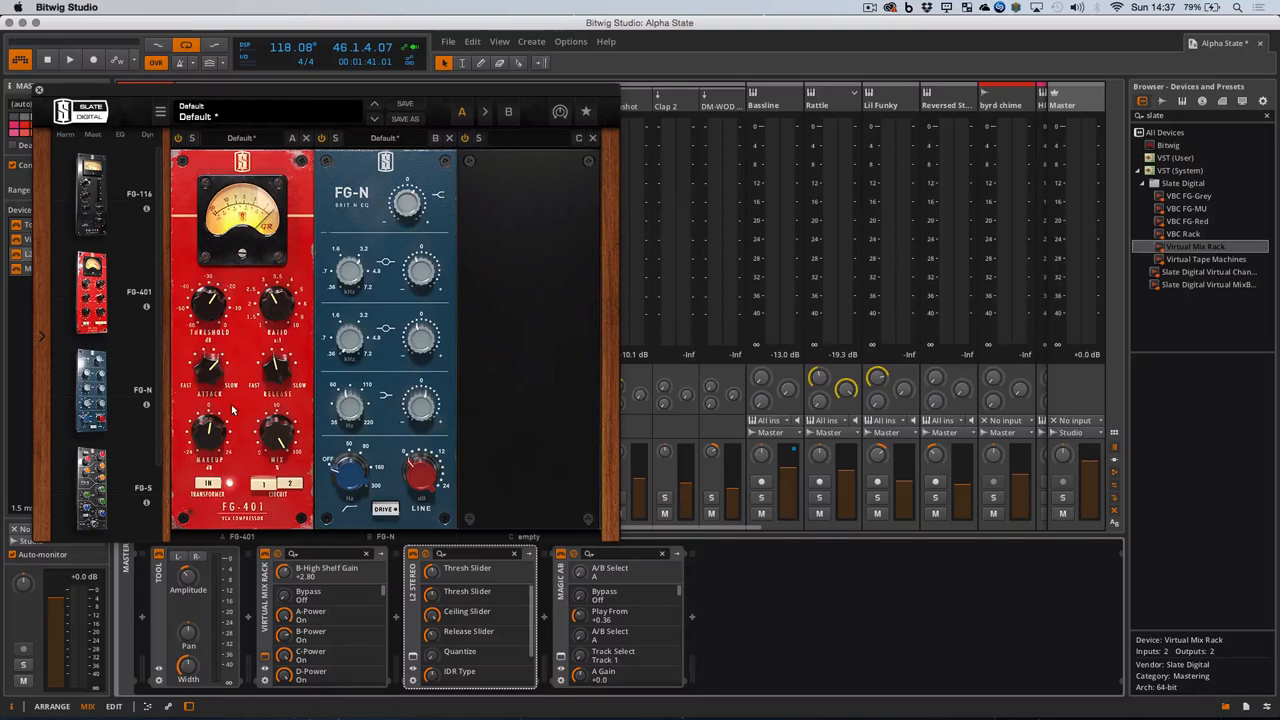
mouse_move(298, 488)
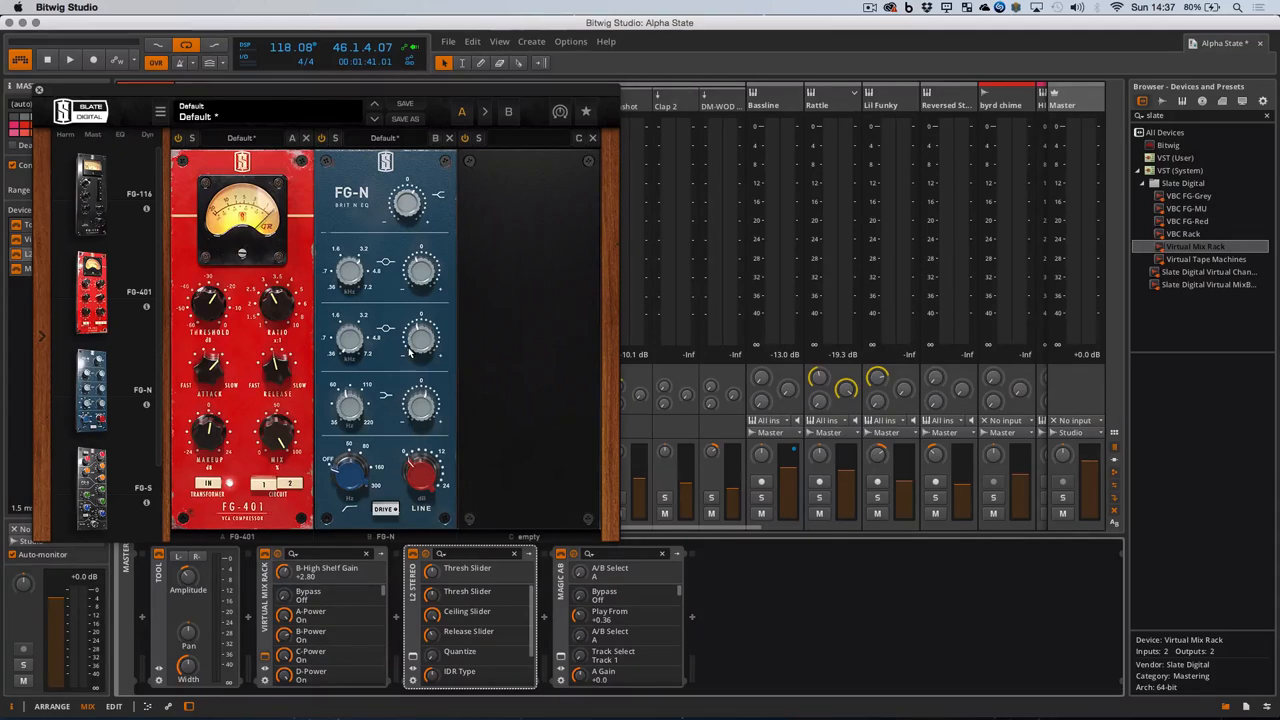
mouse_move(440, 345)
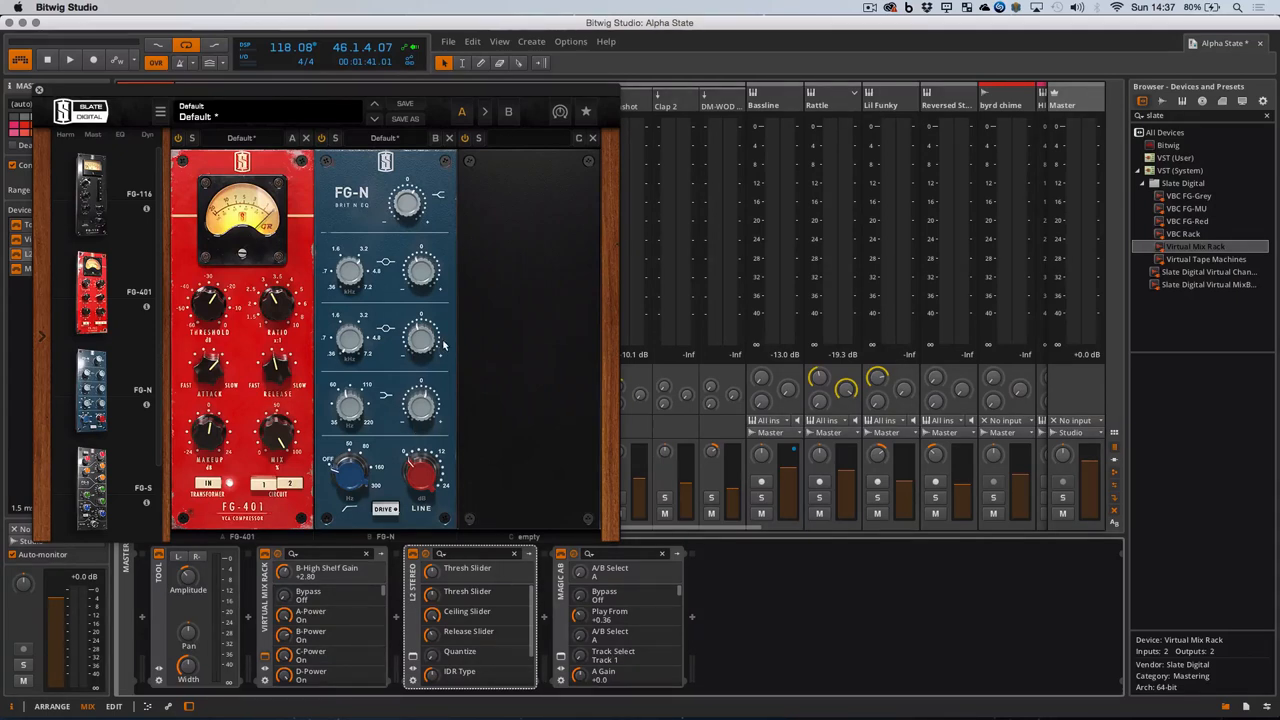
mouse_move(393, 235)
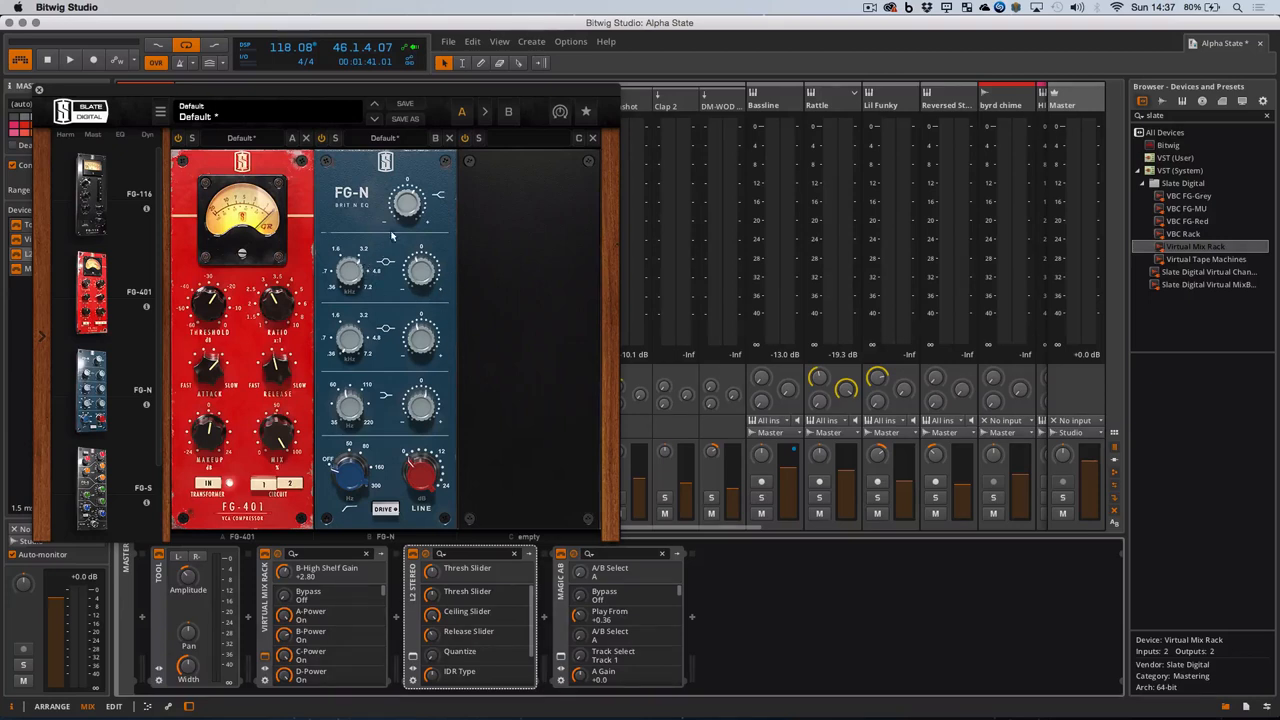
mouse_move(415, 185)
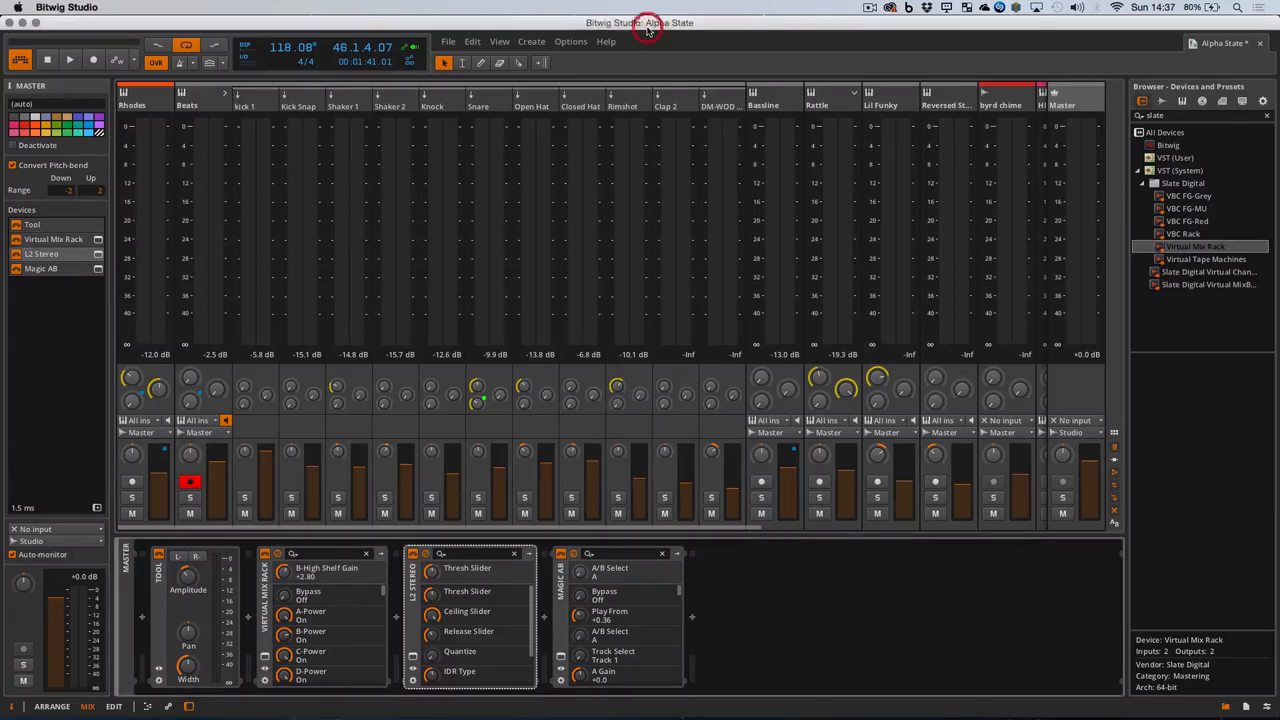
Step: Close the Virtual Mix Rack window and return to the Arrange view
left_click(52, 706)
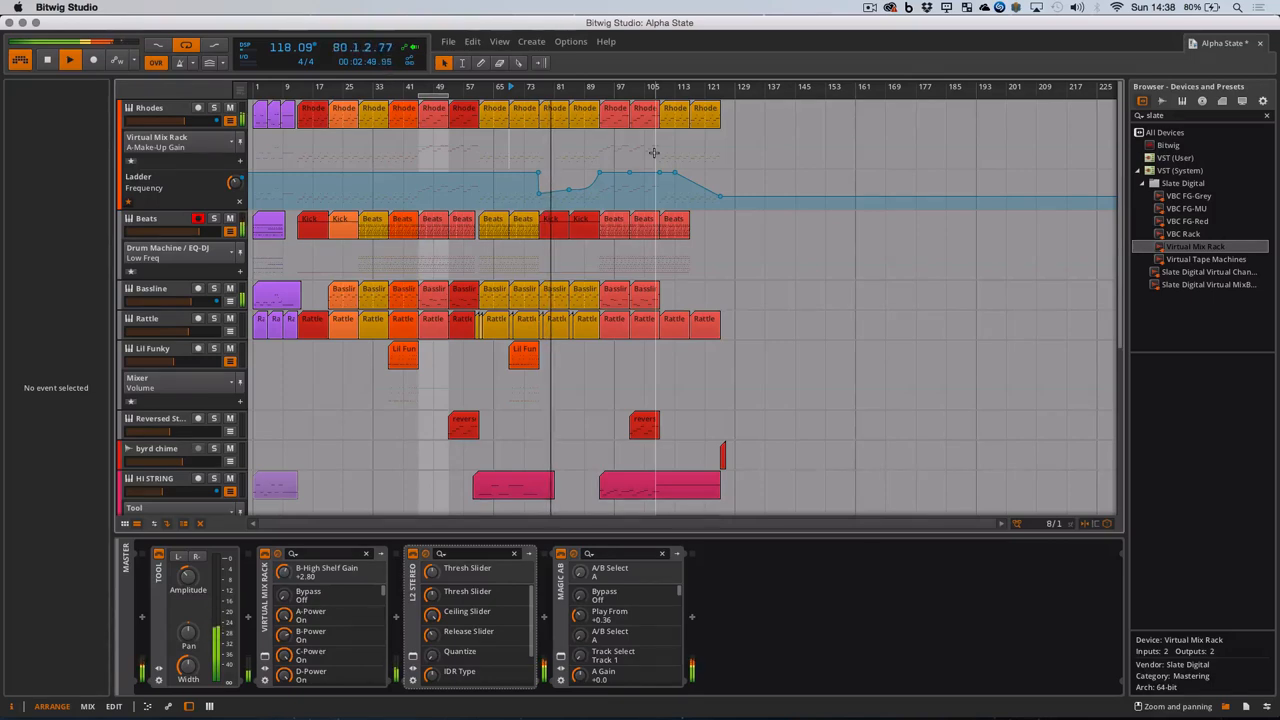
left_click(70, 59)
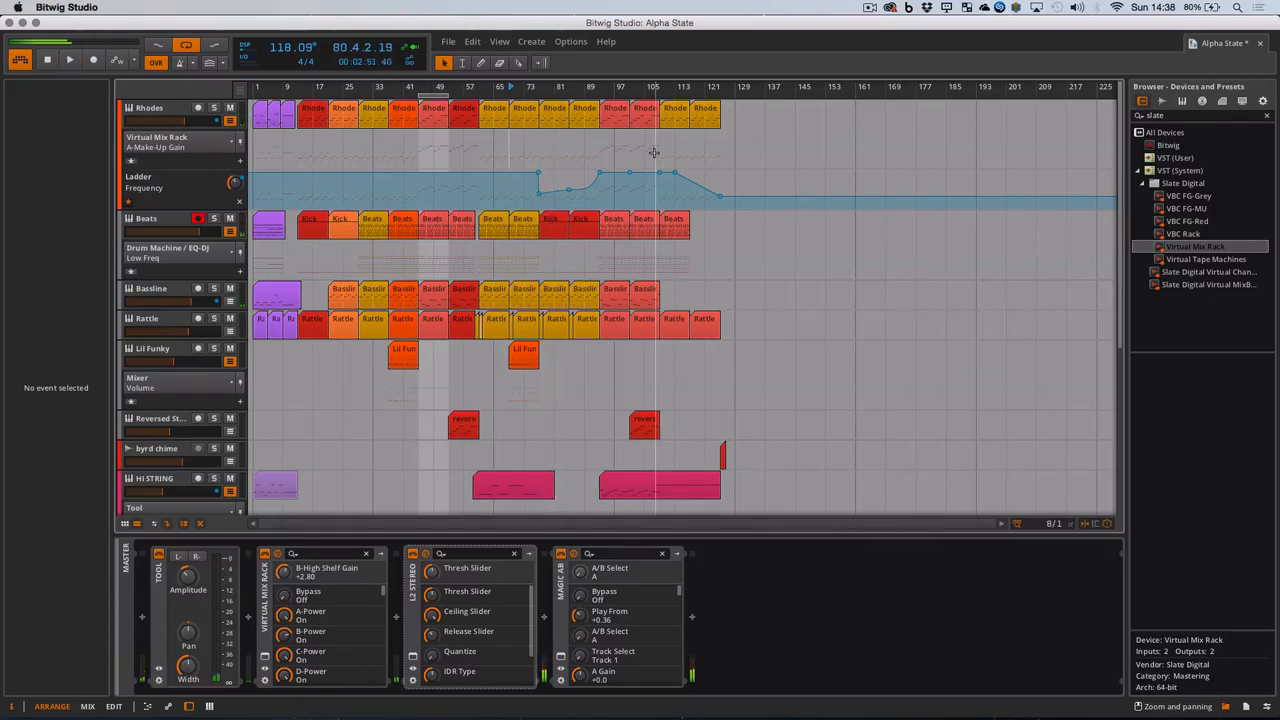